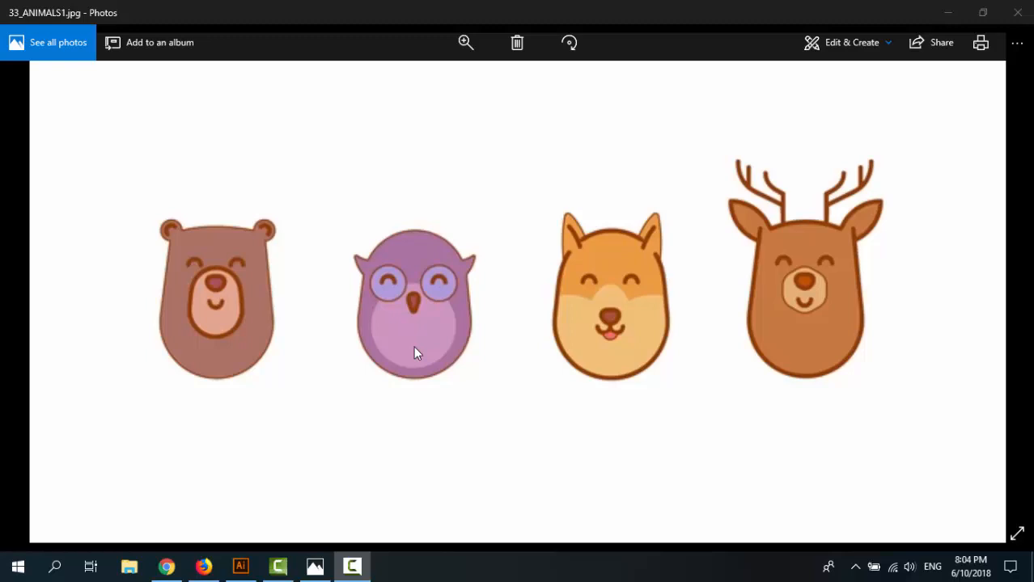
pyautogui.moveTo(416, 341)
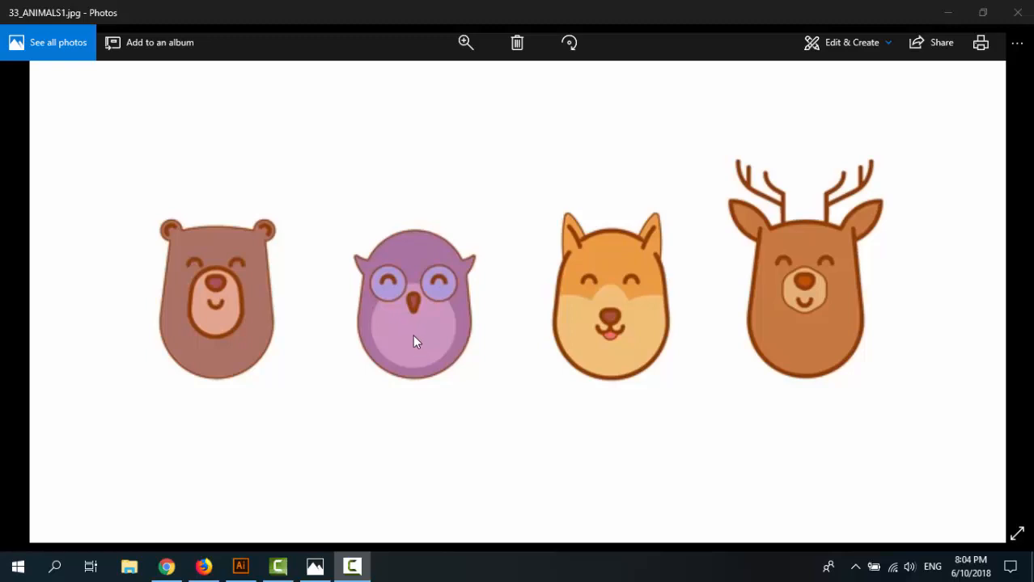
pyautogui.moveTo(413, 344)
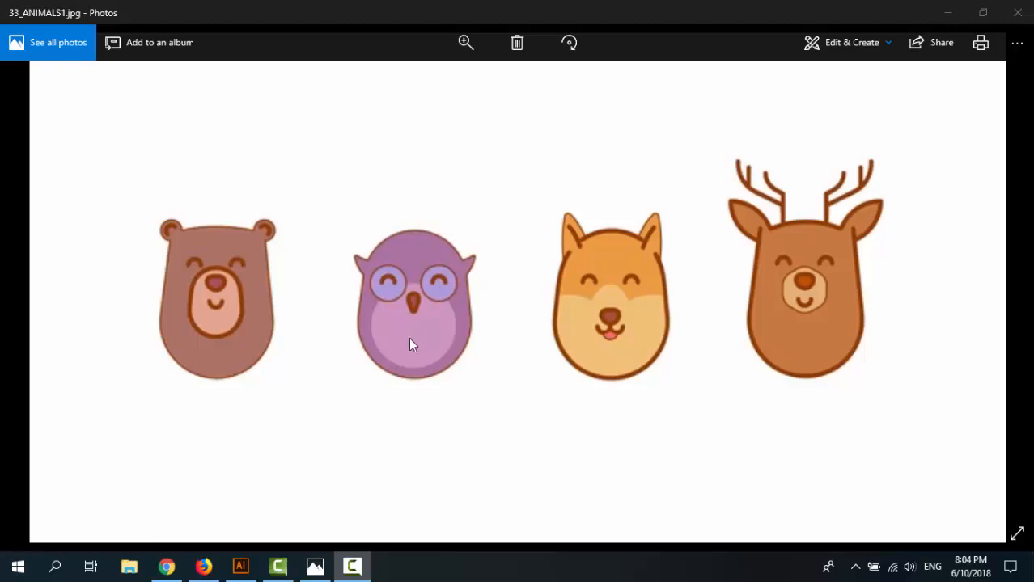
pyautogui.moveTo(153, 389)
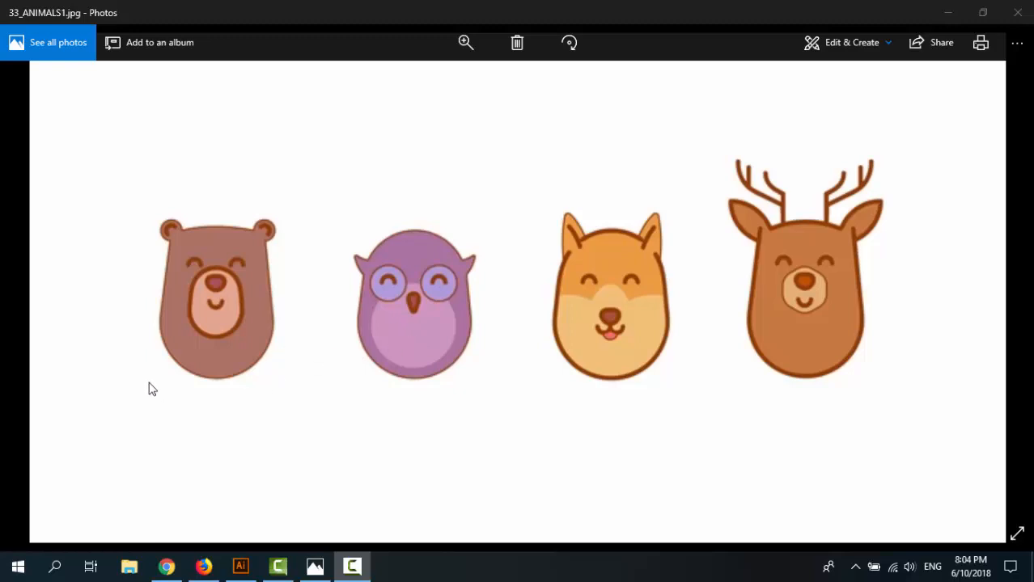
pyautogui.moveTo(276, 318)
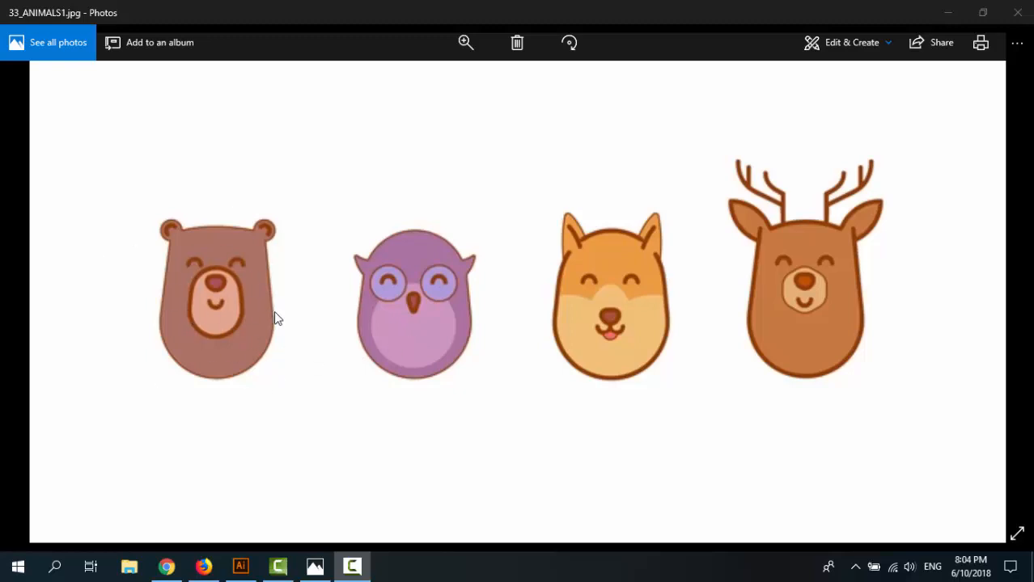
pyautogui.moveTo(449, 306)
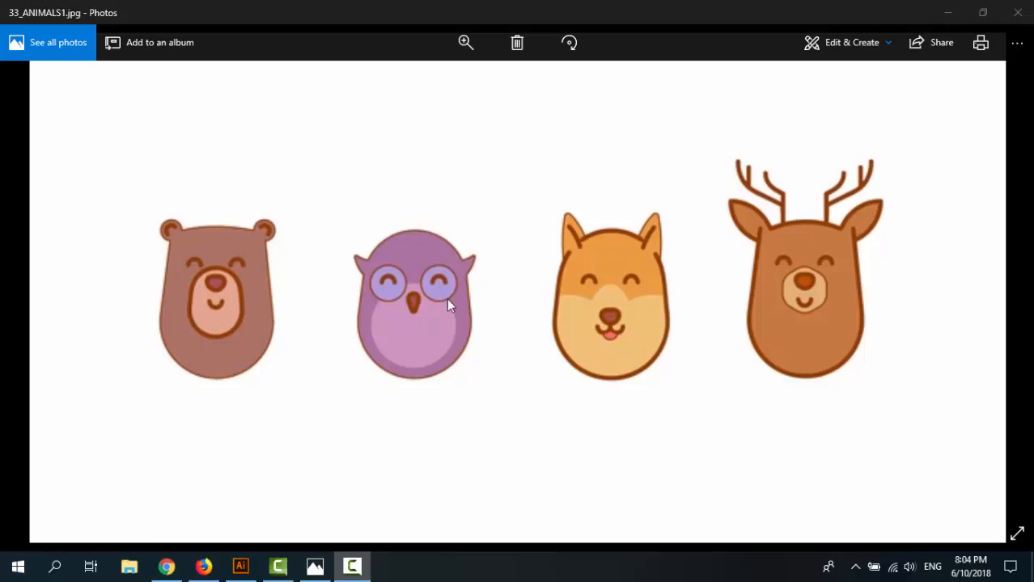
pyautogui.moveTo(465, 220)
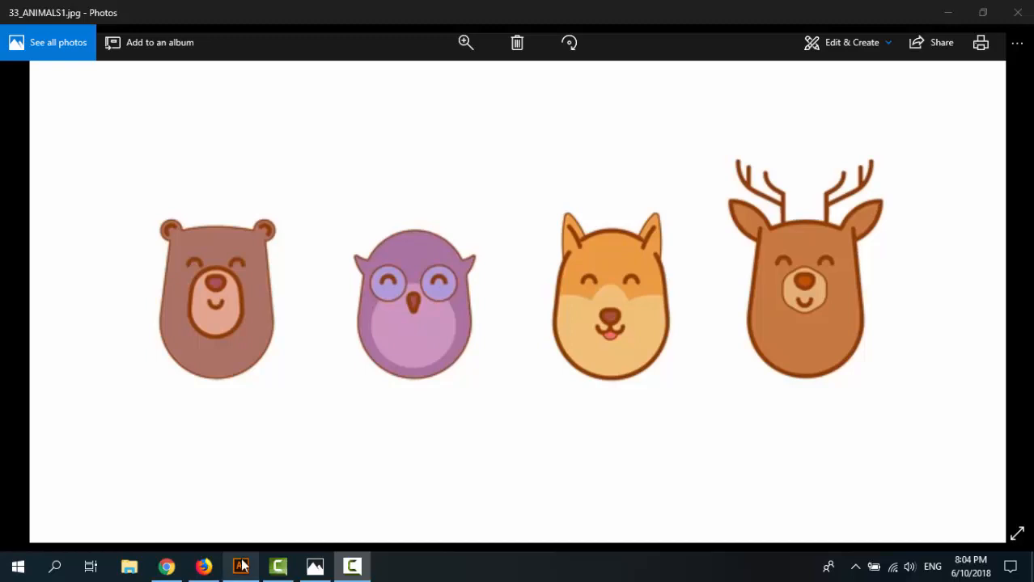
# Create a new 800×600 px landscape document in pixels from the Art & Illustration preset
pyautogui.click(241, 566)
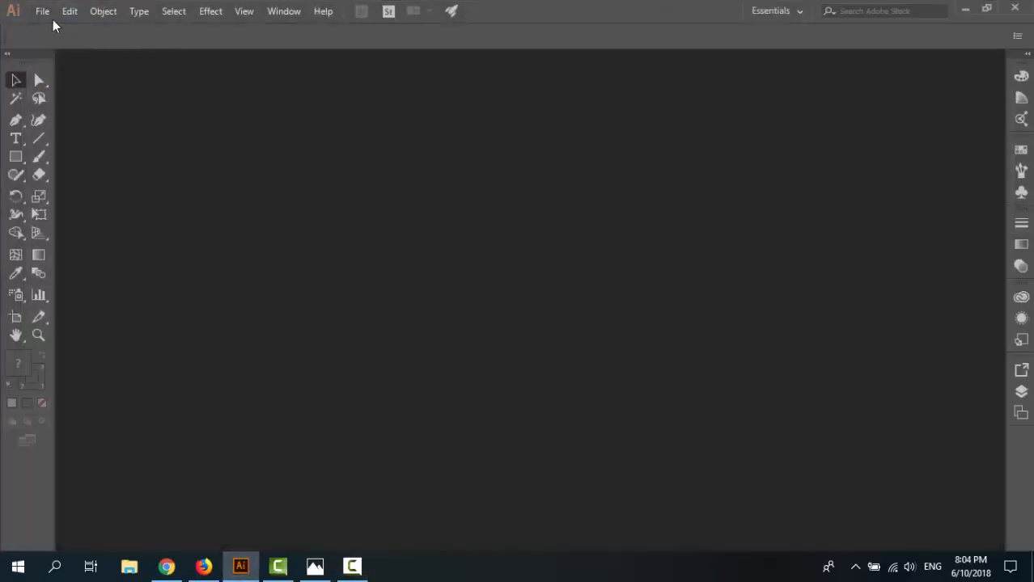
pyautogui.click(47, 12)
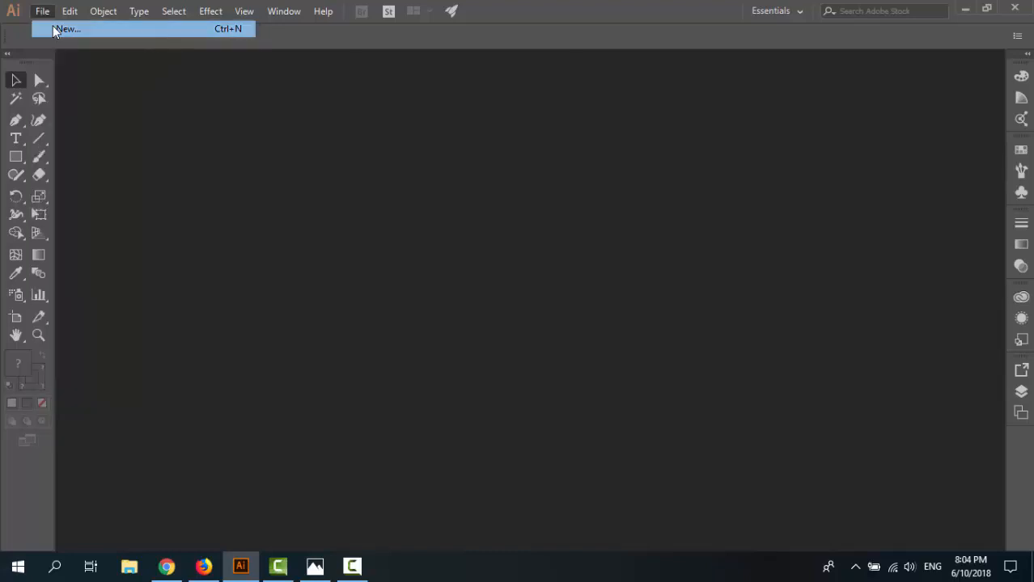
pyautogui.click(63, 31)
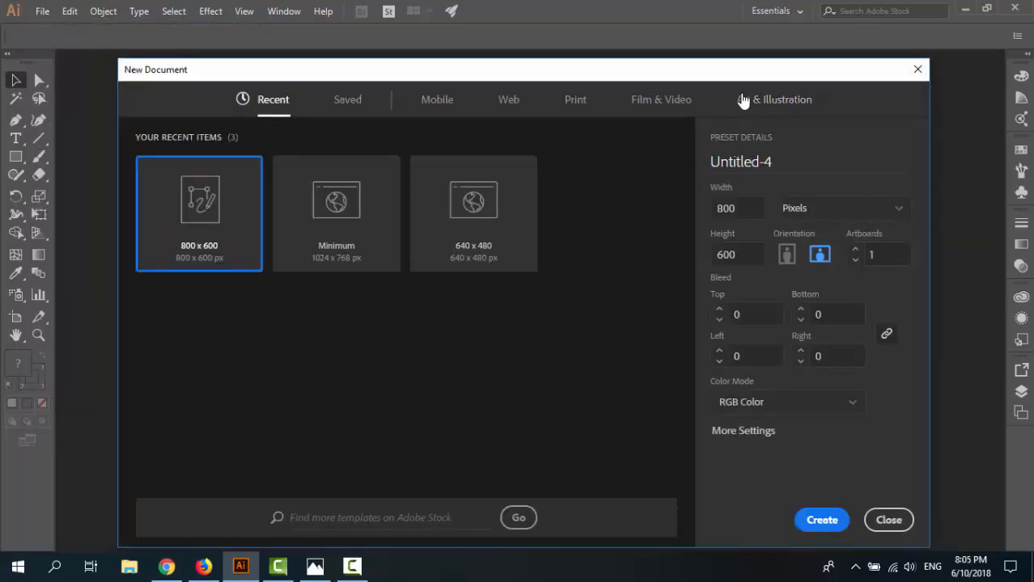
pyautogui.click(773, 100)
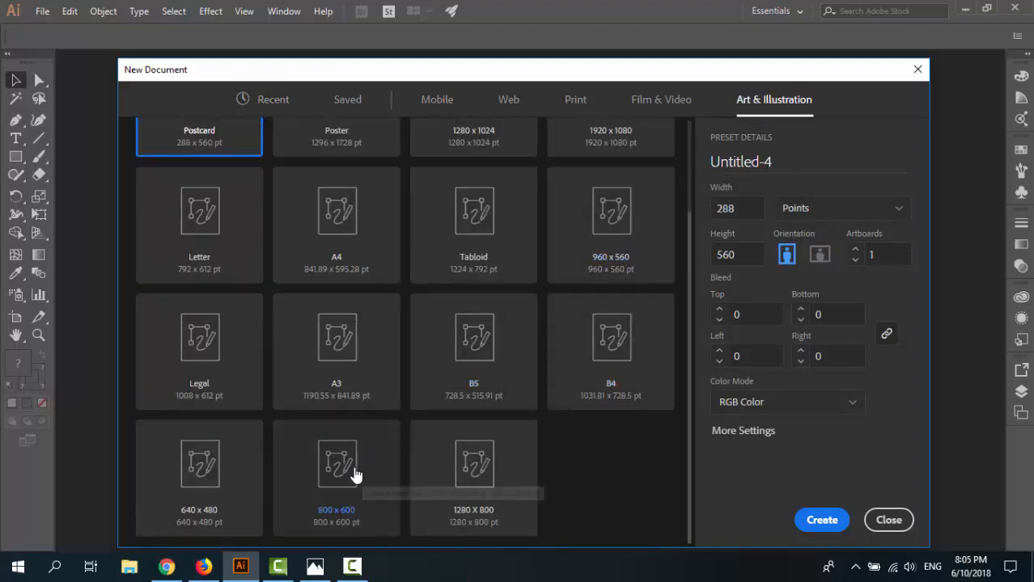
pyautogui.click(336, 477)
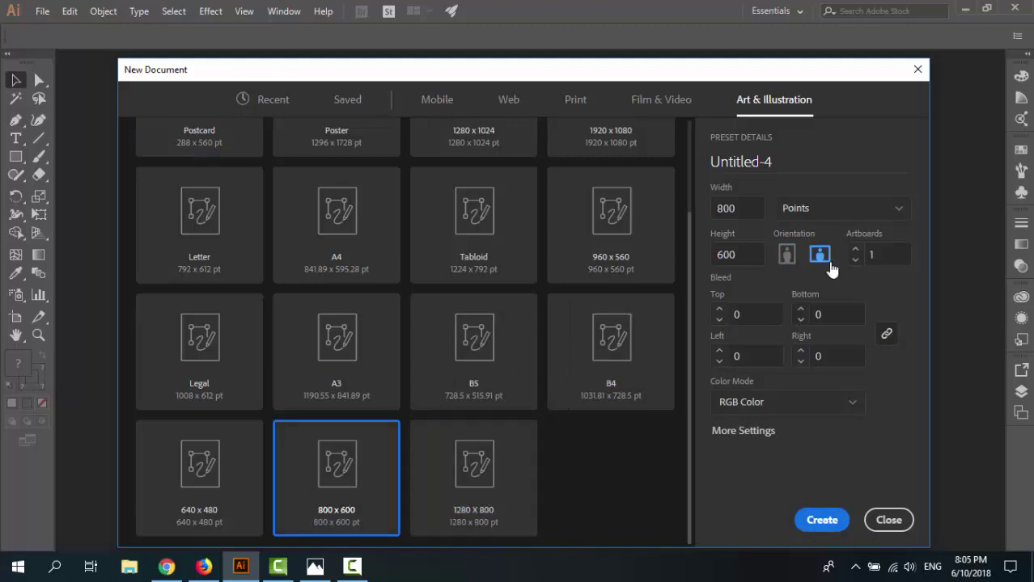
pyautogui.click(842, 208)
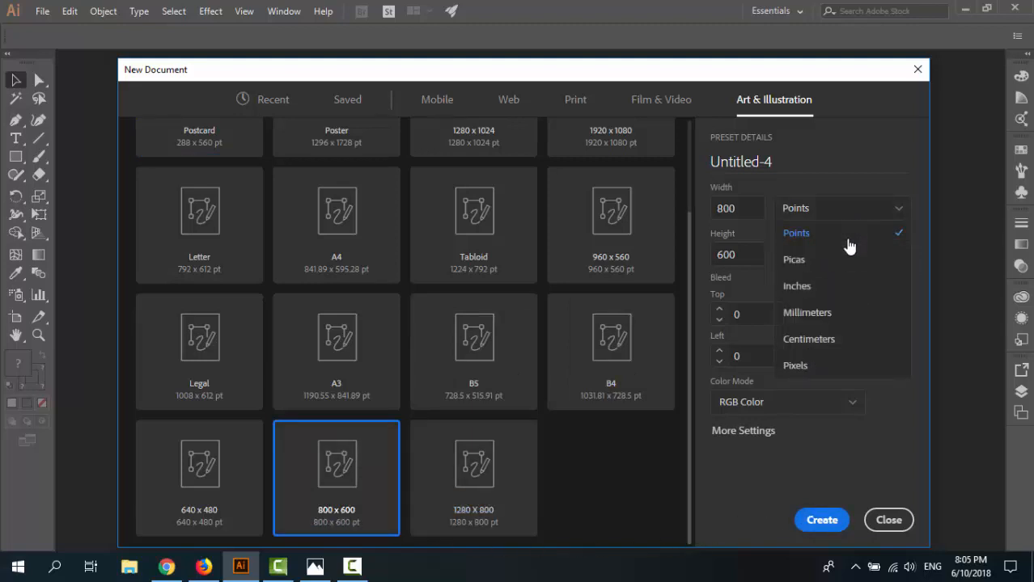
pyautogui.click(795, 364)
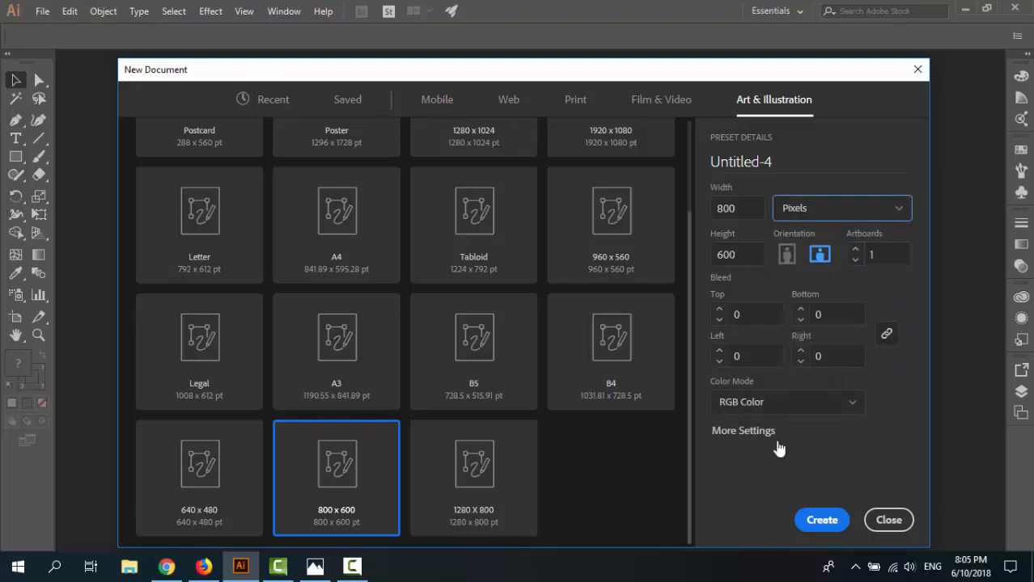
pyautogui.click(821, 520)
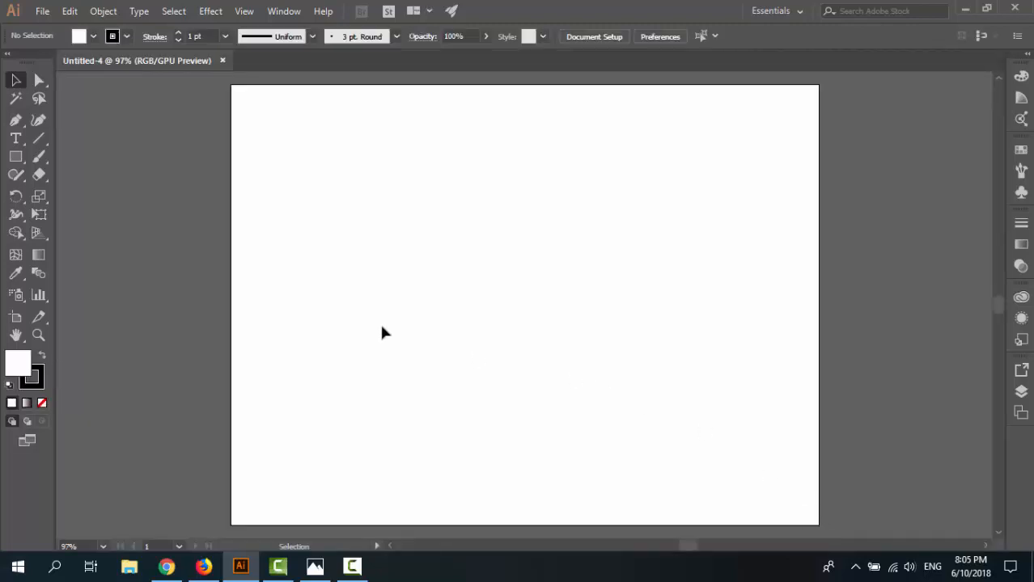
pyautogui.moveTo(101, 190)
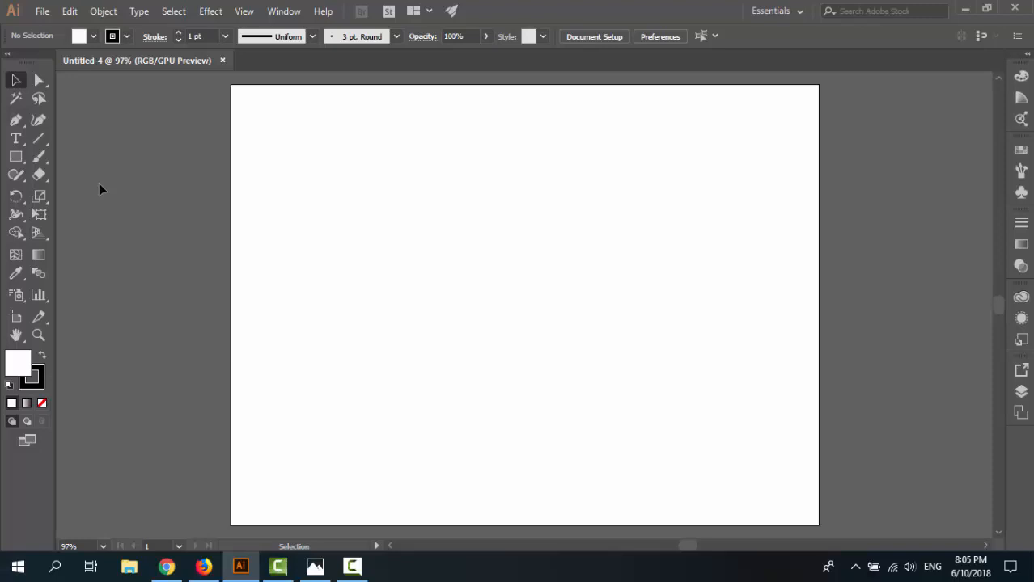
pyautogui.moveTo(16, 158)
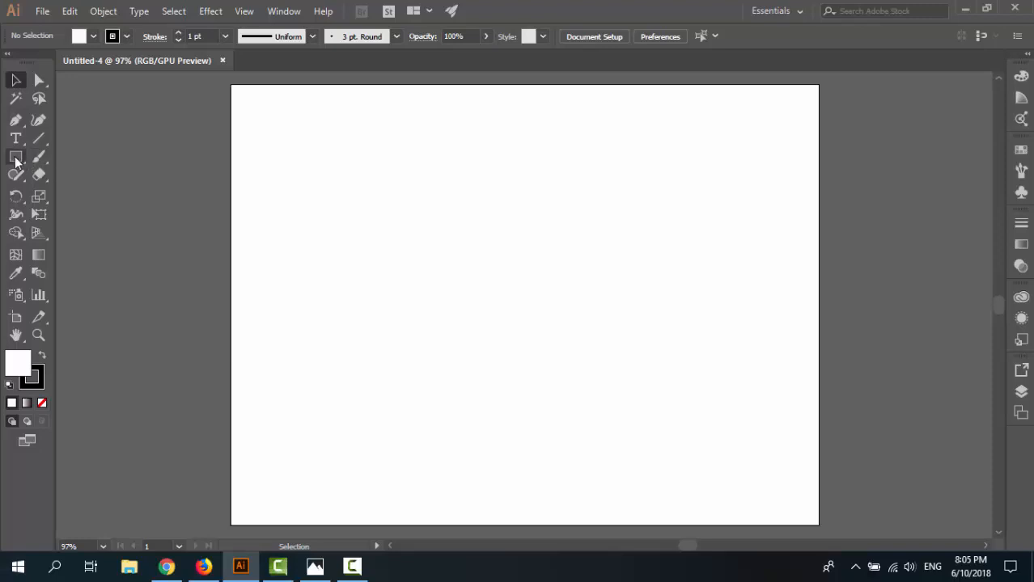
pyautogui.moveTo(15, 156)
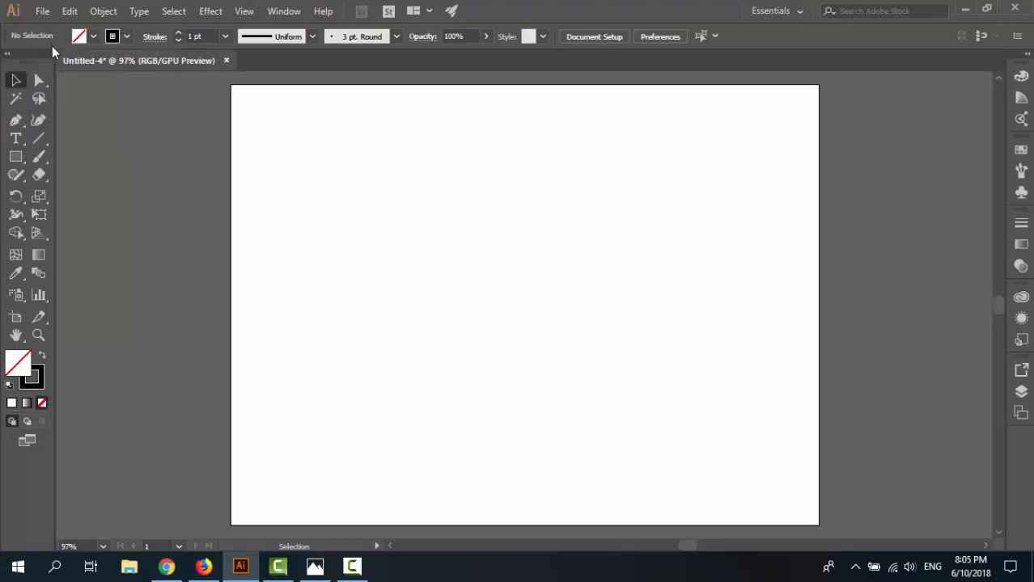
pyautogui.moveTo(15, 157)
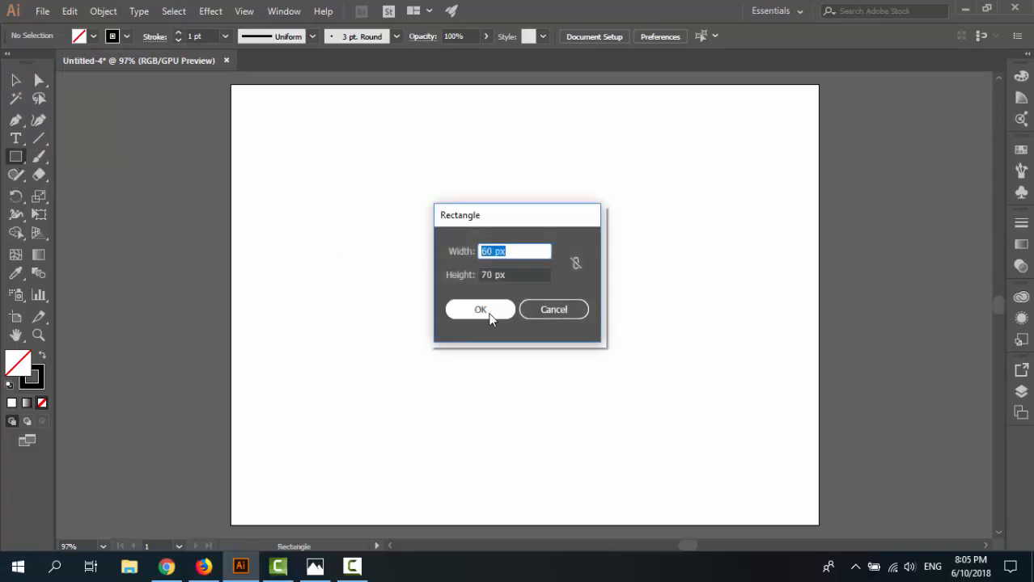
# Confirm the 60×70 px rectangle and centre it horizontally on the artboard
pyautogui.click(480, 309)
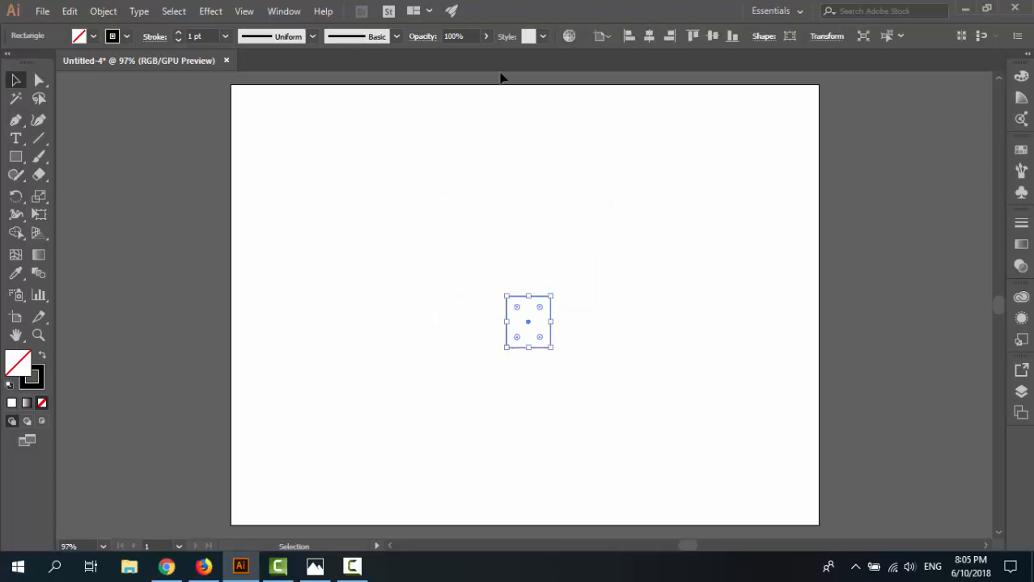
pyautogui.click(599, 36)
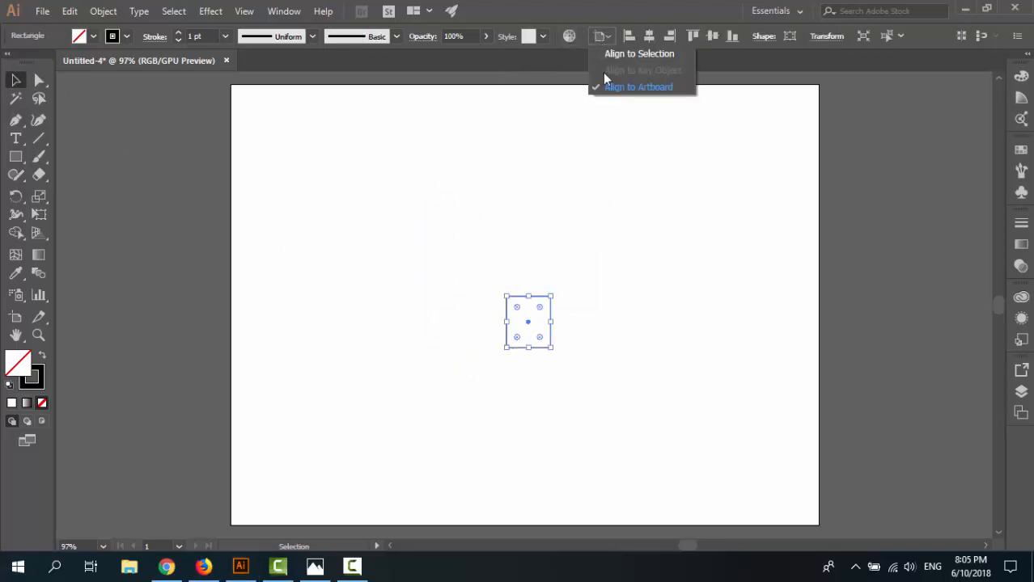
pyautogui.moveTo(647, 35)
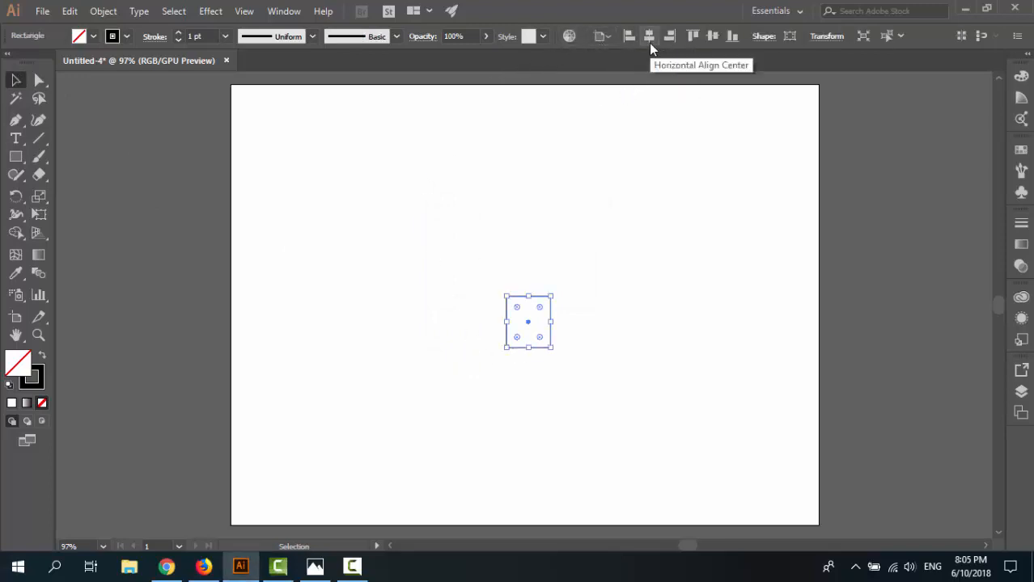
pyautogui.click(648, 36)
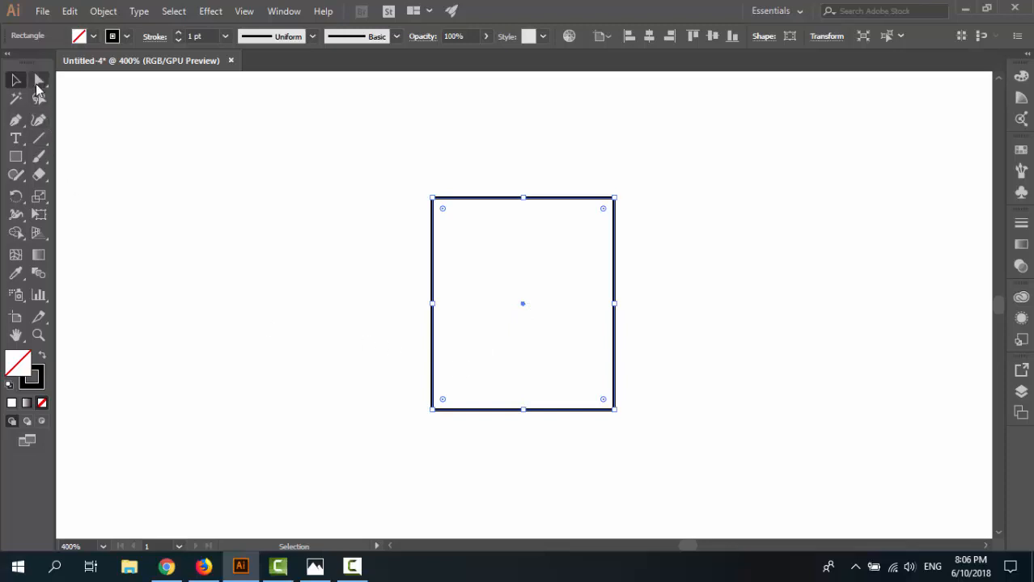
pyautogui.moveTo(39, 79)
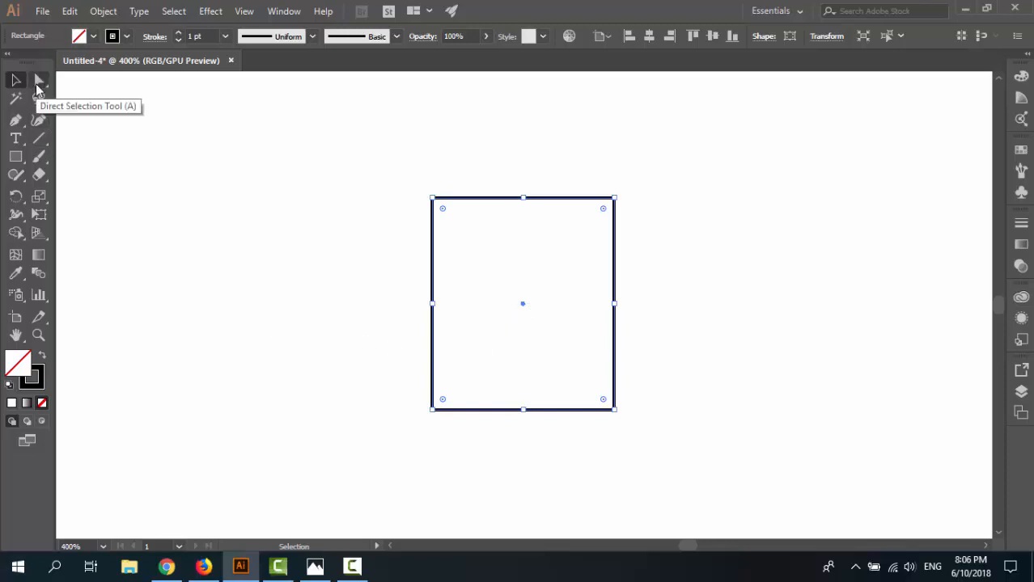
# Round the rectangle's bottom corners into a semicircle with the Direct Selection tool
pyautogui.click(37, 78)
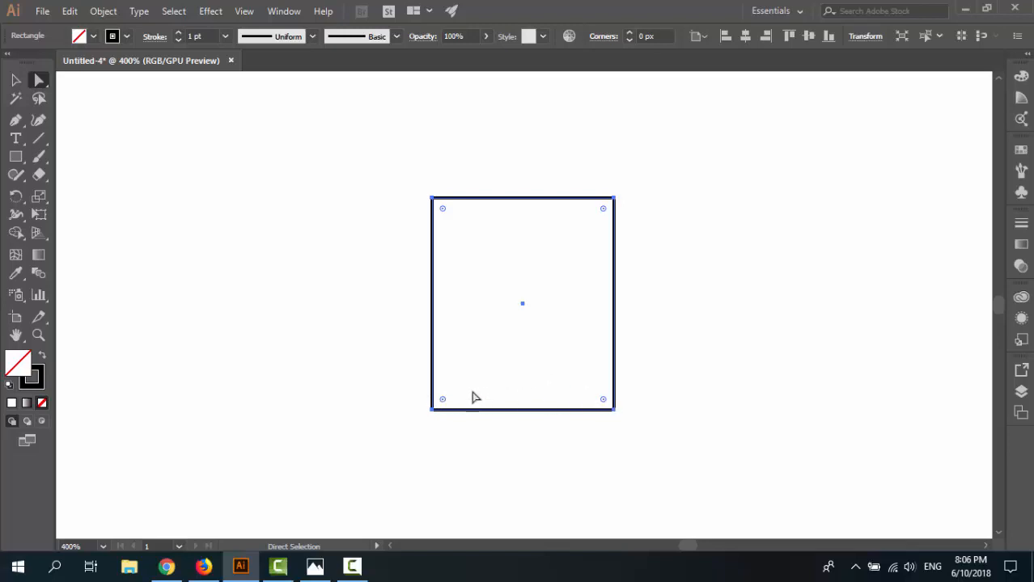
pyautogui.click(438, 396)
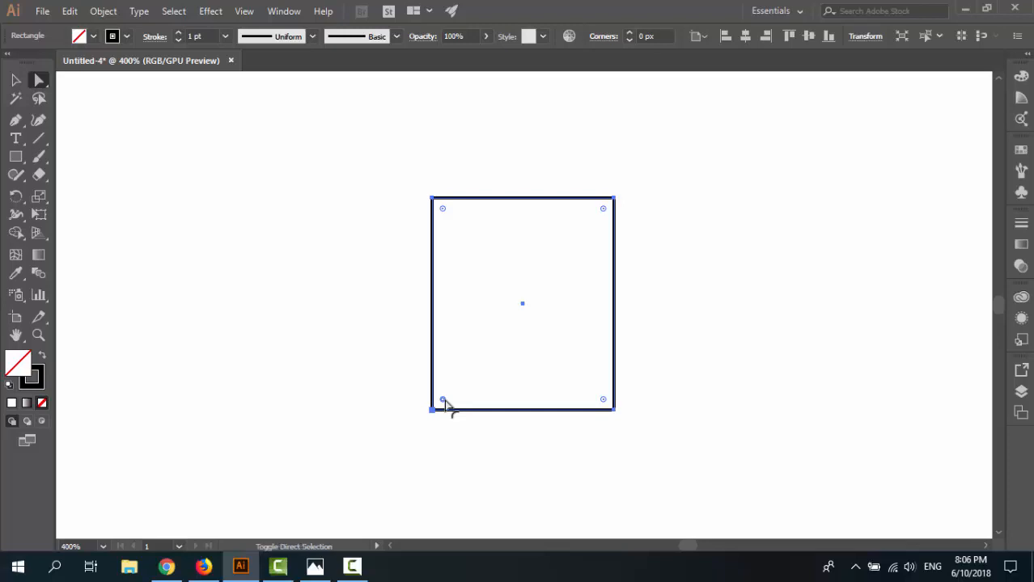
pyautogui.moveTo(606, 419)
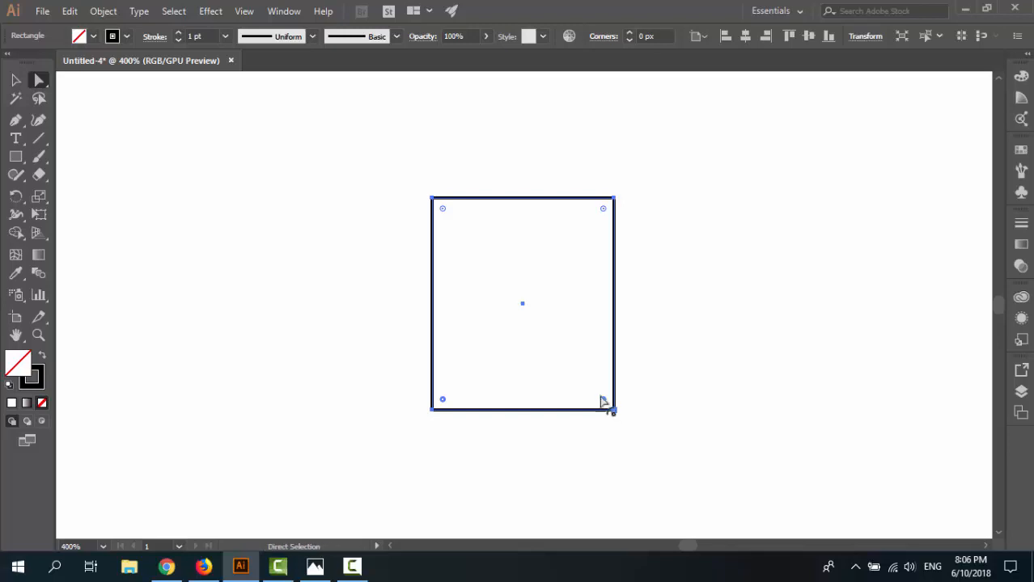
pyautogui.moveTo(605, 408); pyautogui.dragTo(534, 330)
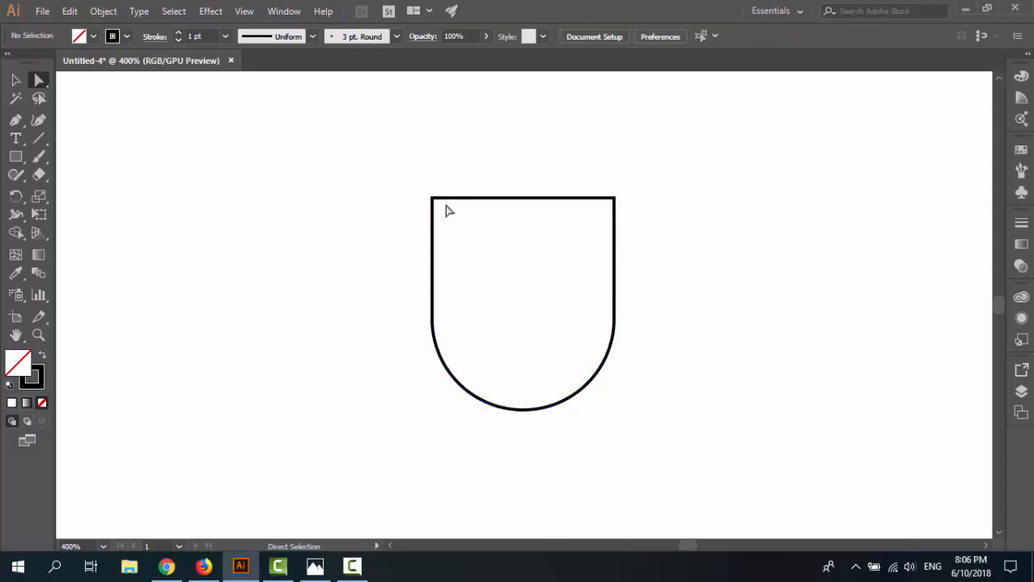
# Slide the top-left and top-right corners inward to taper the top
pyautogui.click(432, 199)
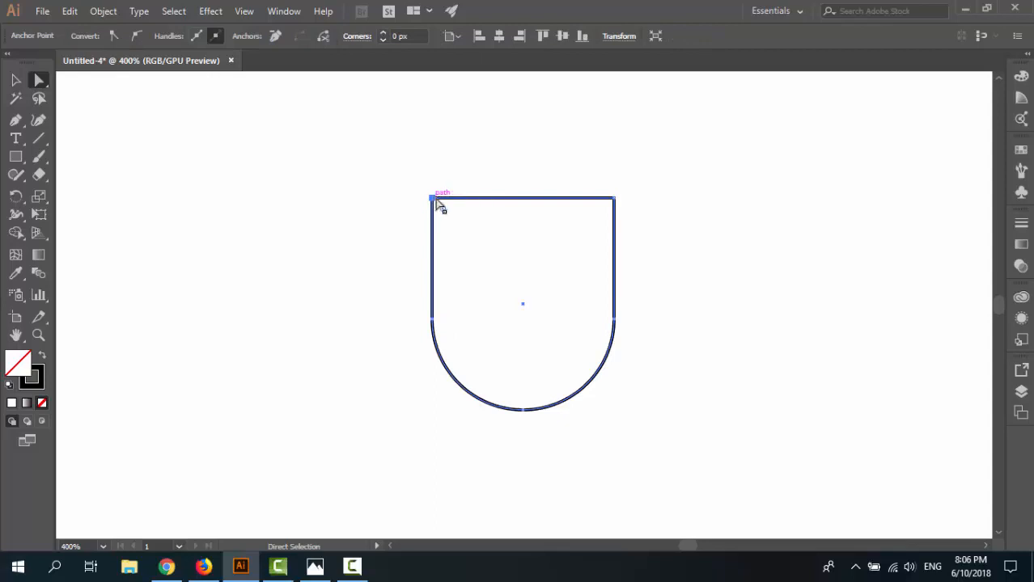
pyautogui.moveTo(432, 198); pyautogui.dragTo(449, 202)
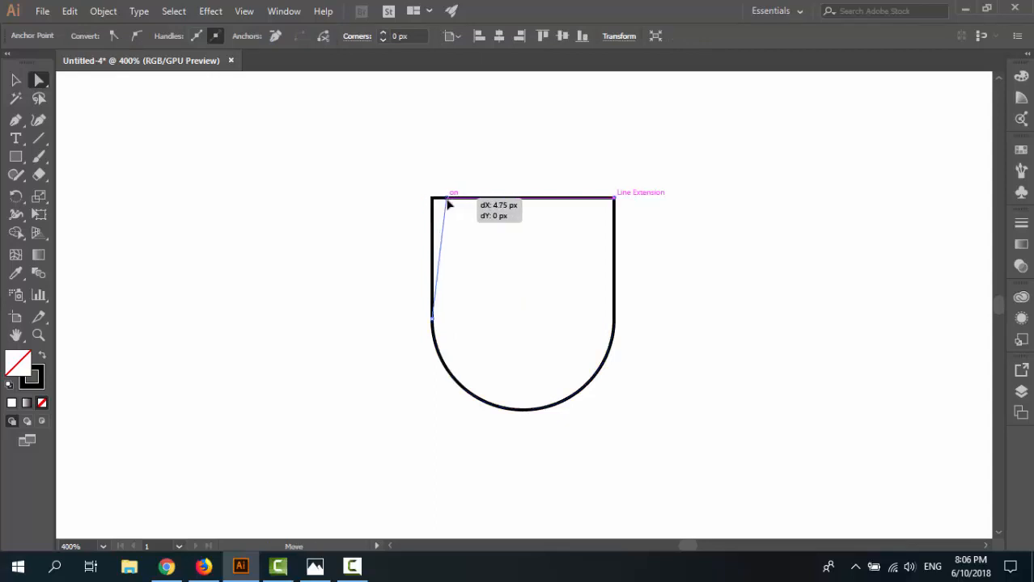
pyautogui.moveTo(449, 204); pyautogui.dragTo(457, 205)
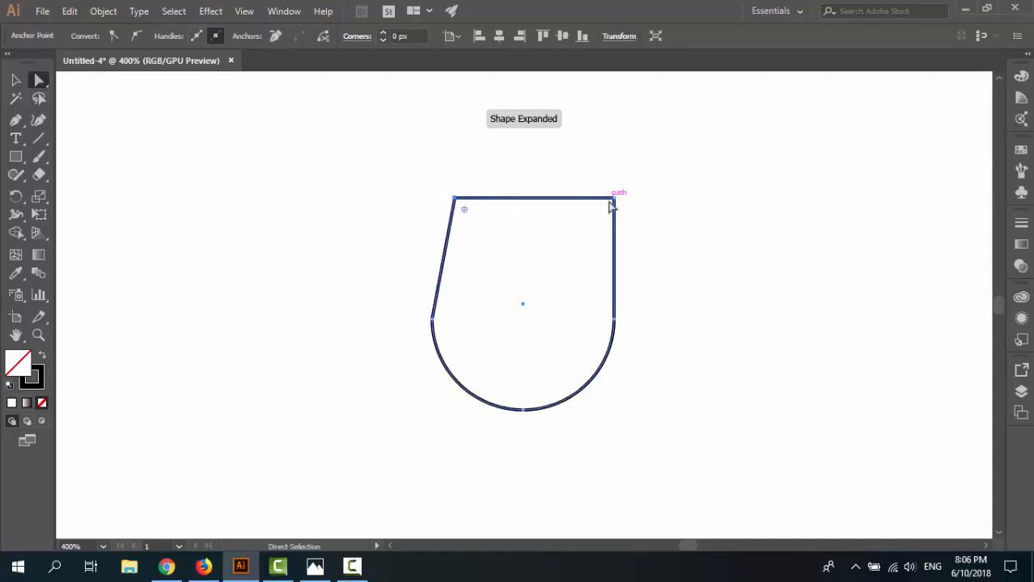
pyautogui.moveTo(613, 201); pyautogui.dragTo(591, 202)
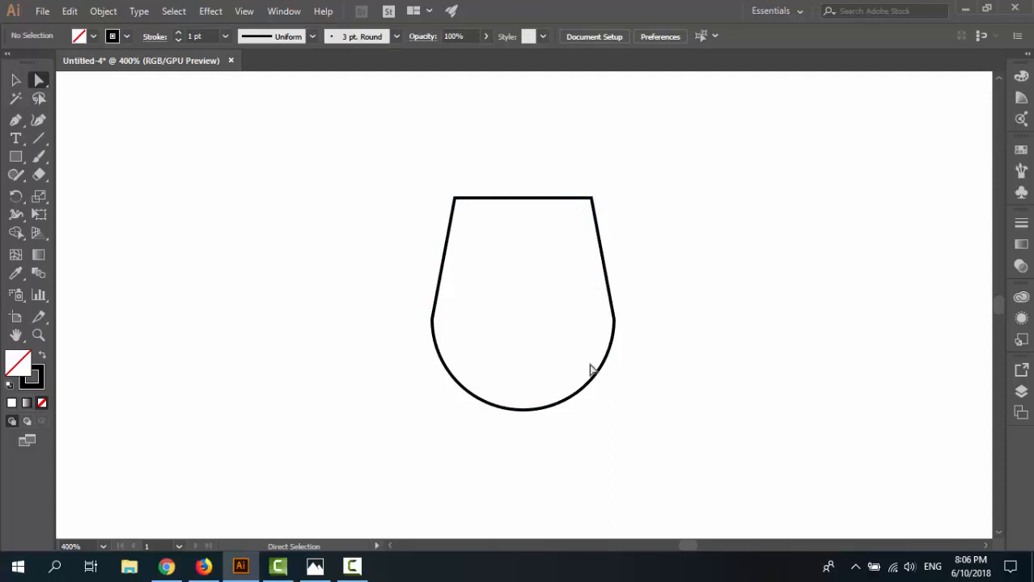
pyautogui.moveTo(620, 321)
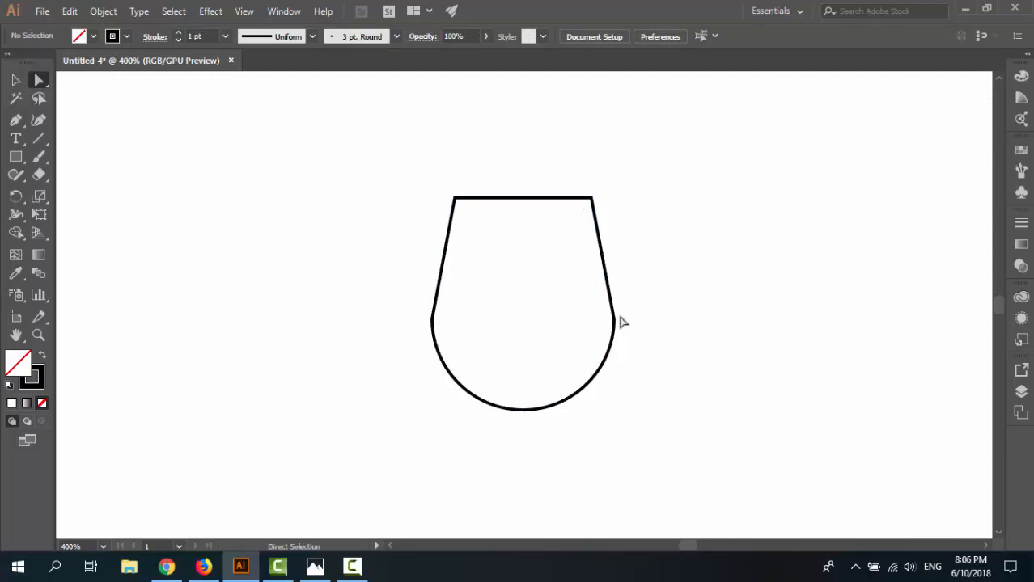
pyautogui.moveTo(205, 234)
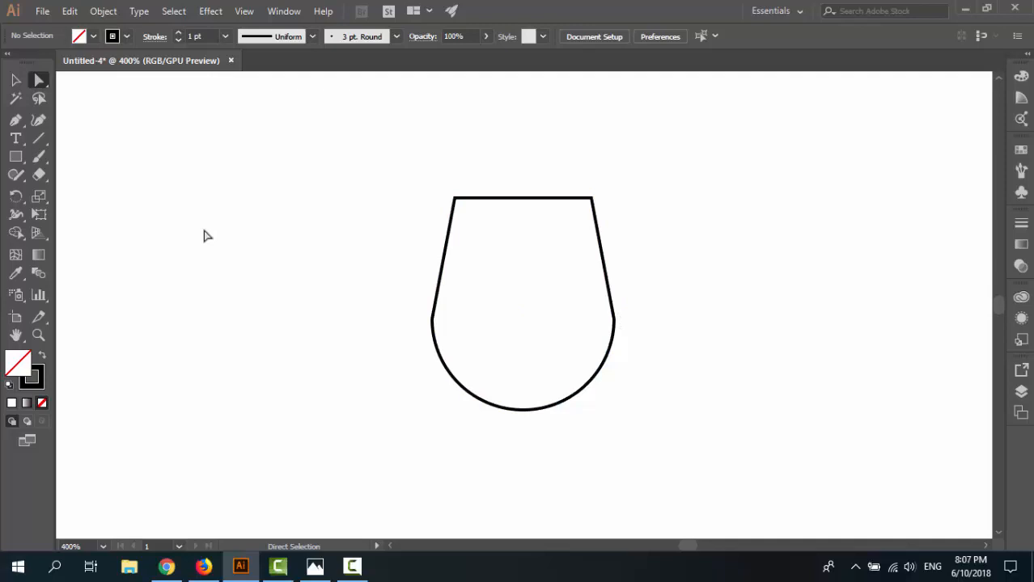
pyautogui.moveTo(35, 159)
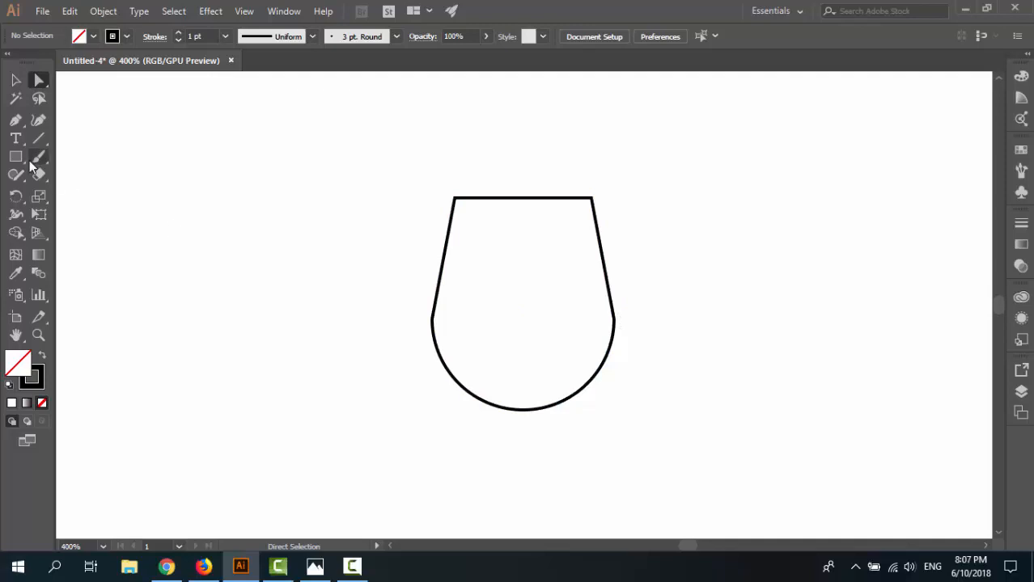
# Draw a small 6 px ellipse with the Ellipse tool
pyautogui.click(15, 157)
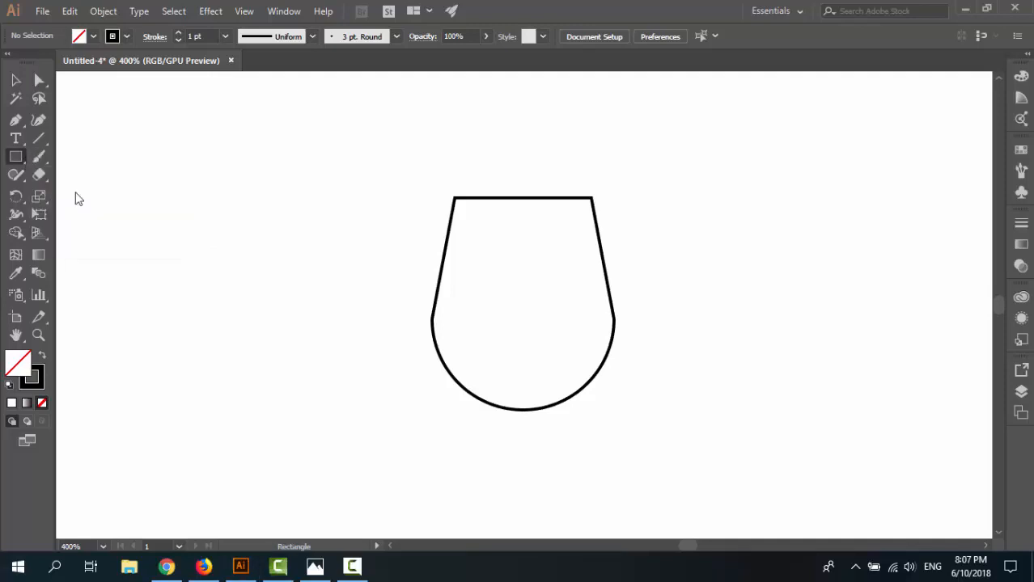
pyautogui.click(14, 156)
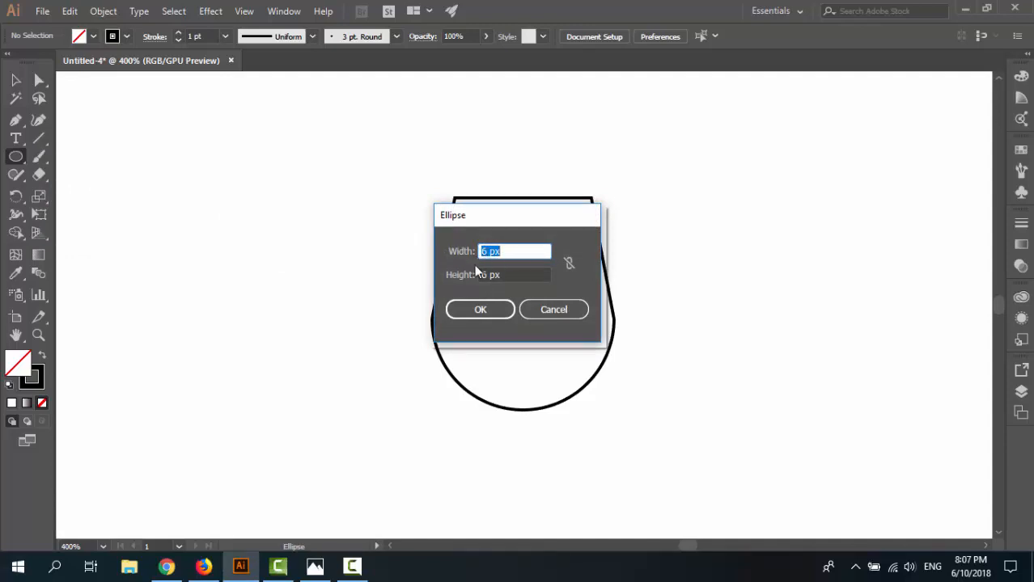
pyautogui.click(480, 309)
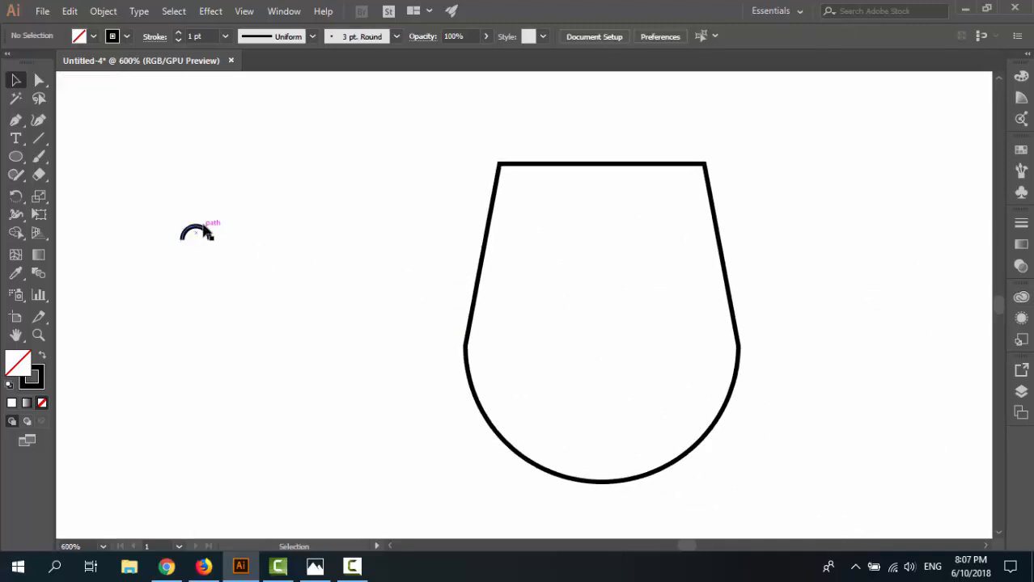
# Move the arc inside the head and Alt-drag a copy as the second eye
pyautogui.click(196, 232)
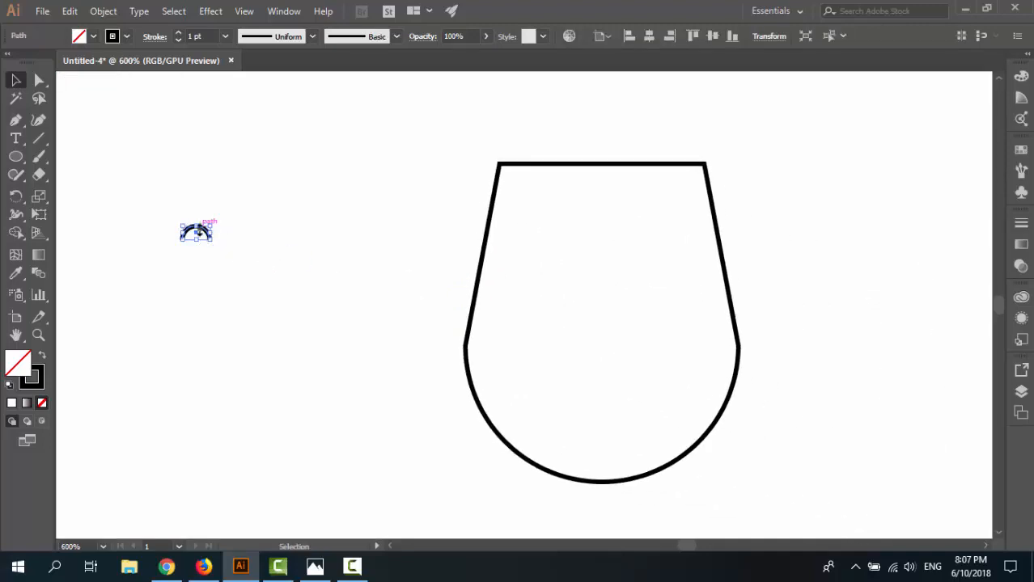
pyautogui.moveTo(196, 232); pyautogui.dragTo(546, 228)
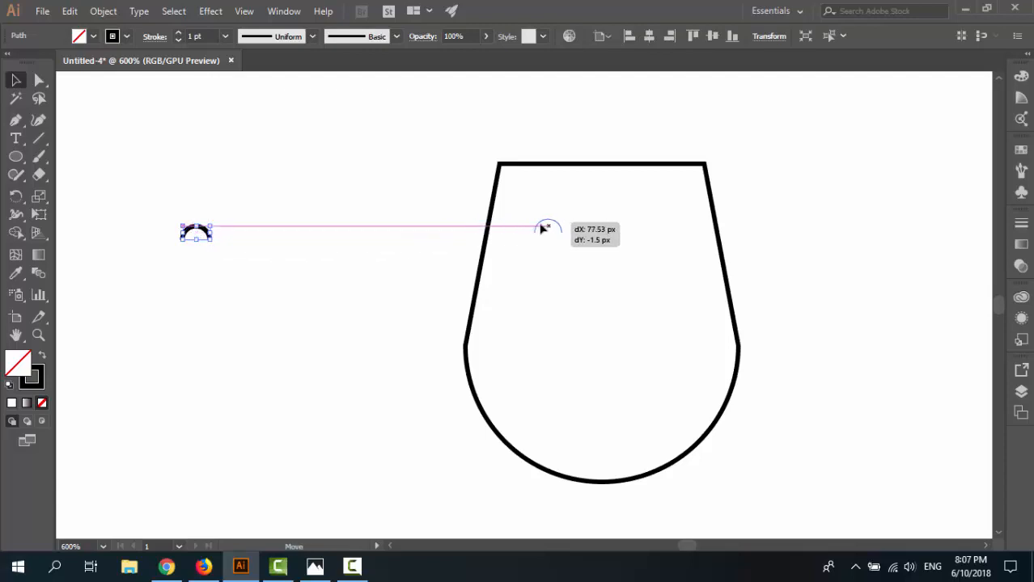
pyautogui.moveTo(196, 232); pyautogui.dragTo(549, 226)
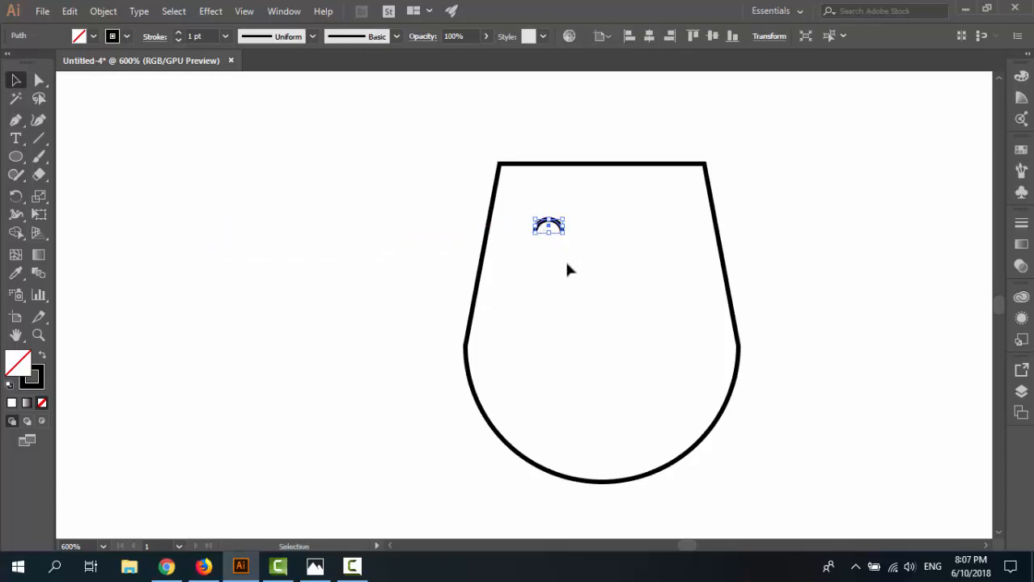
pyautogui.moveTo(568, 263)
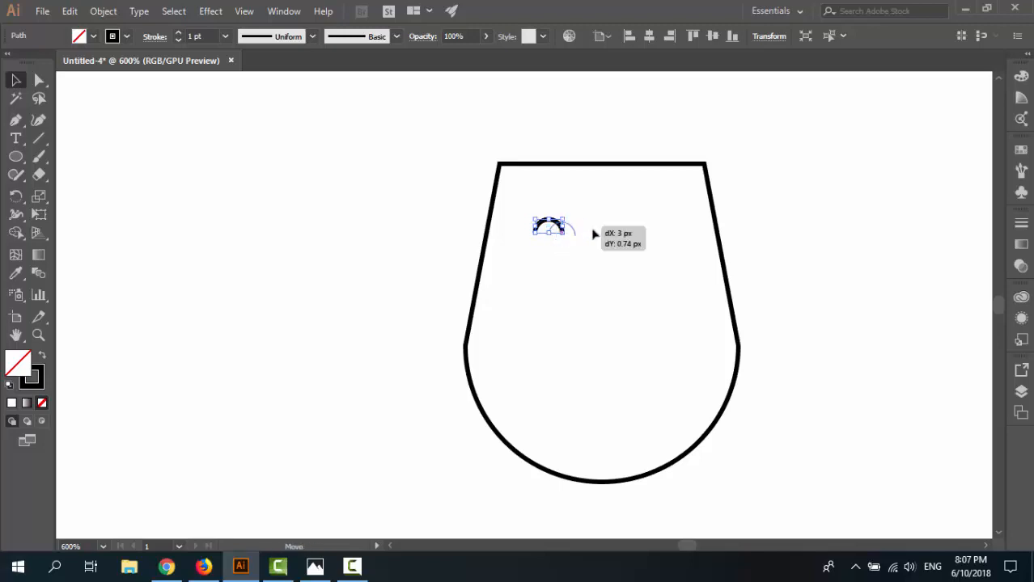
pyautogui.moveTo(558, 225); pyautogui.dragTo(651, 226)
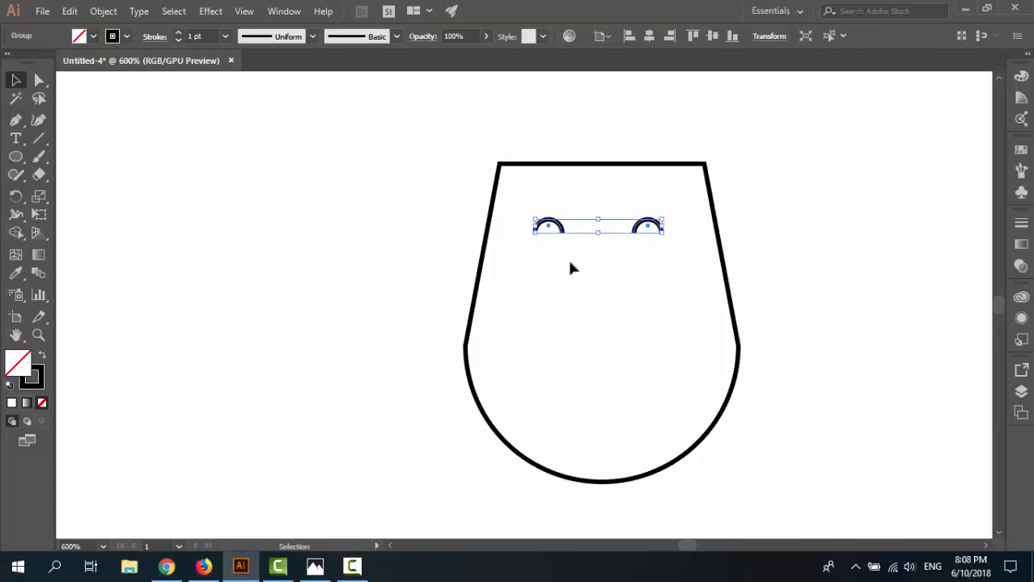
pyautogui.moveTo(711, 234)
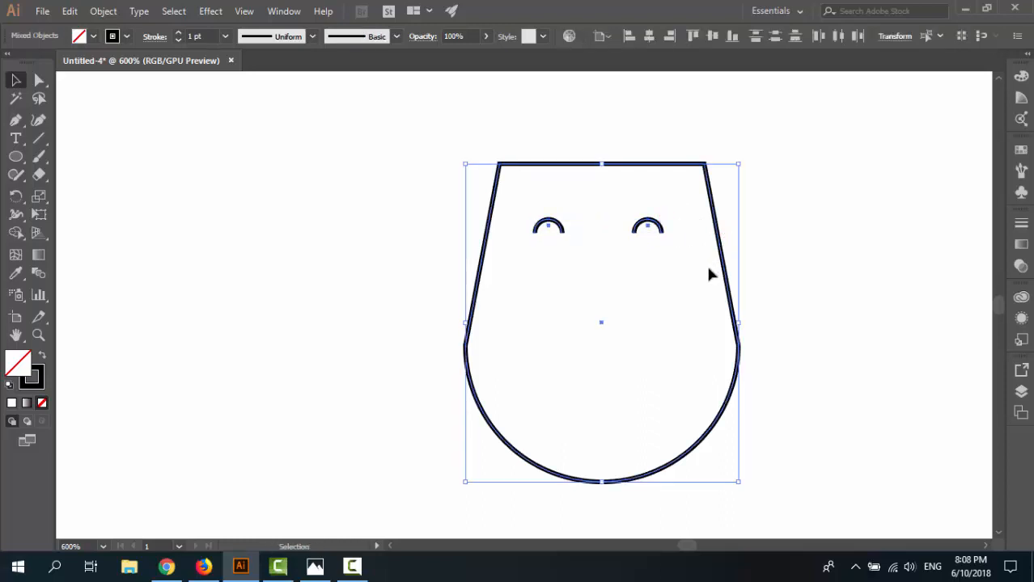
pyautogui.moveTo(329, 39)
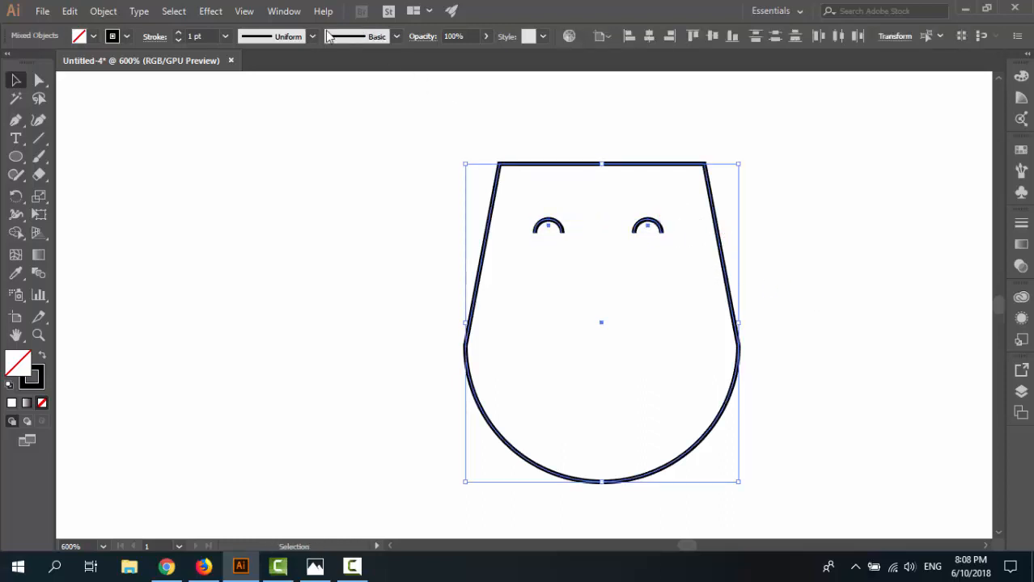
# Open the Align panel from the Window menu and horizontally centre the eyes on the head
pyautogui.click(284, 11)
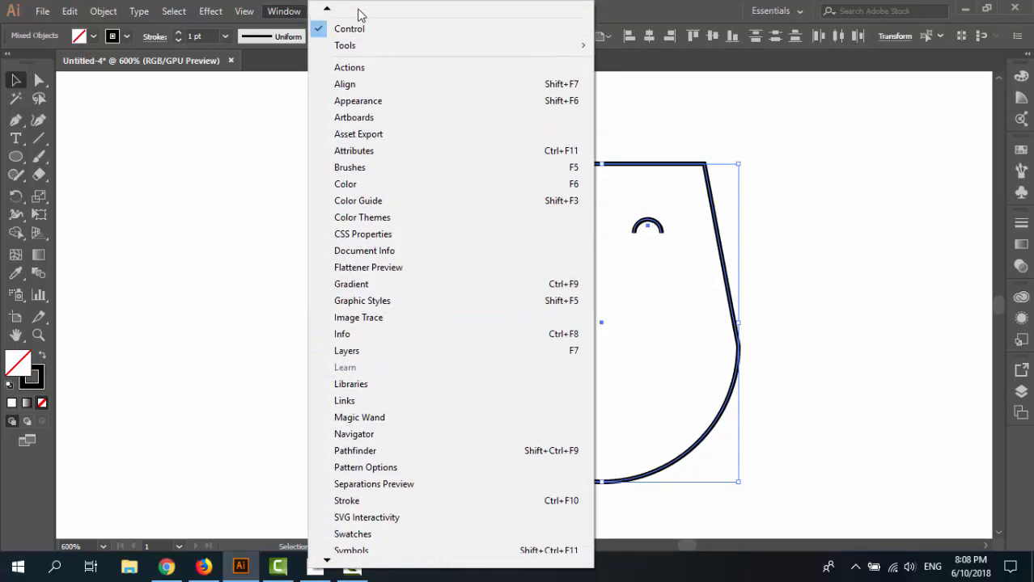
pyautogui.click(344, 84)
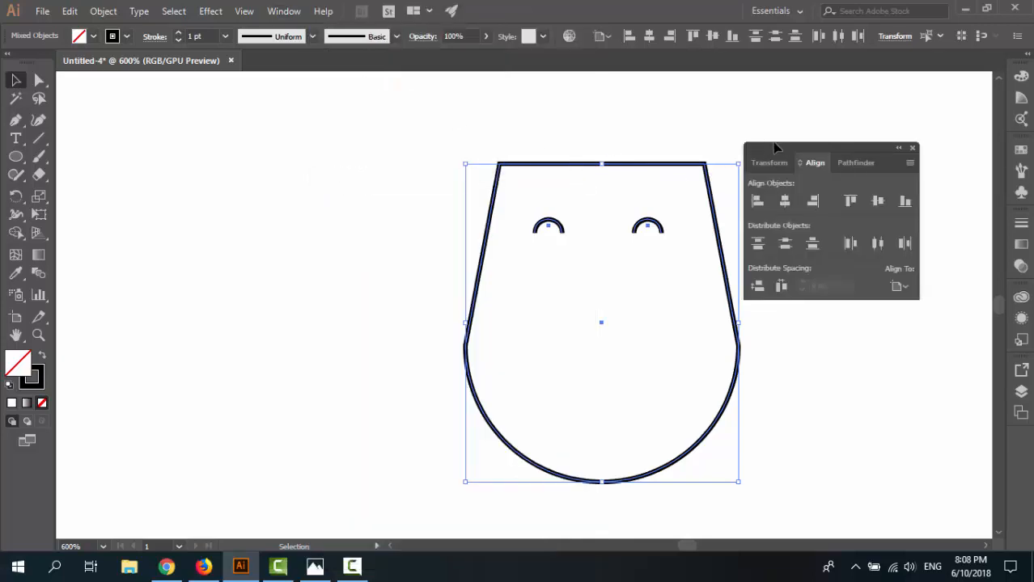
pyautogui.click(948, 259)
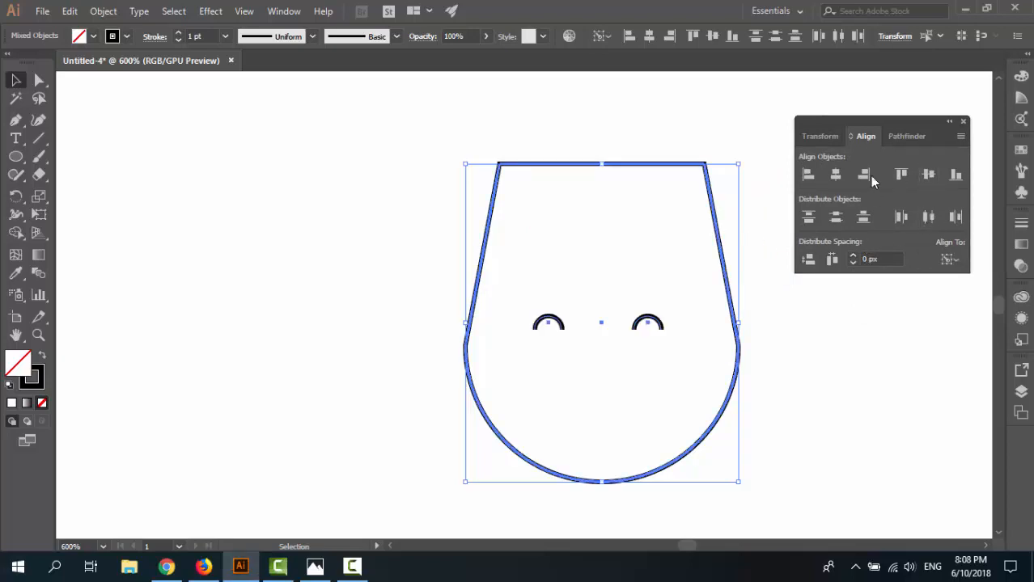
pyautogui.click(834, 174)
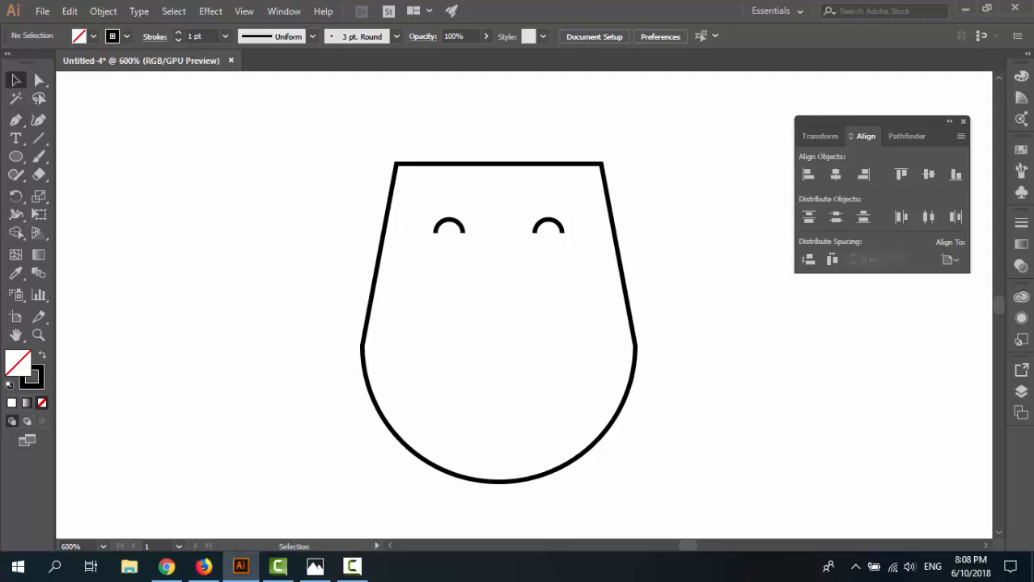
pyautogui.moveTo(554, 283)
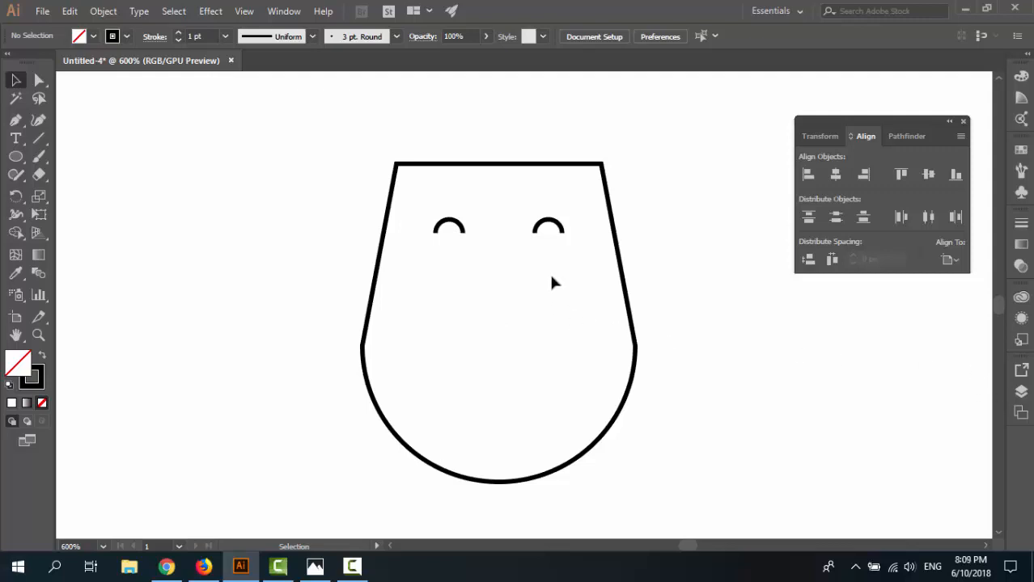
# Rotate a new arc 180° and centre it on the head as the key object
pyautogui.click(449, 228)
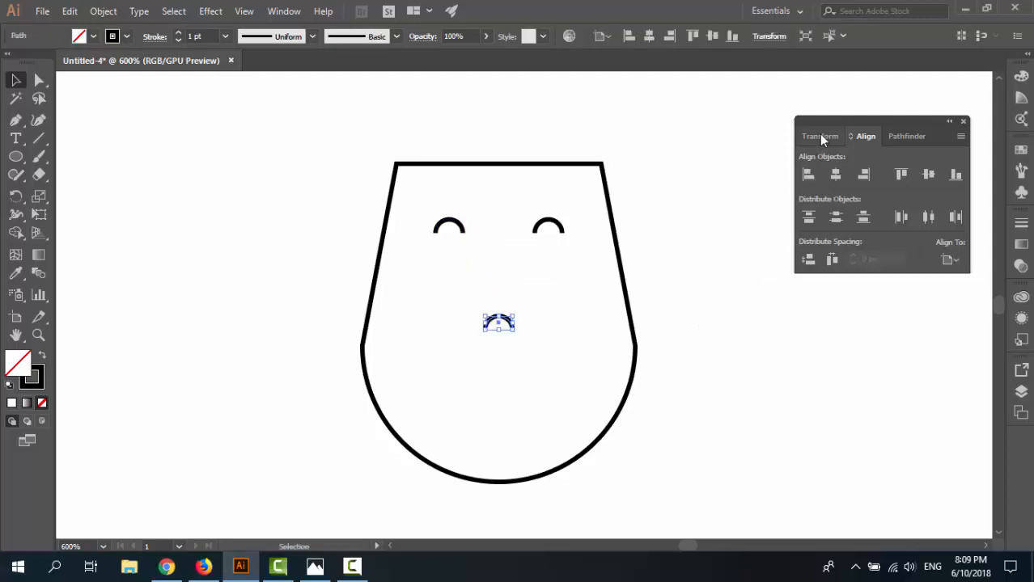
pyautogui.click(820, 136)
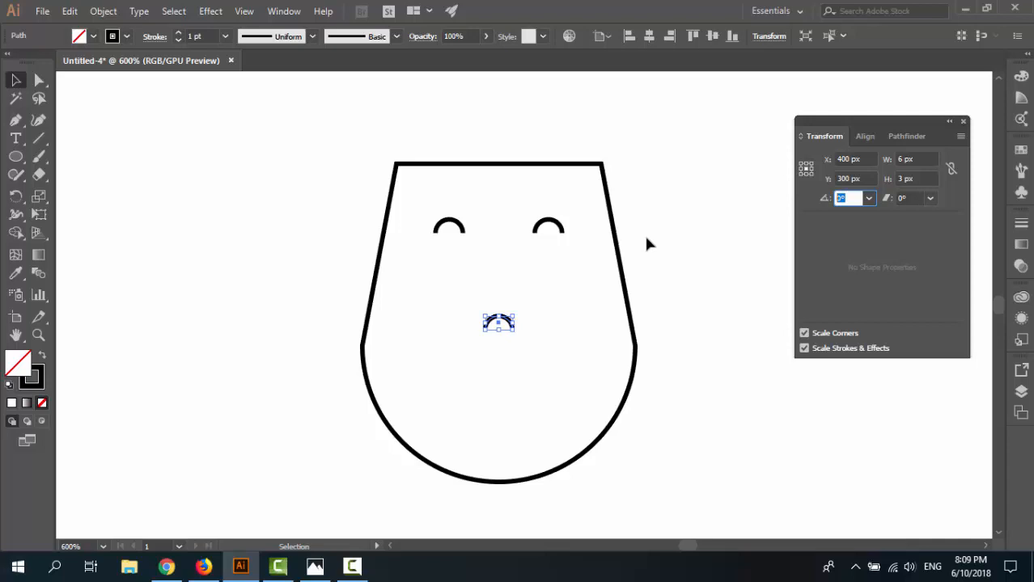
pyautogui.write('180')
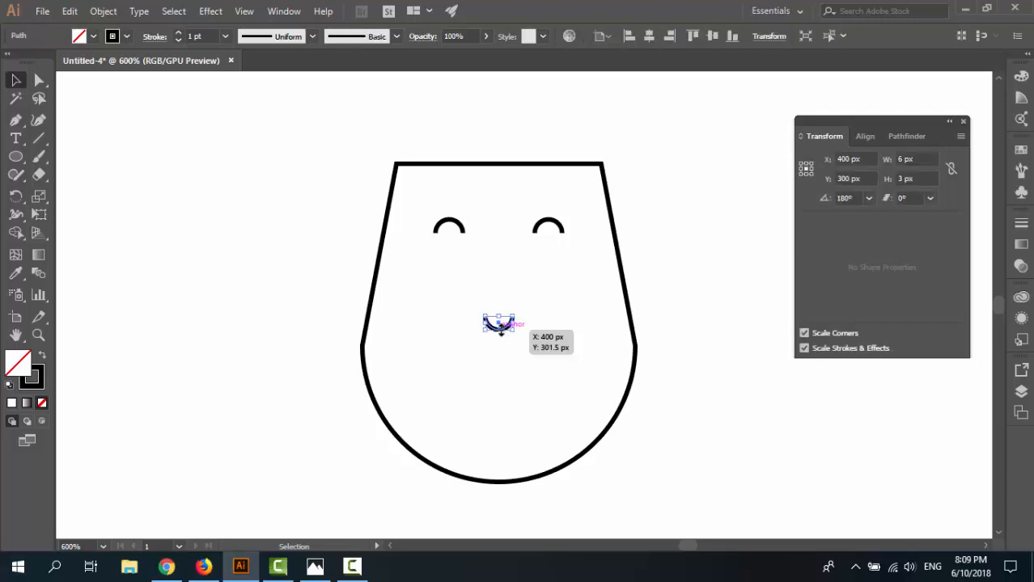
pyautogui.moveTo(538, 294)
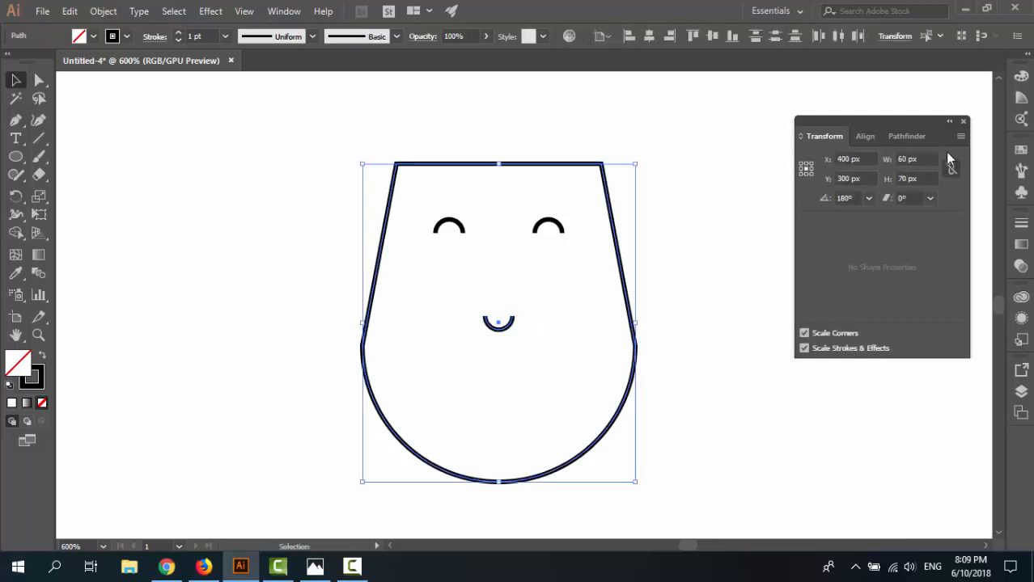
pyautogui.click(863, 135)
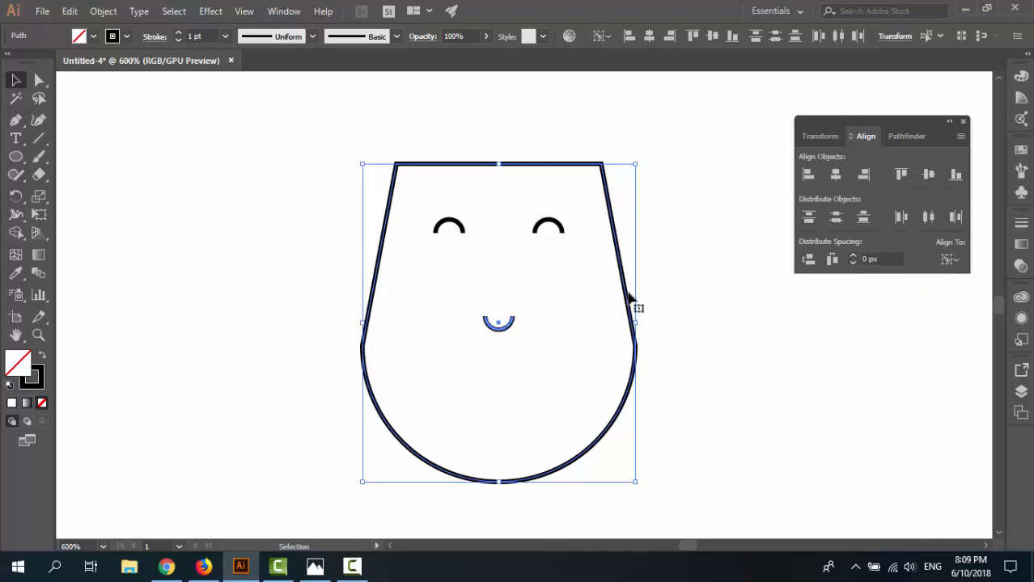
pyautogui.click(835, 175)
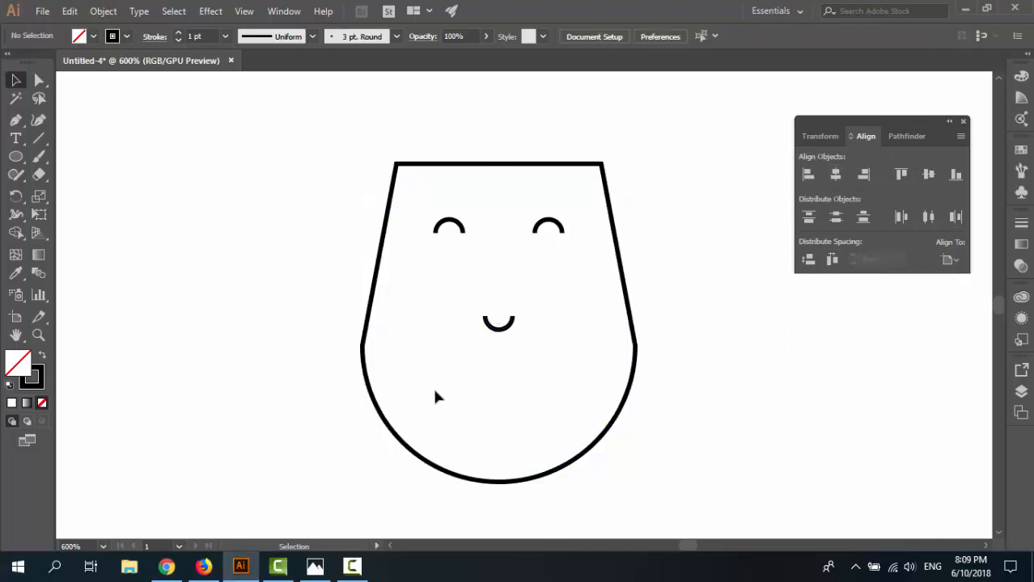
pyautogui.moveTo(441, 389)
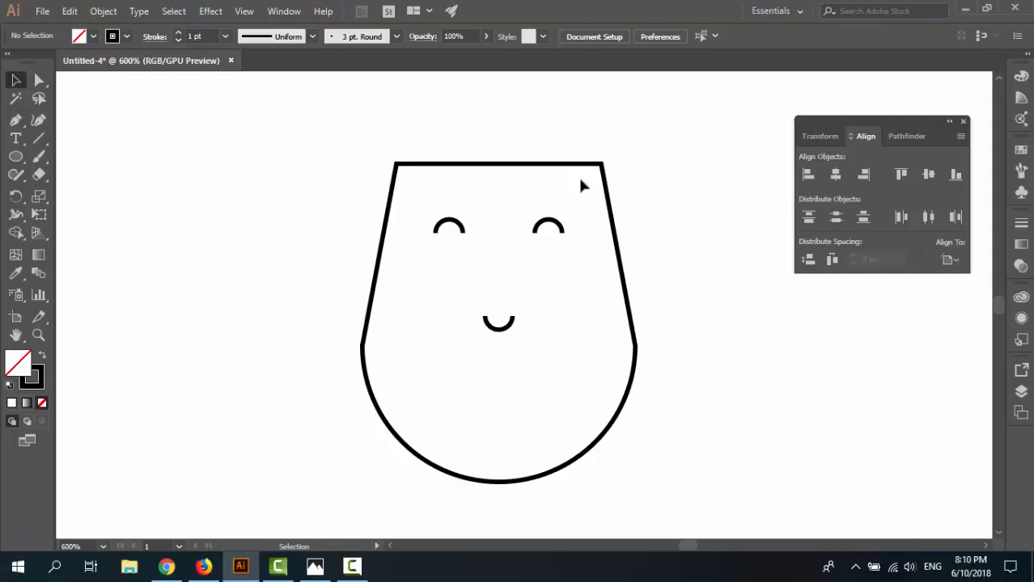
pyautogui.moveTo(459, 385)
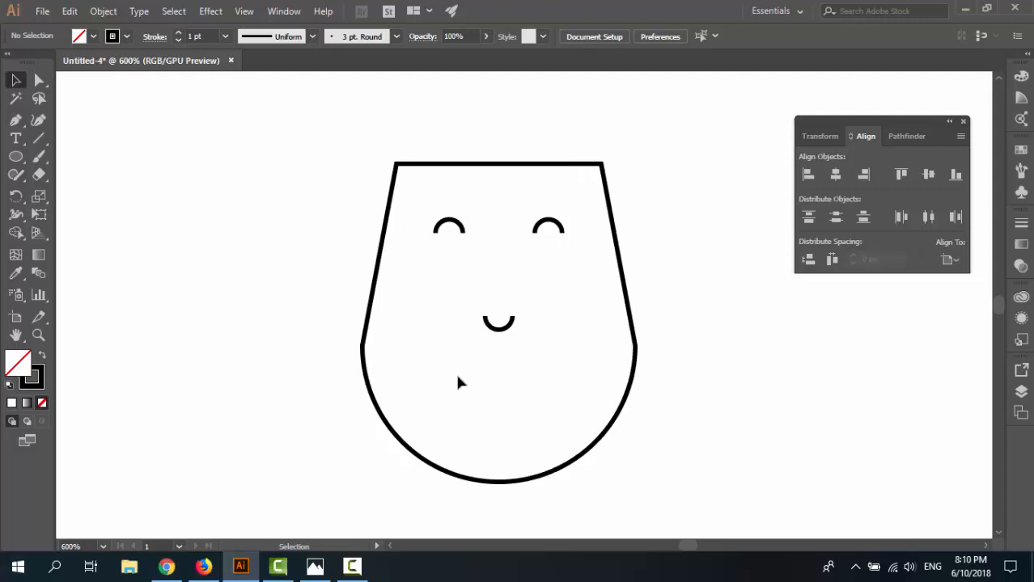
# Draw a small three-sided polygon with the Polygon tool
pyautogui.click(16, 157)
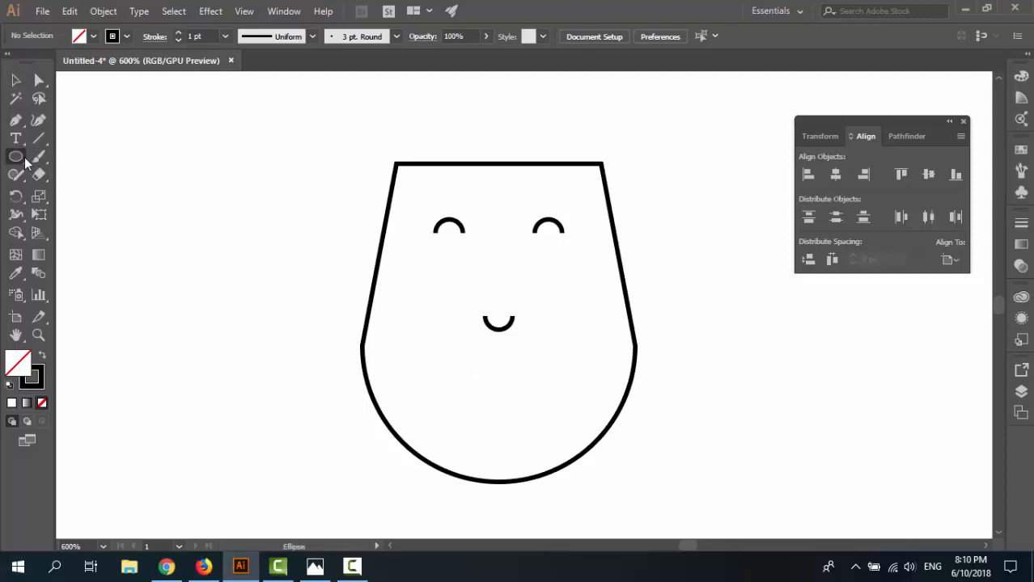
pyautogui.click(16, 156)
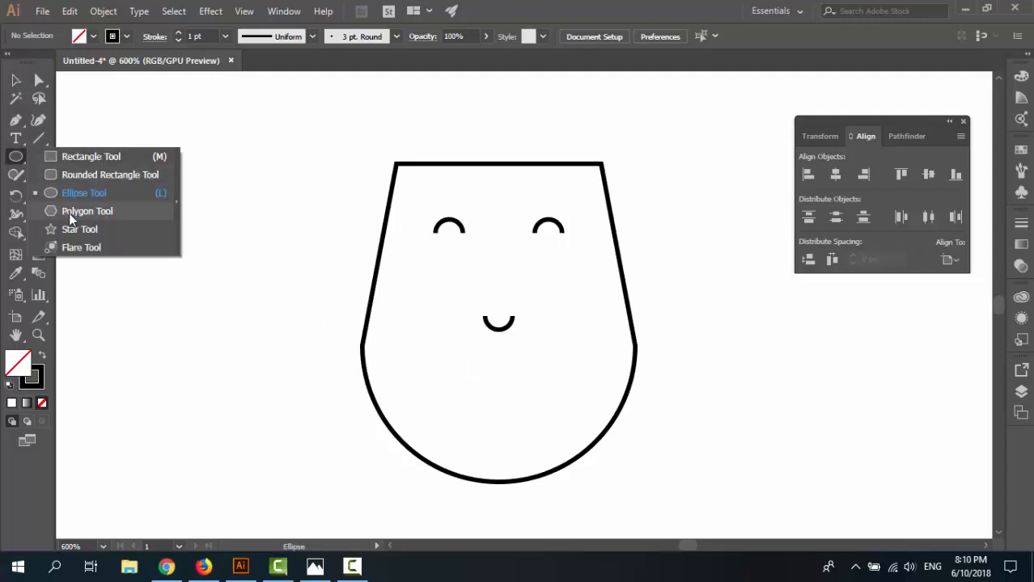
pyautogui.click(86, 211)
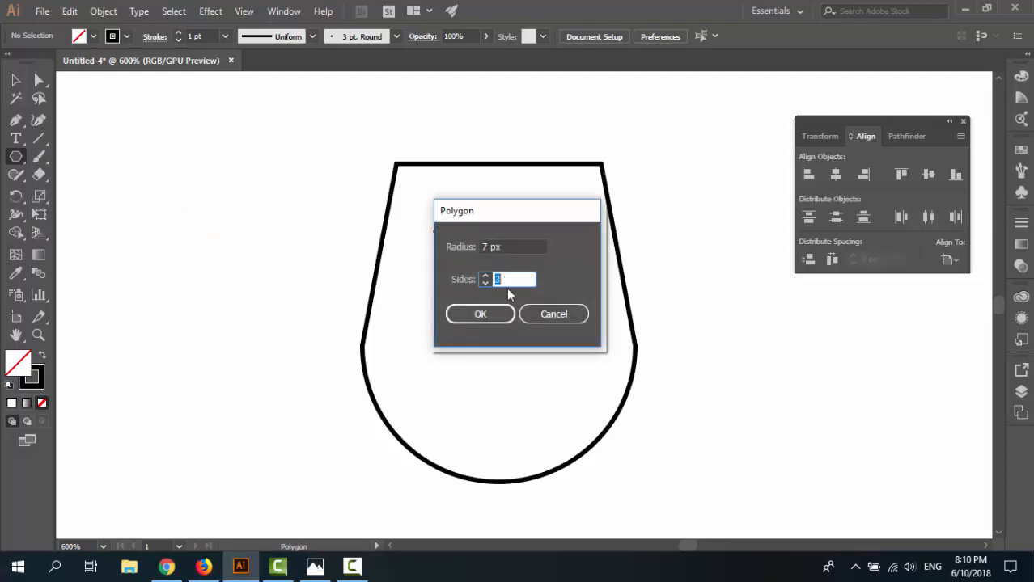
pyautogui.click(479, 314)
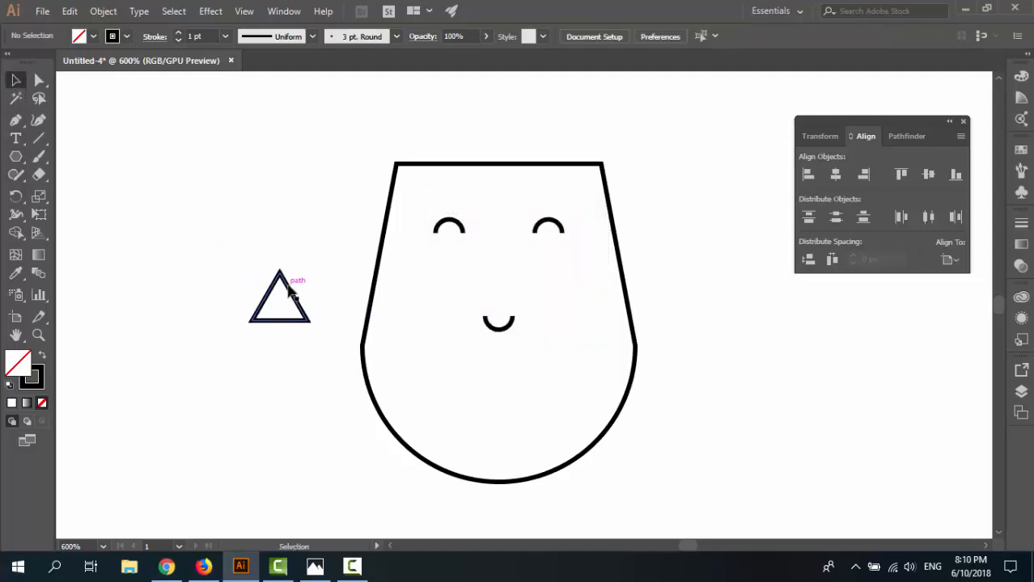
# Rotate the triangle 180° in the Transform panel so it points downward
pyautogui.click(279, 309)
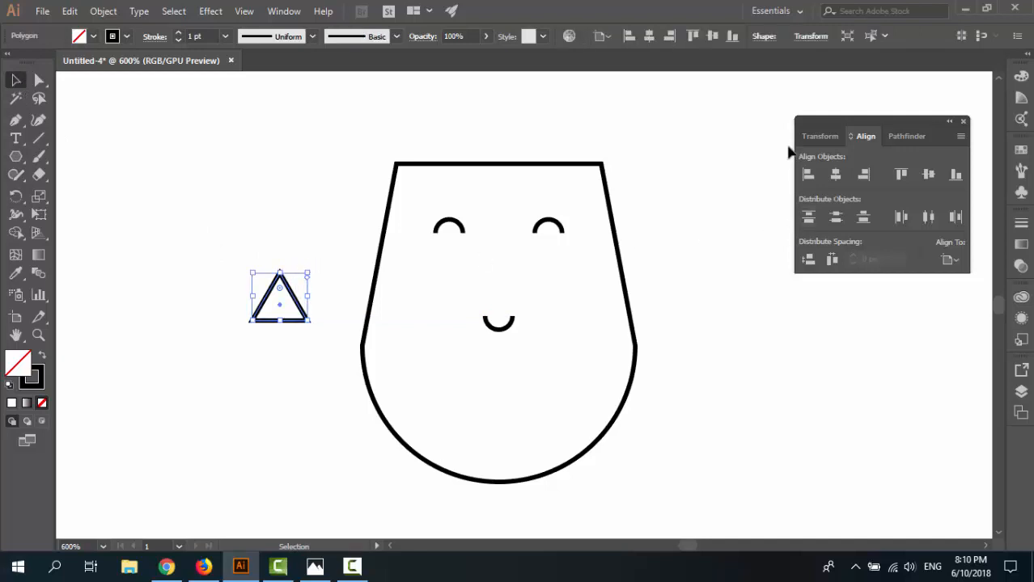
pyautogui.click(821, 136)
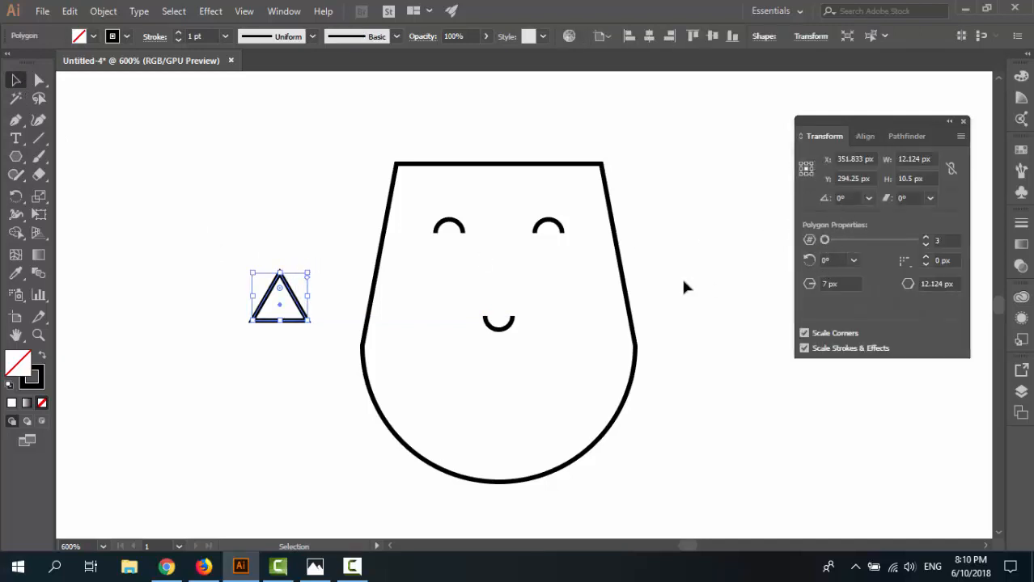
pyautogui.click(846, 198)
pyautogui.write('180')
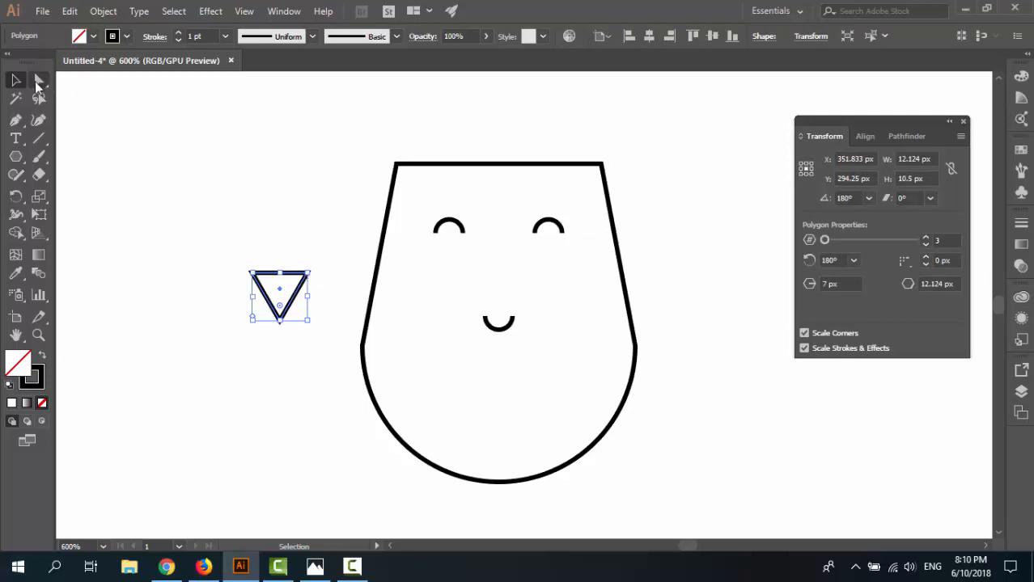
pyautogui.moveTo(38, 80)
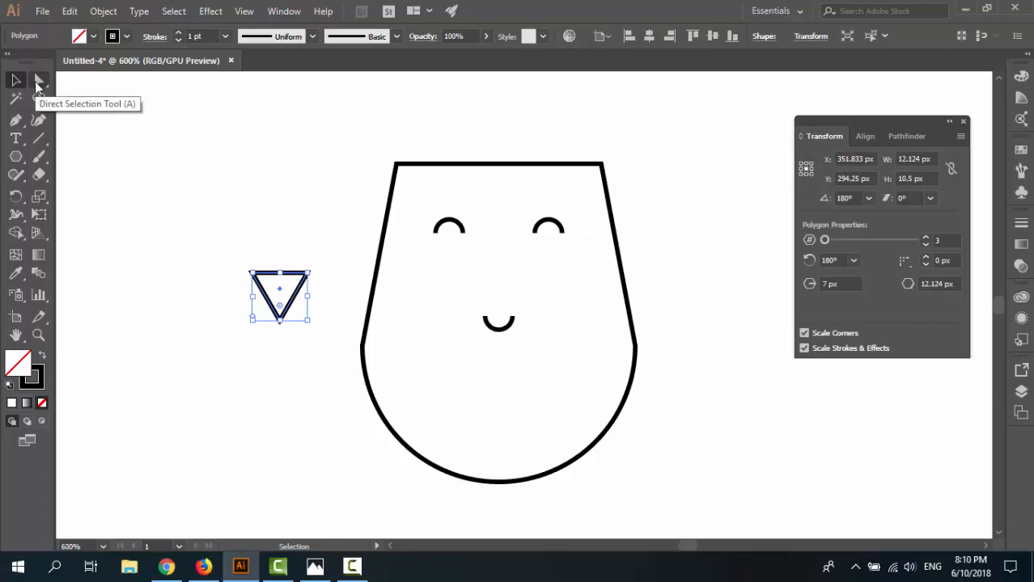
# Set the triangle's corner radius to 2.5 with the Direct Selection tool
pyautogui.click(38, 80)
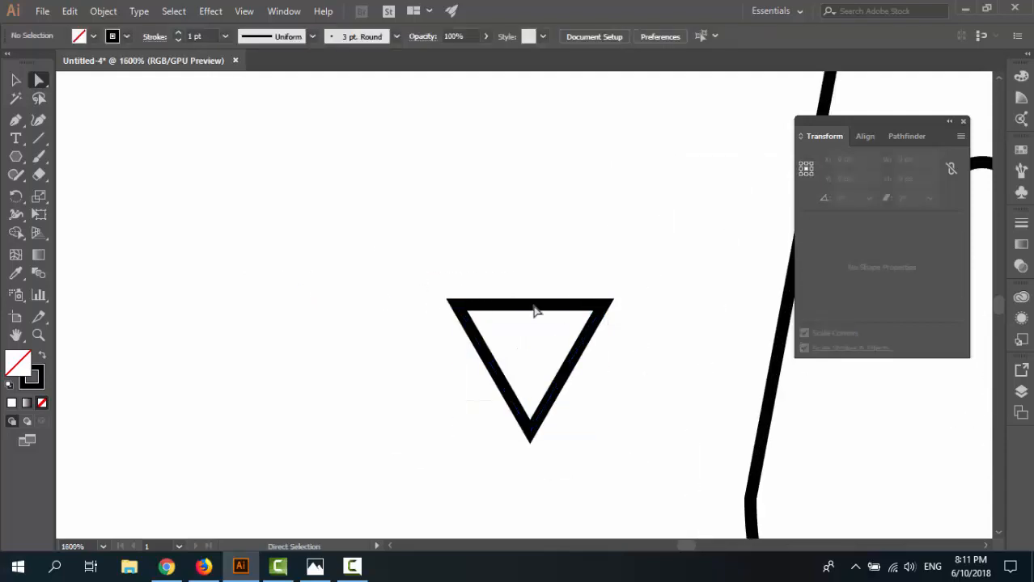
pyautogui.click(530, 312)
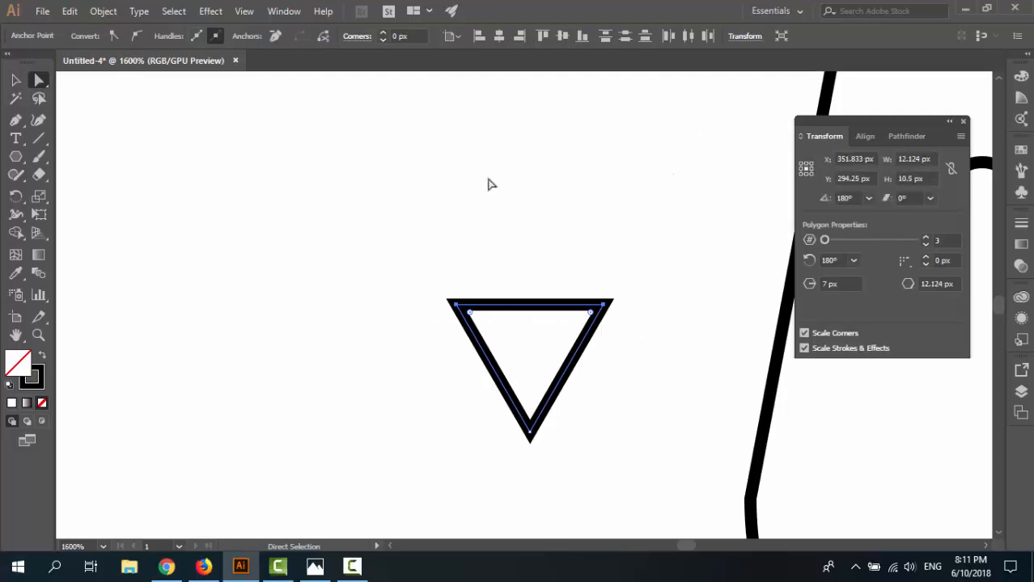
pyautogui.click(408, 36)
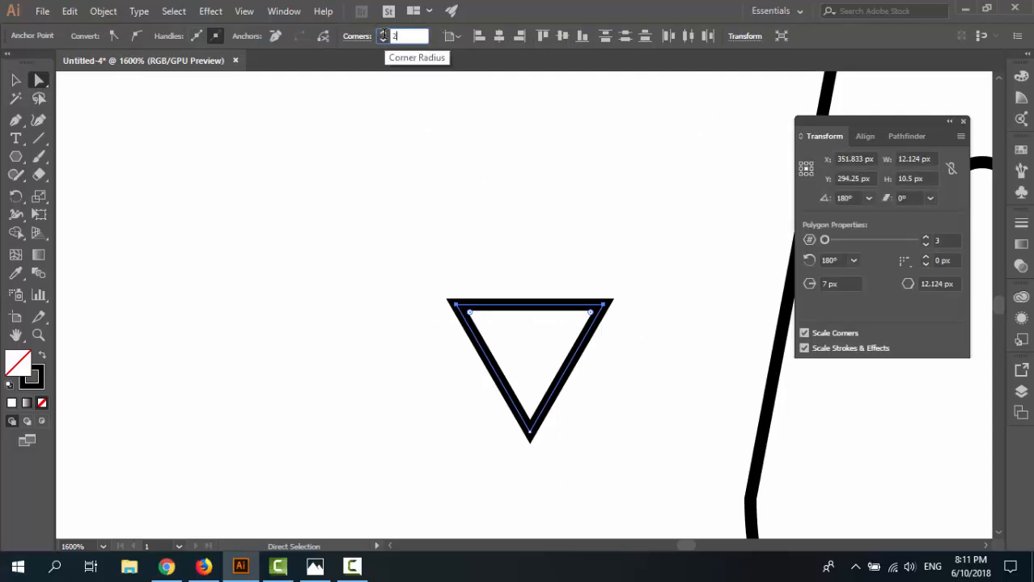
pyautogui.write('2.5')
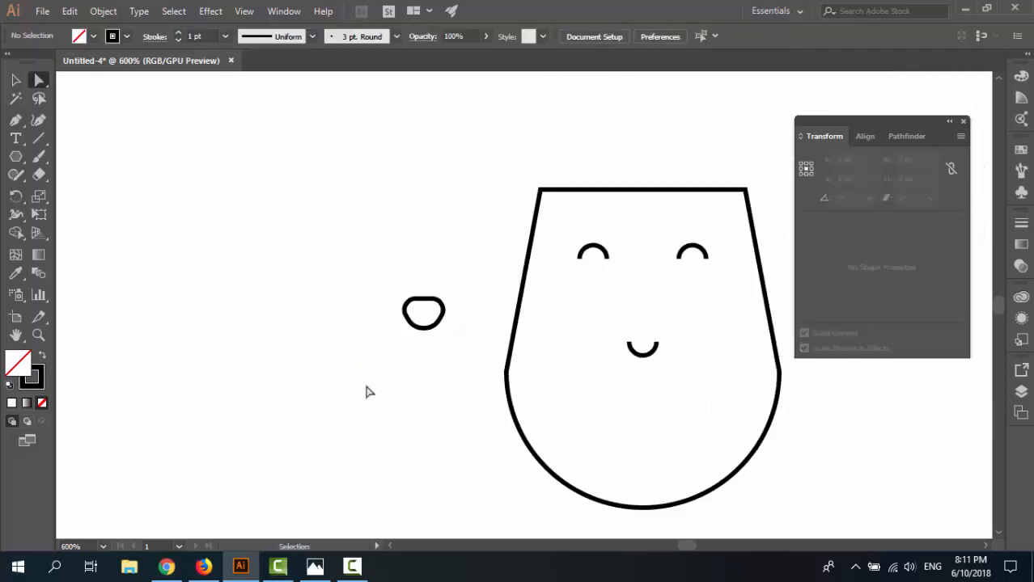
pyautogui.moveTo(283, 288)
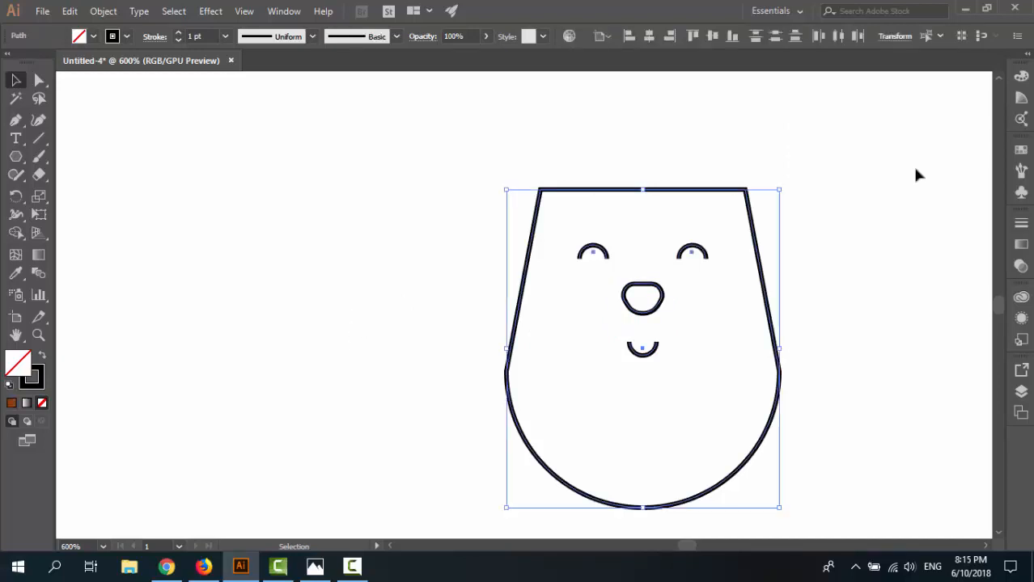
pyautogui.moveTo(355, 309)
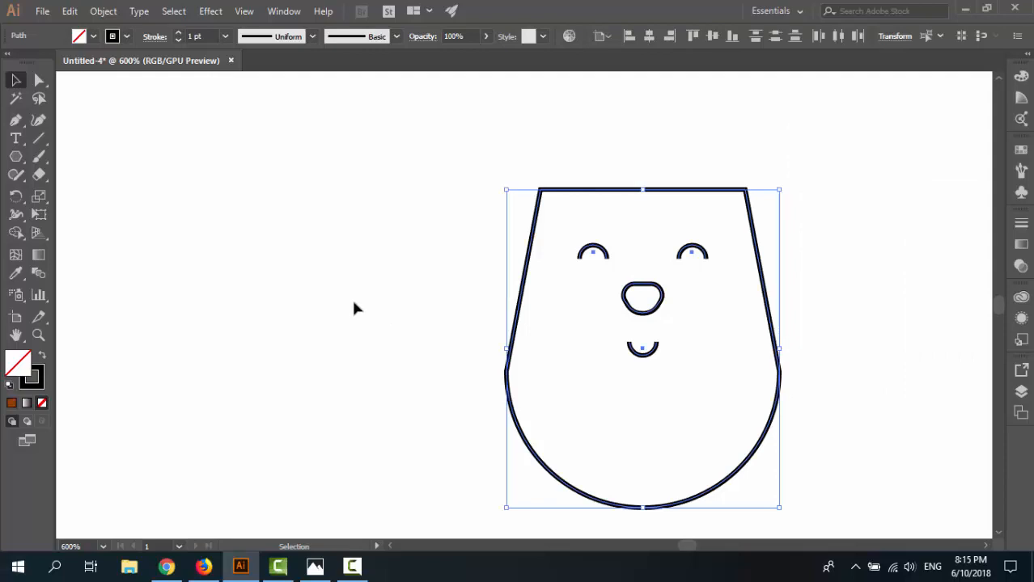
pyautogui.moveTo(685, 312)
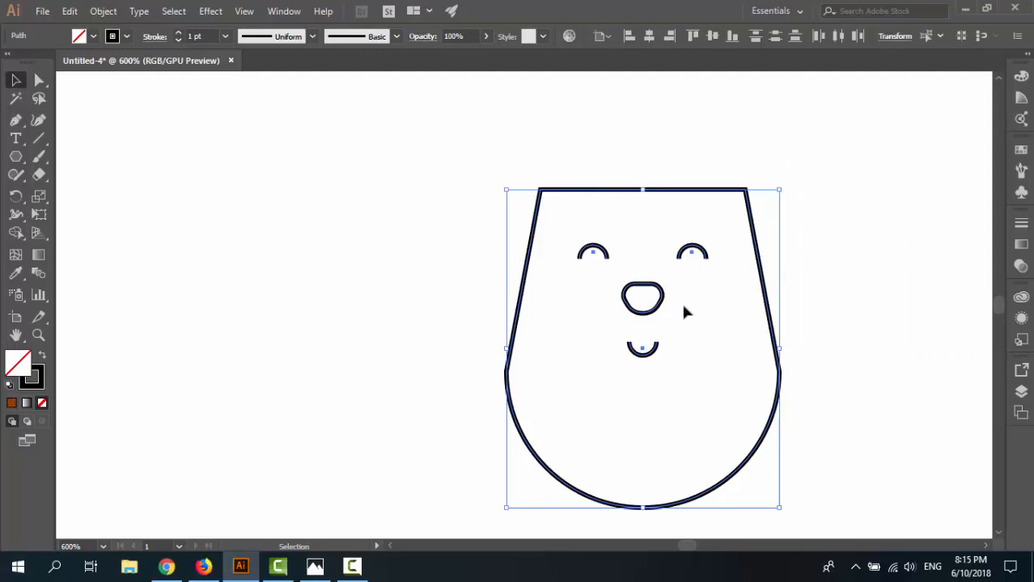
pyautogui.moveTo(1022, 77)
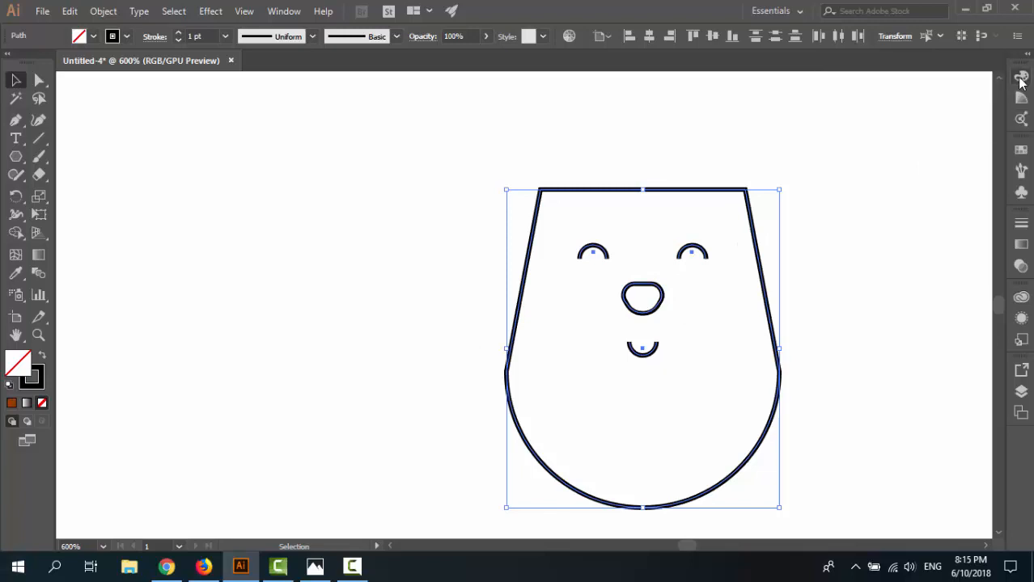
# Open the Color panel and select the hex field to enter a brown stroke
pyautogui.click(1021, 77)
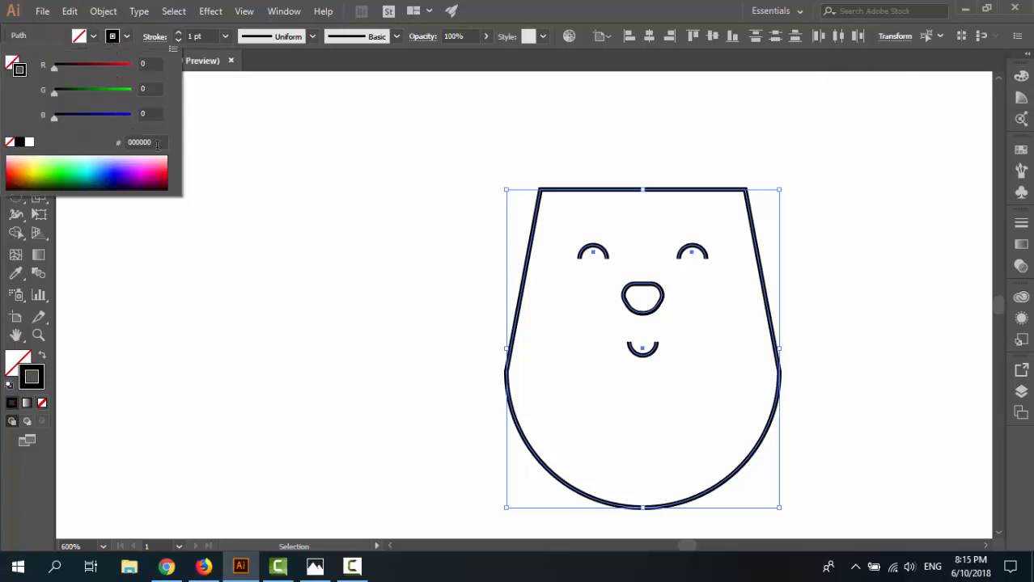
pyautogui.click(140, 142)
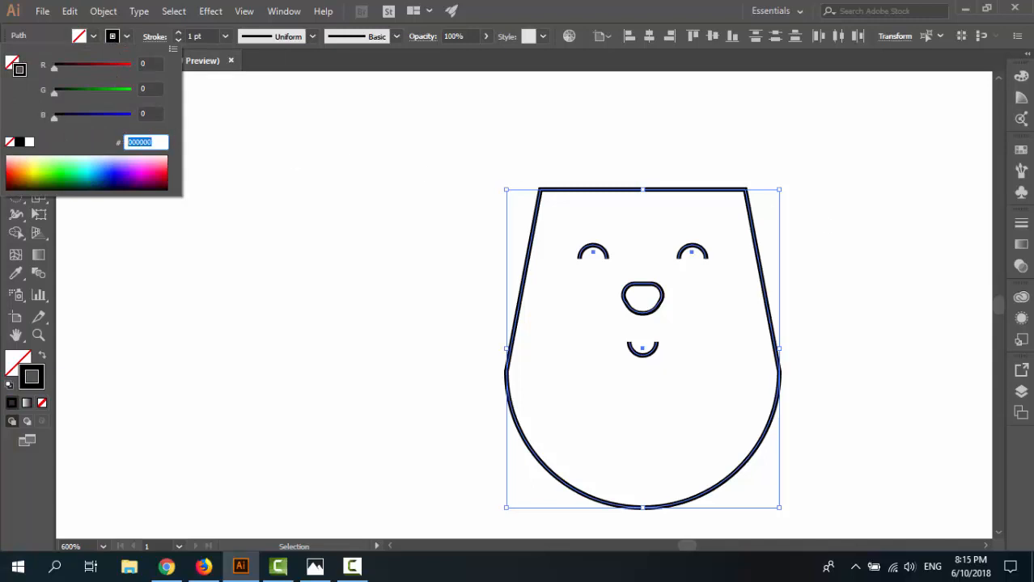
pyautogui.moveTo(177, 160)
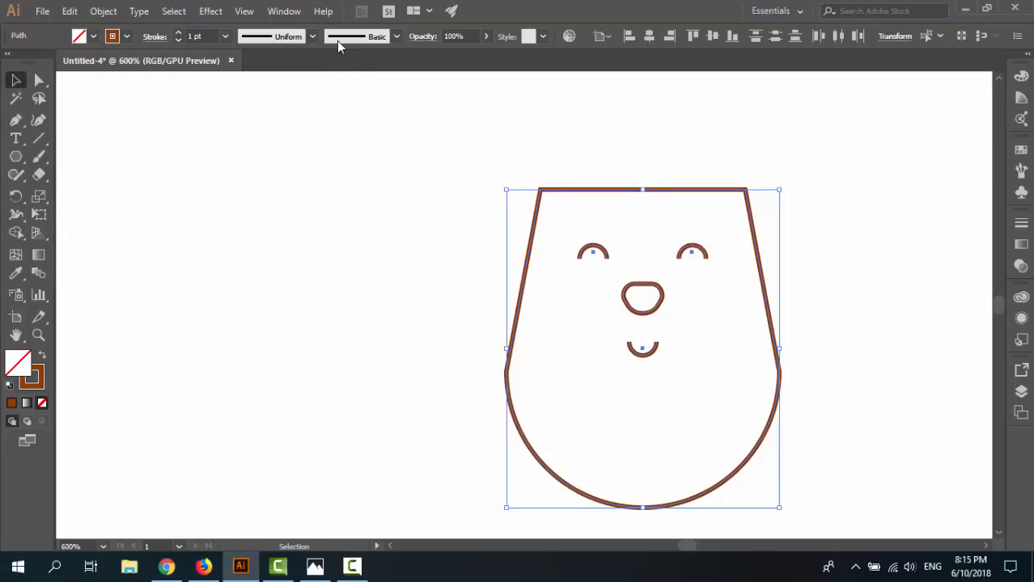
pyautogui.moveTo(397, 40)
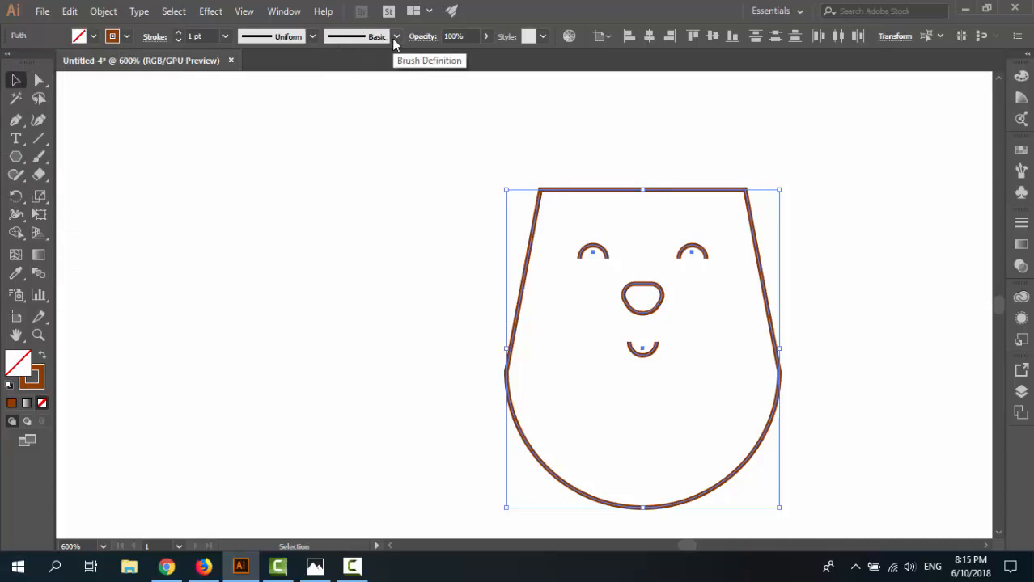
# Apply a round Artistic_Calligraphic brush to the outlines with a 2 pt stroke
pyautogui.click(395, 37)
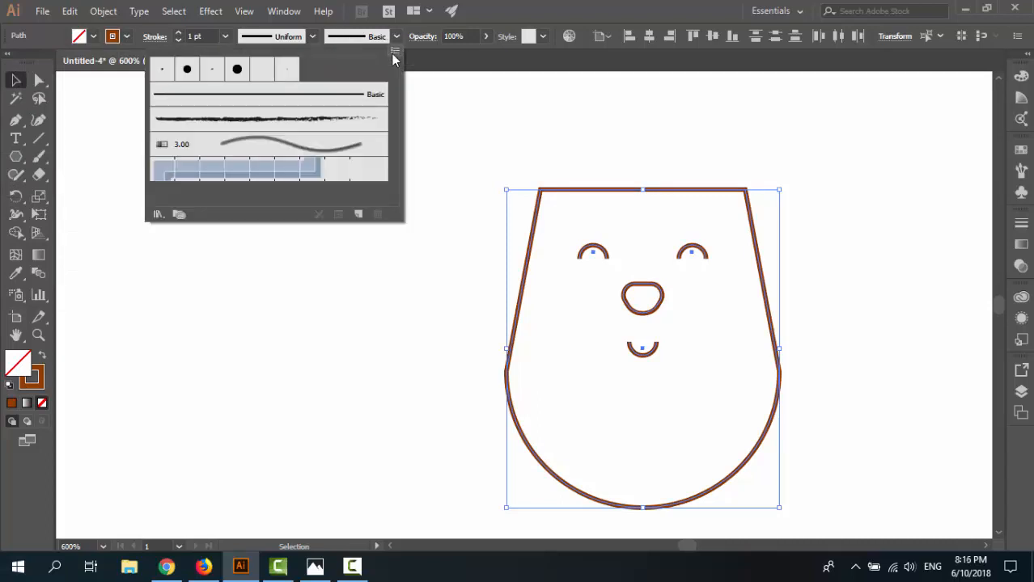
pyautogui.click(394, 52)
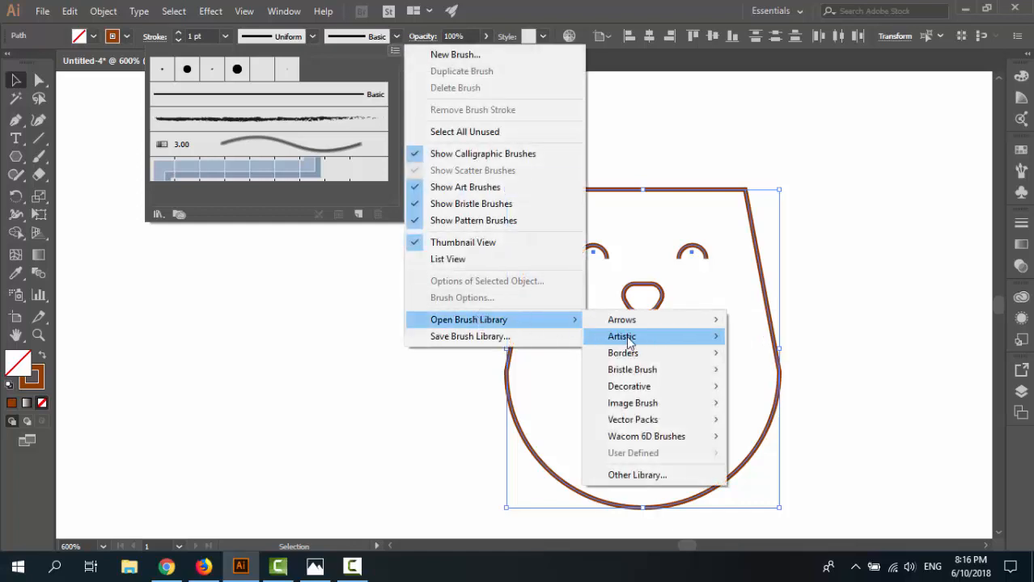
pyautogui.moveTo(622, 337)
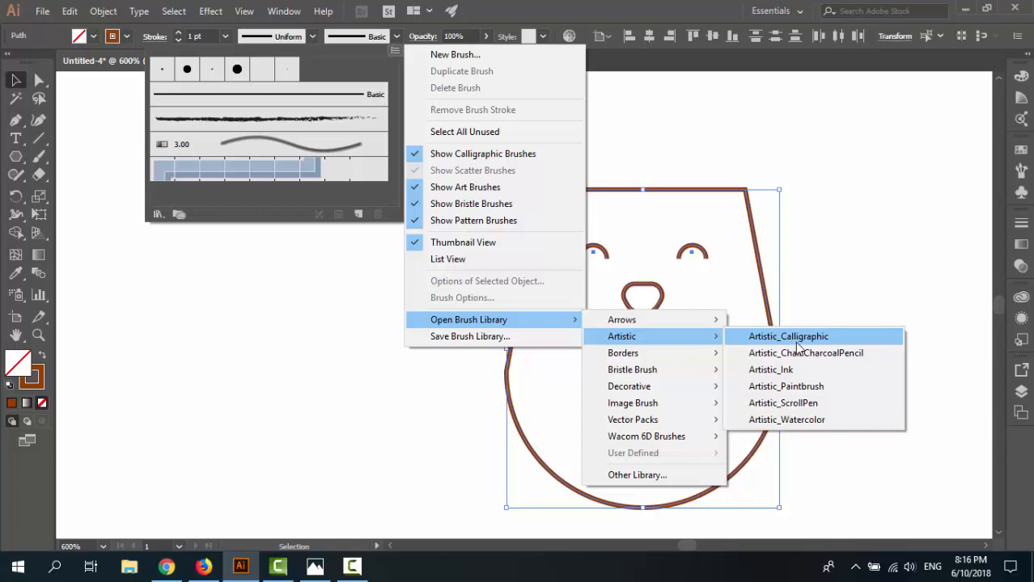
pyautogui.click(787, 336)
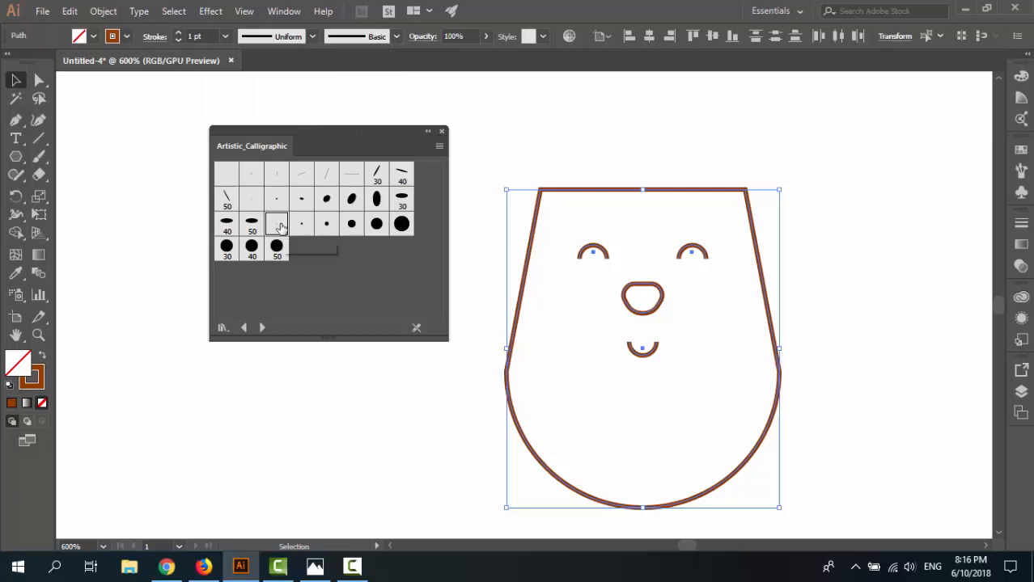
pyautogui.click(275, 224)
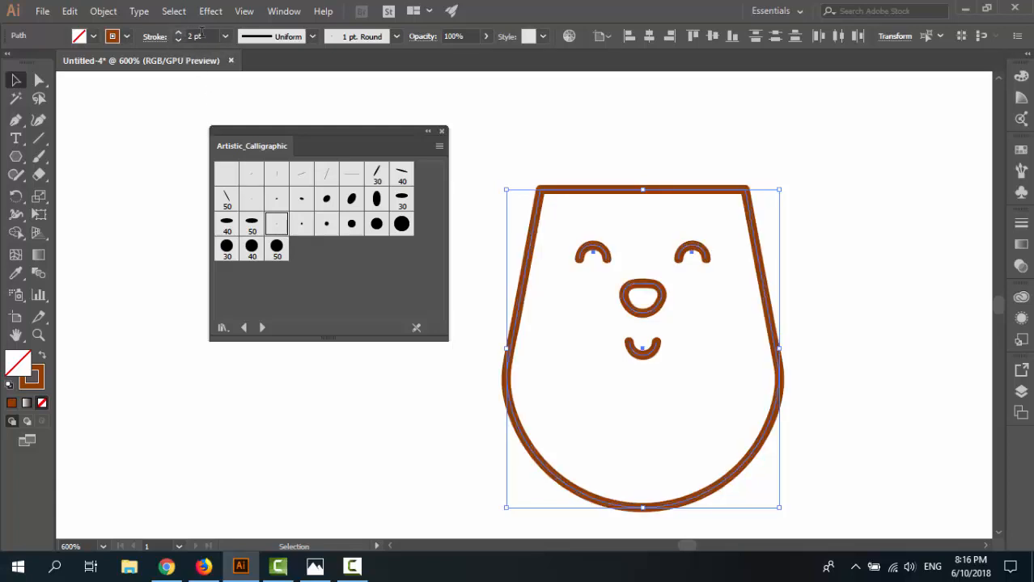
pyautogui.click(441, 131)
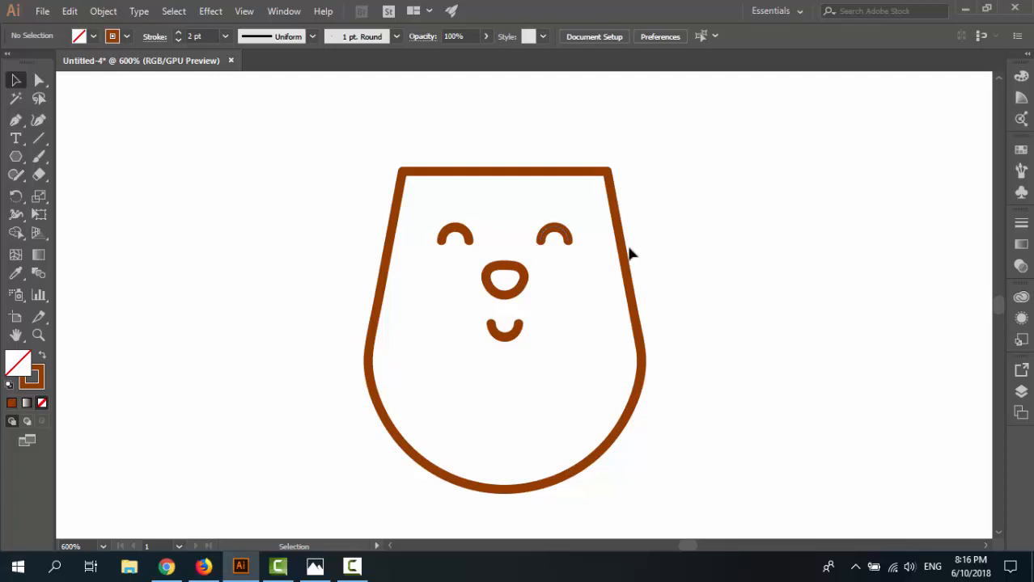
# Make a smaller copy of the head outline to serve as the muzzle
pyautogui.click(623, 248)
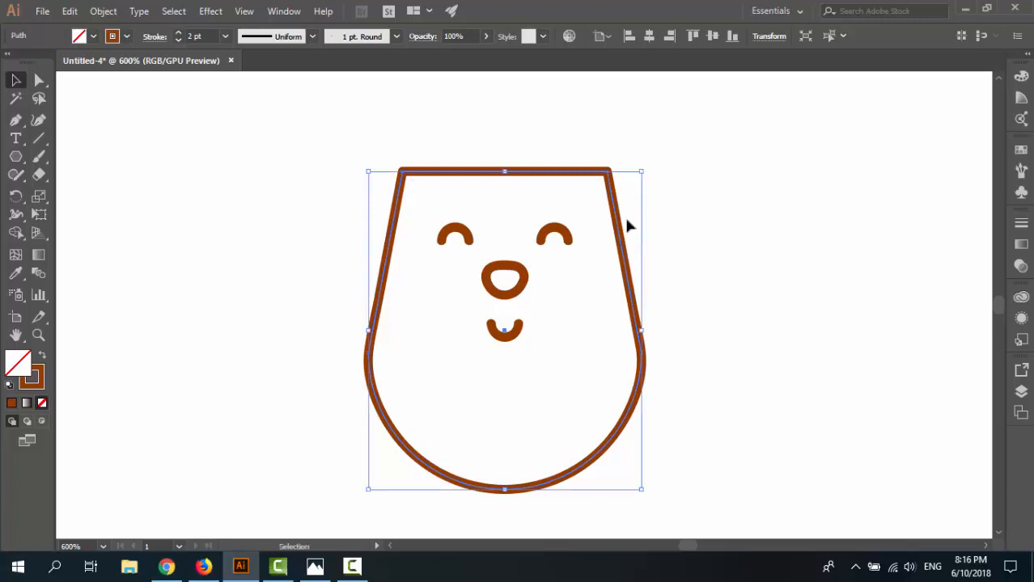
pyautogui.moveTo(641, 172)
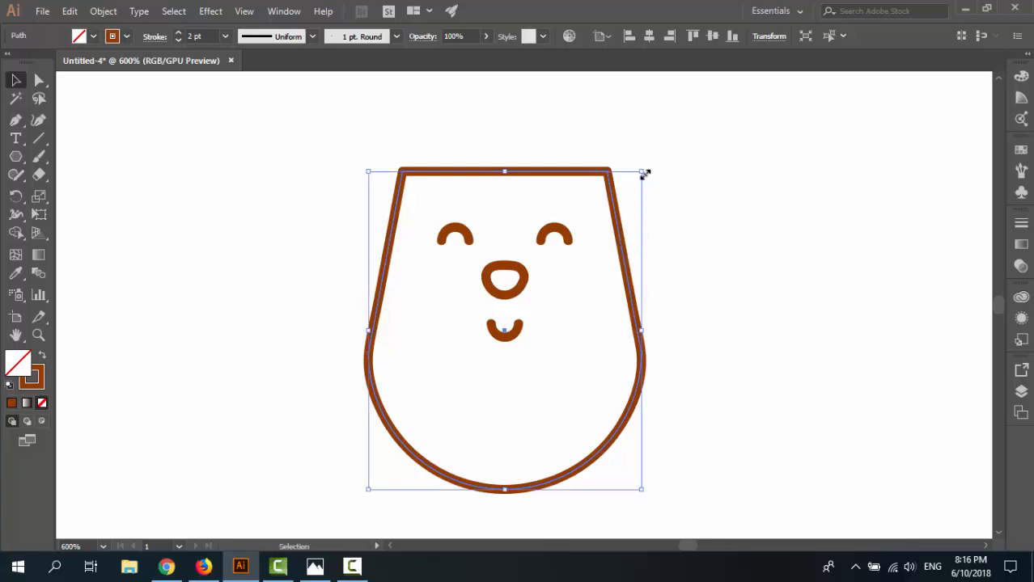
pyautogui.moveTo(642, 173)
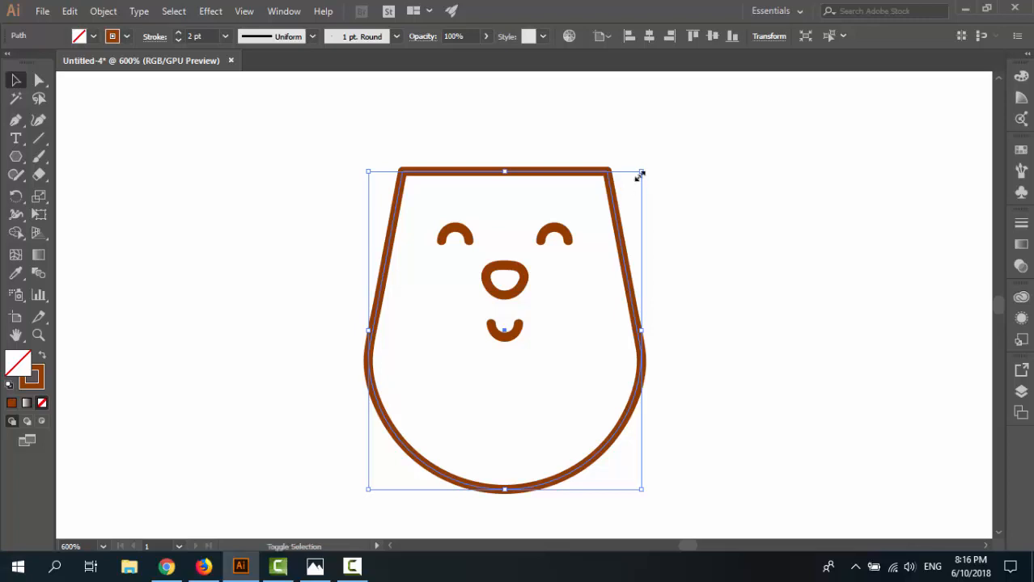
pyautogui.moveTo(641, 174); pyautogui.dragTo(575, 240)
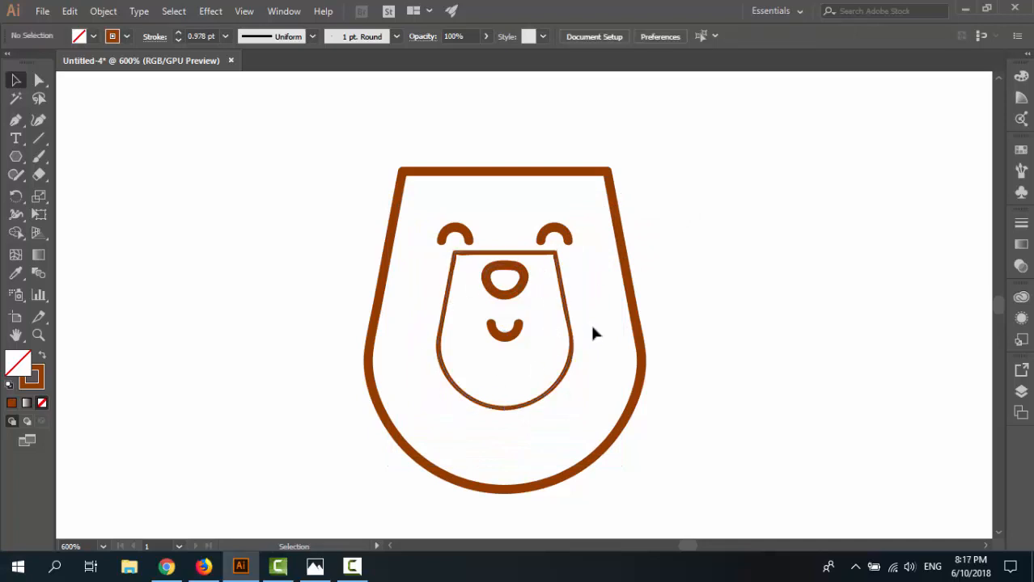
pyautogui.click(566, 340)
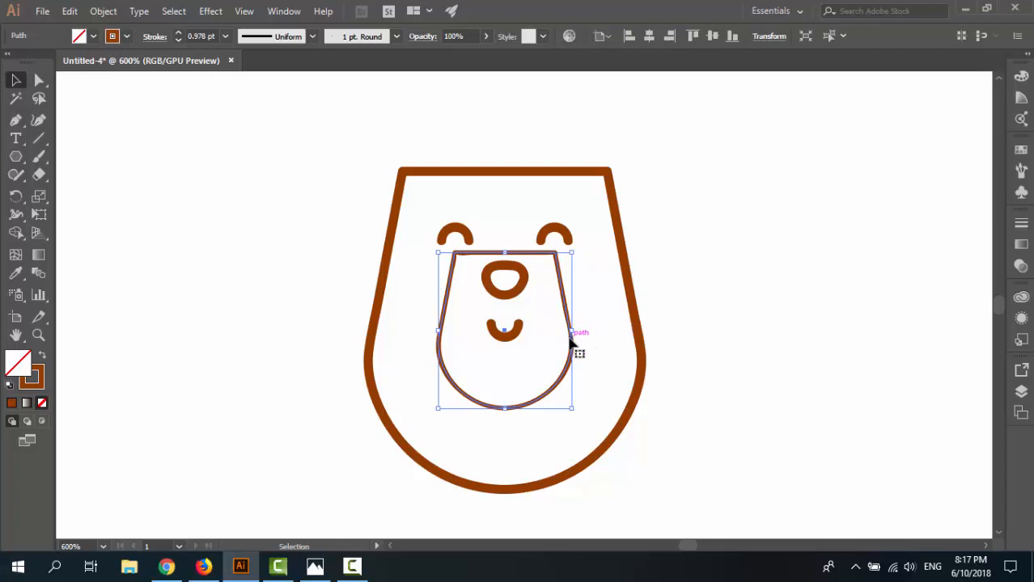
pyautogui.moveTo(595, 303)
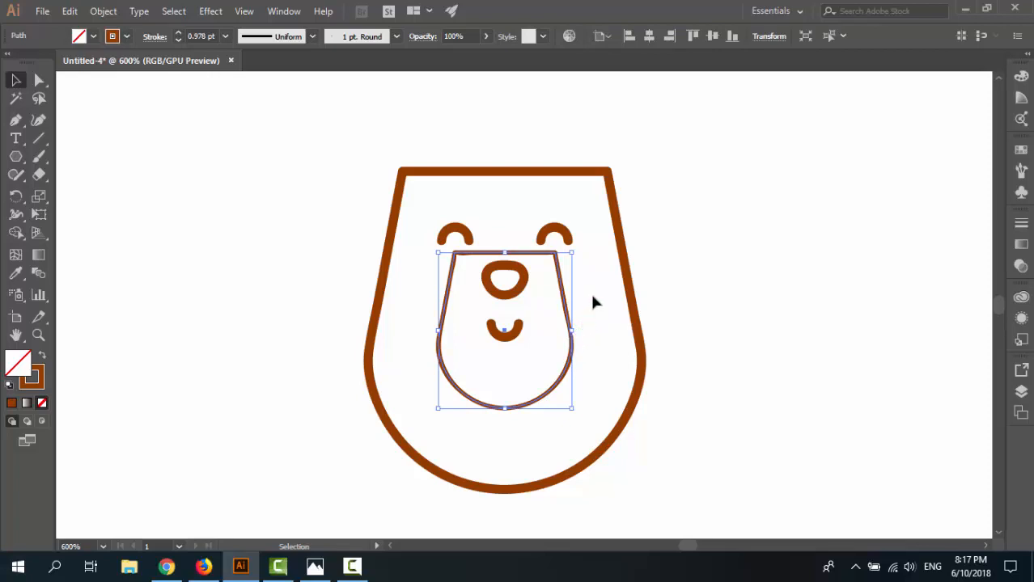
pyautogui.moveTo(538, 351)
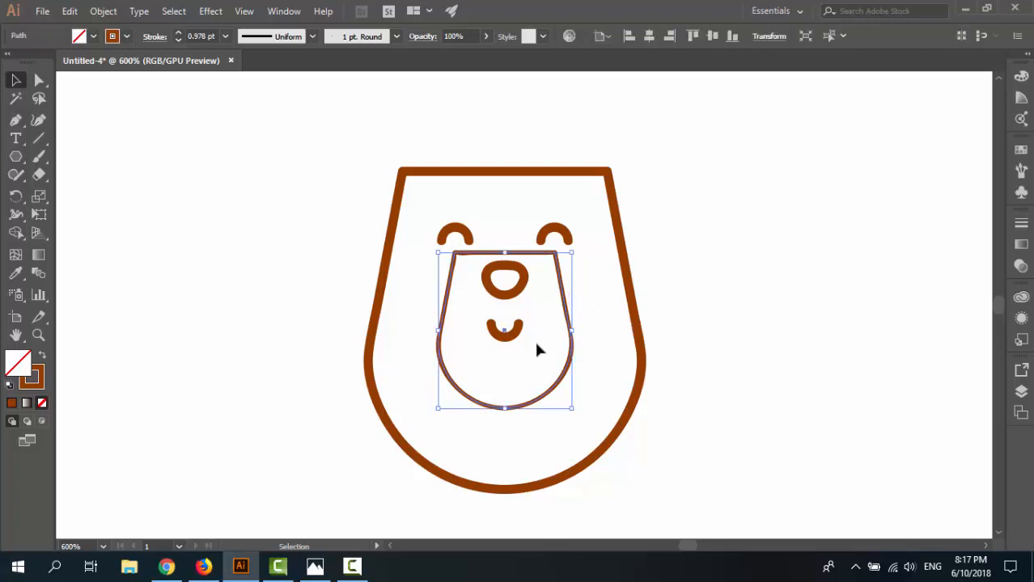
pyautogui.moveTo(544, 384)
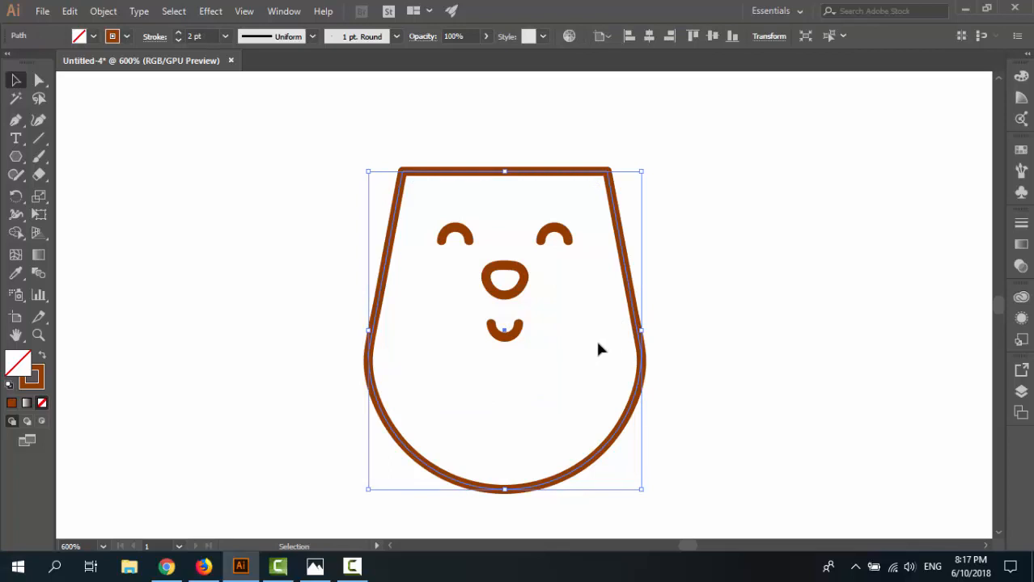
pyautogui.moveTo(642, 172)
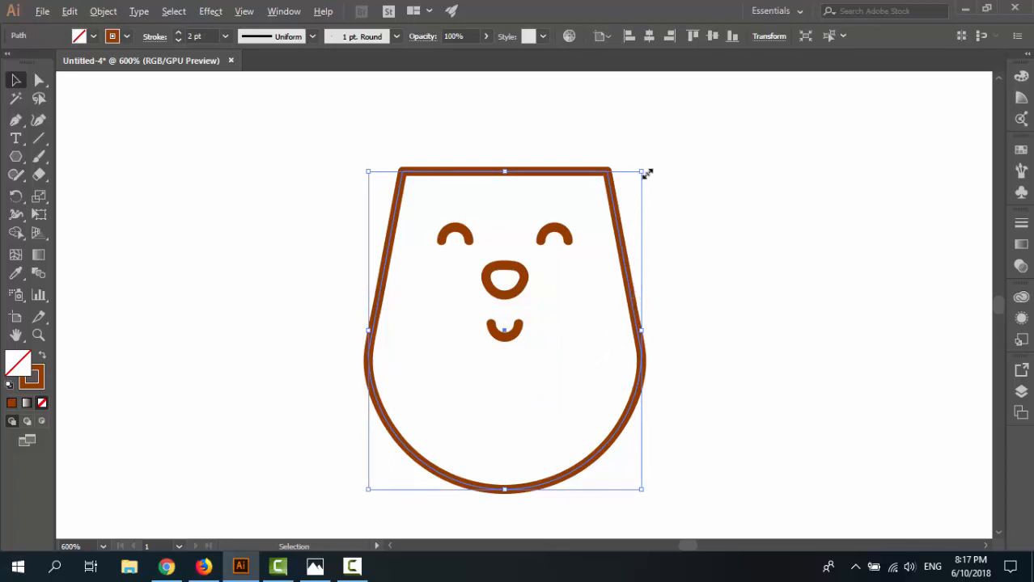
pyautogui.moveTo(641, 171); pyautogui.dragTo(627, 188)
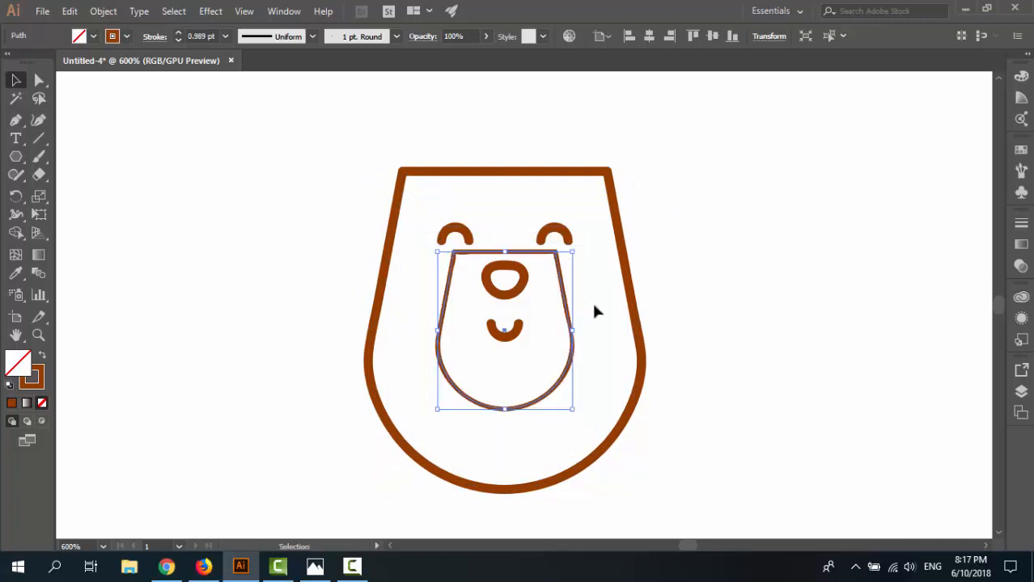
# Reshape the muzzle's anchor points and narrow the oval around the nose and smile
pyautogui.click(596, 311)
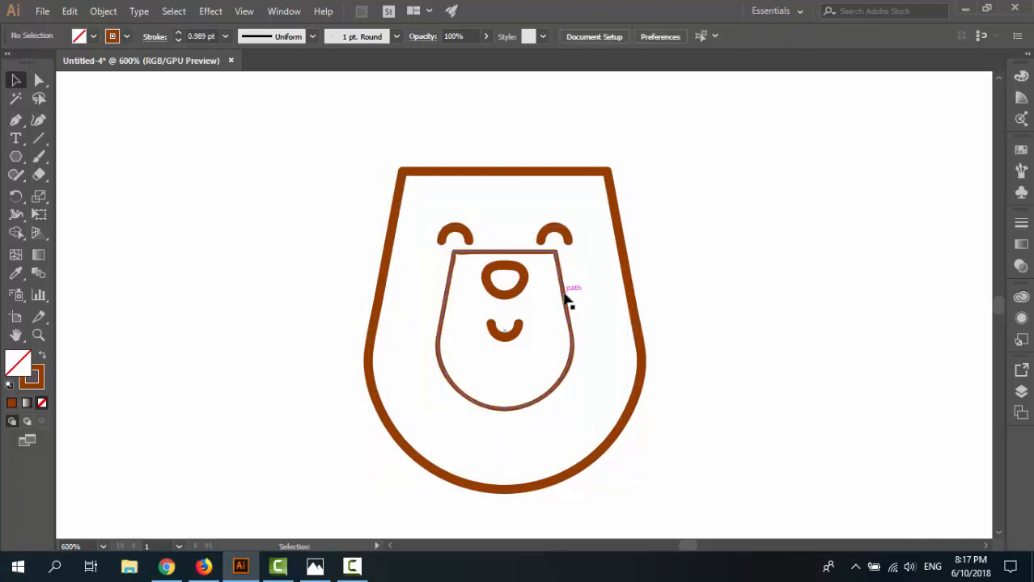
pyautogui.click(559, 291)
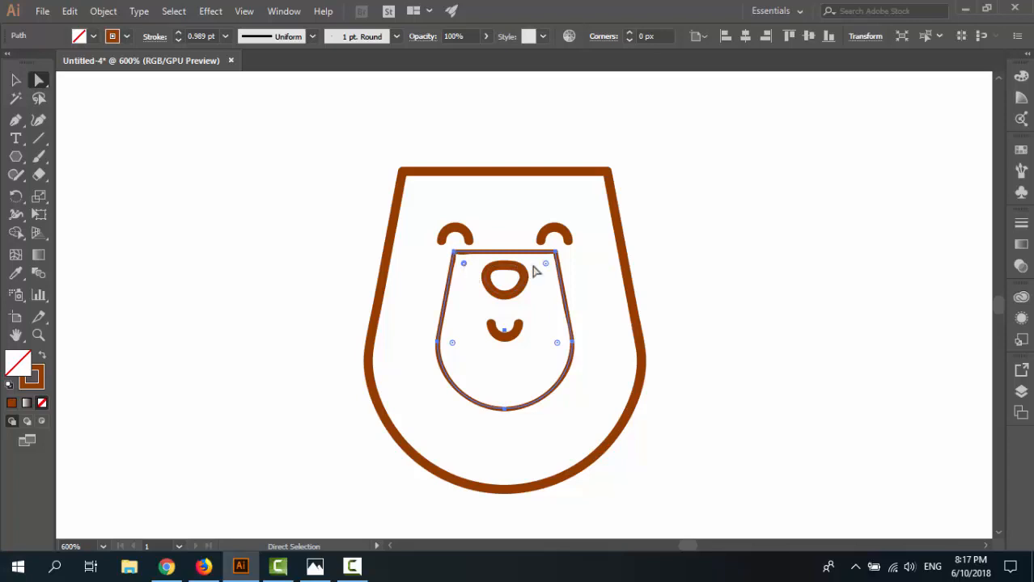
pyautogui.moveTo(546, 264); pyautogui.dragTo(534, 280)
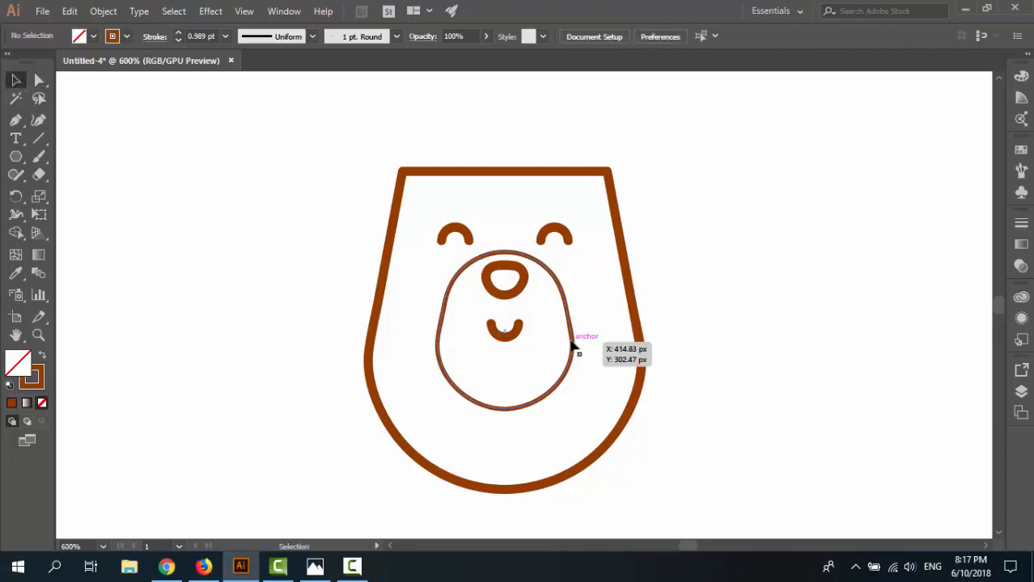
pyautogui.click(570, 344)
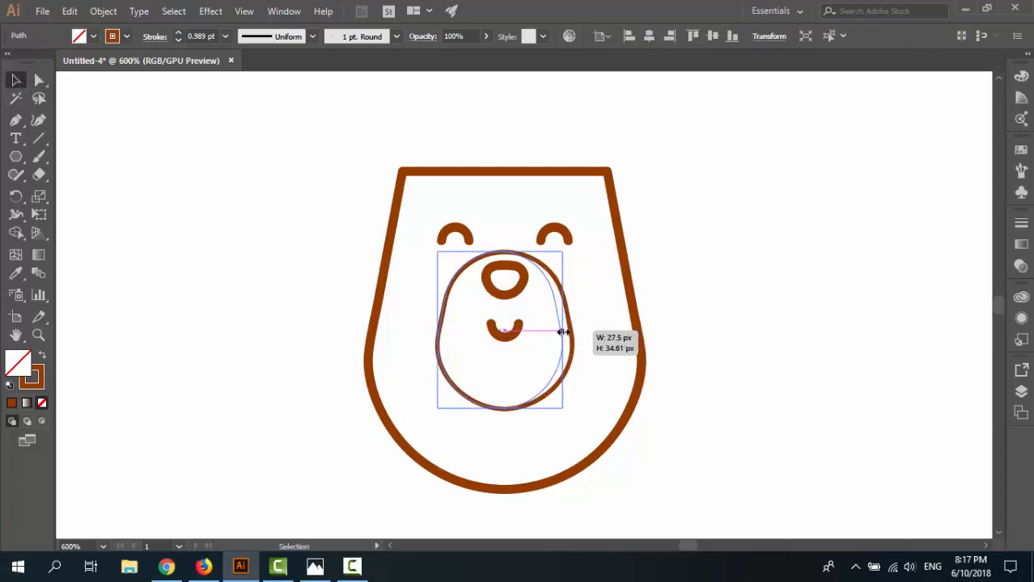
pyautogui.moveTo(561, 332); pyautogui.dragTo(443, 331)
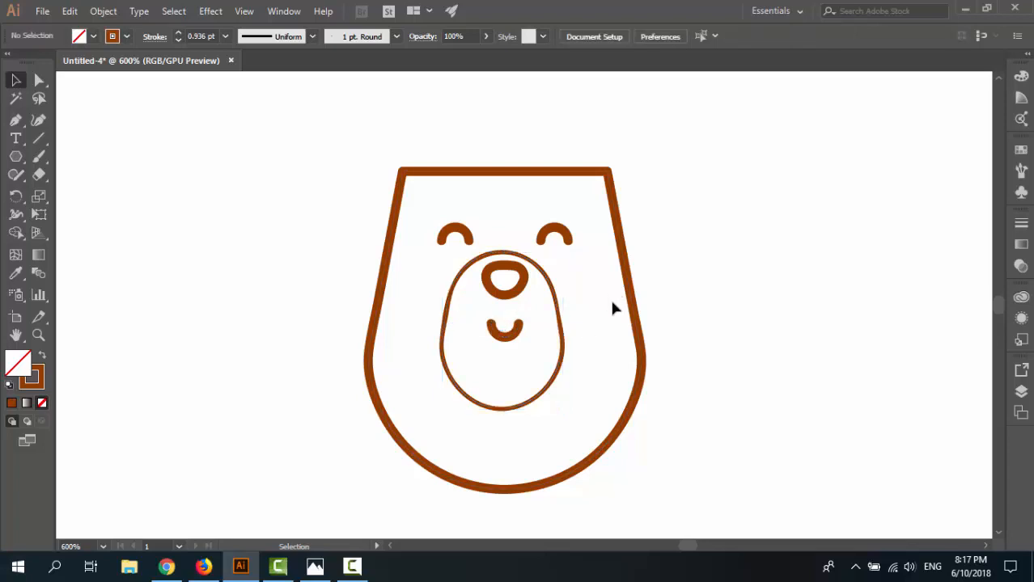
# Raise the muzzle oval's stroke weight to 2 pt in the Control bar
pyautogui.click(504, 344)
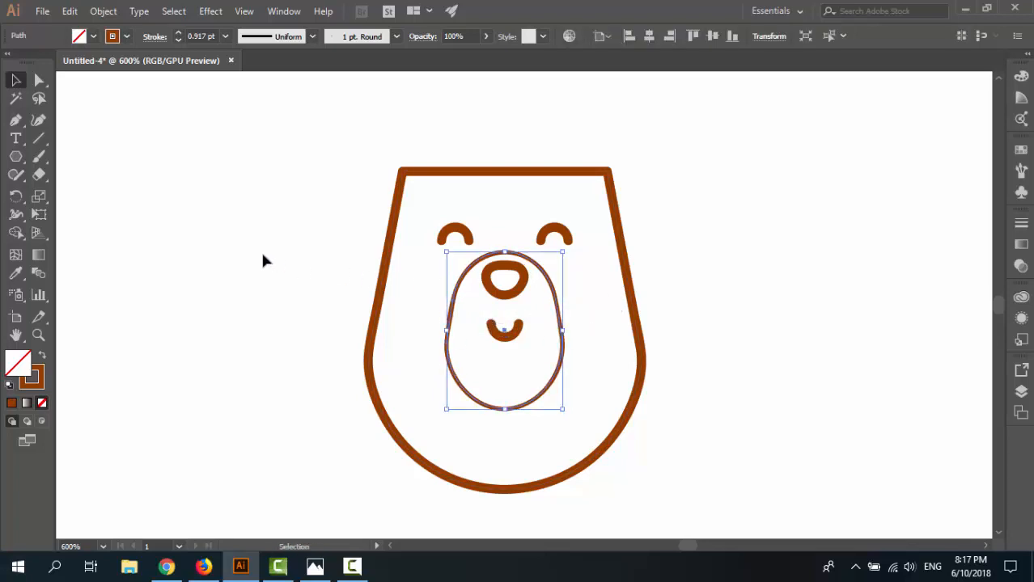
pyautogui.click(491, 415)
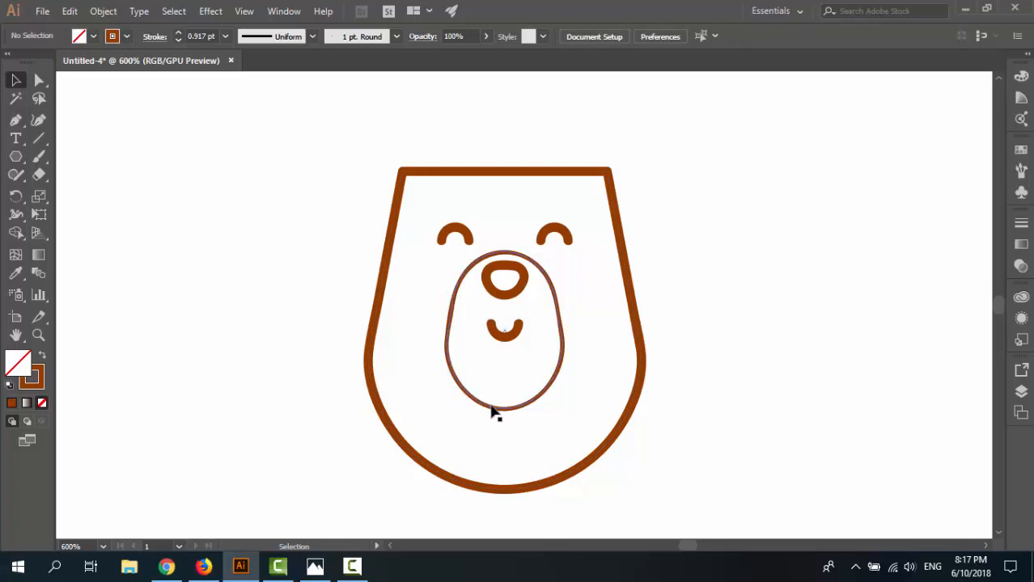
pyautogui.click(494, 408)
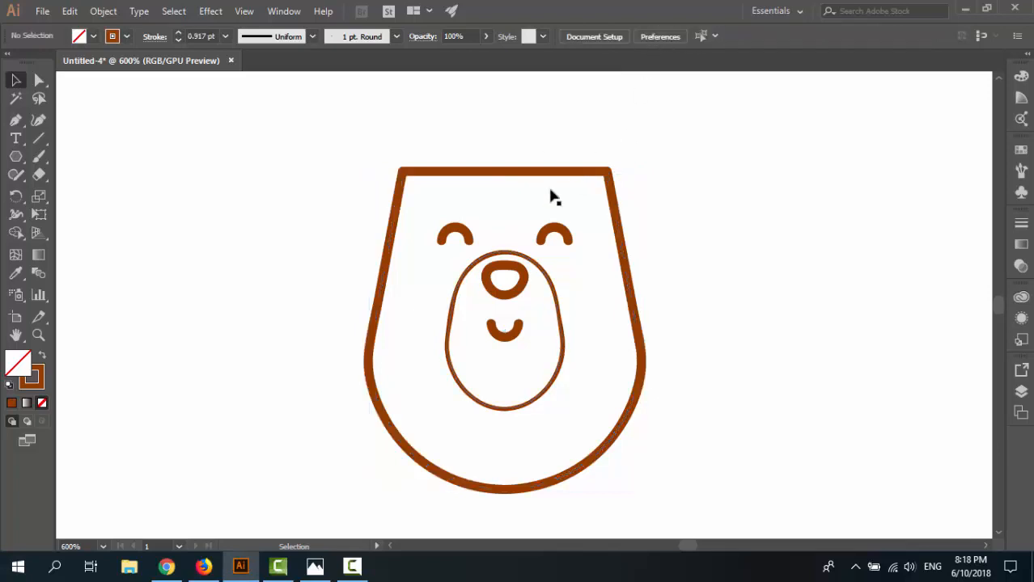
pyautogui.moveTo(560, 417)
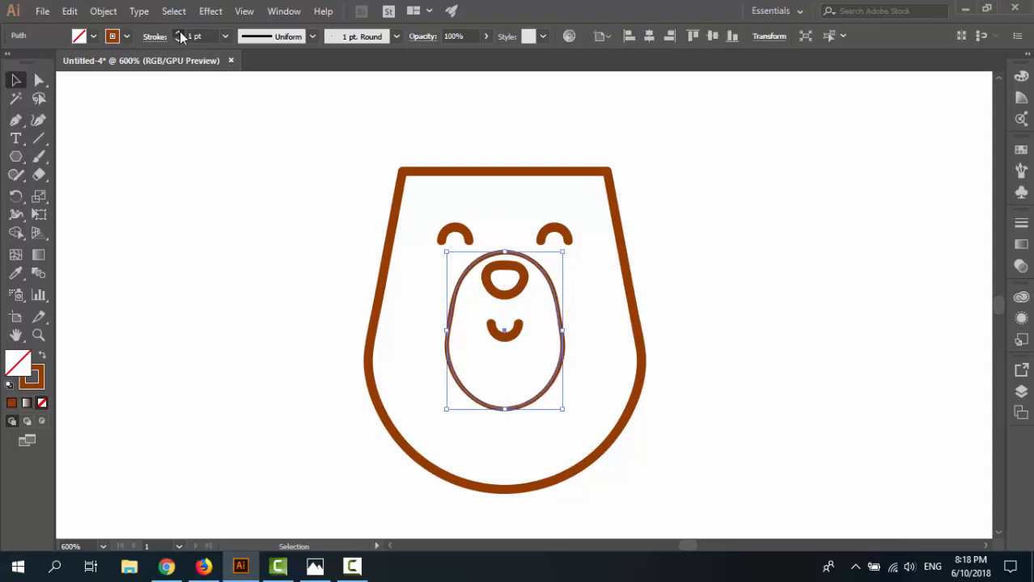
pyautogui.click(180, 33)
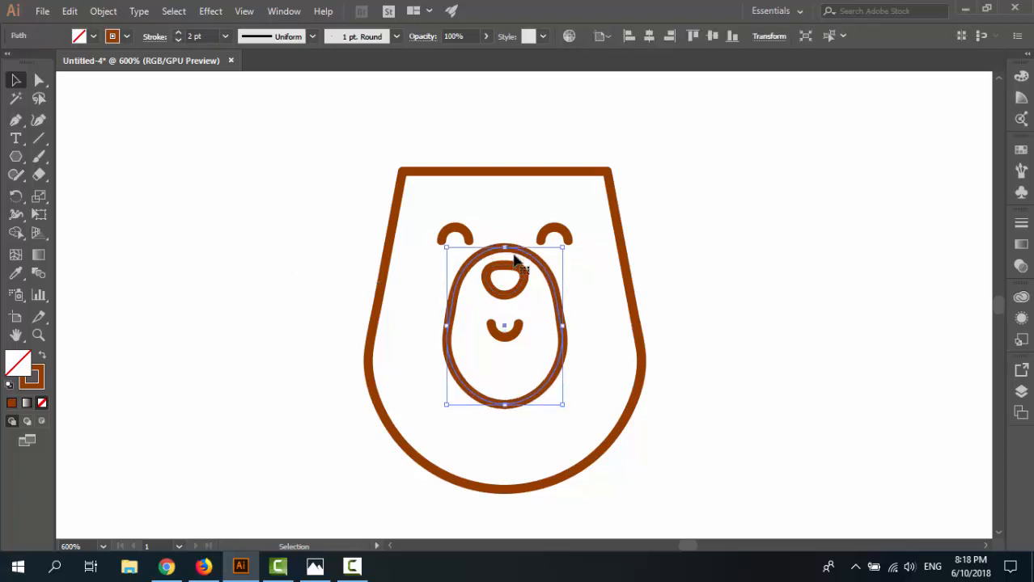
pyautogui.click(499, 395)
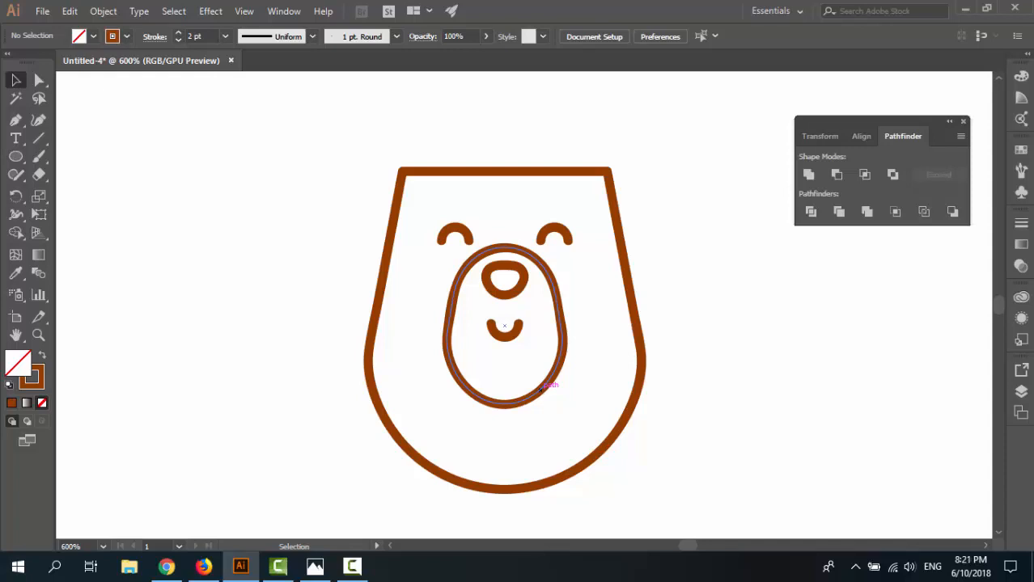
pyautogui.moveTo(535, 401)
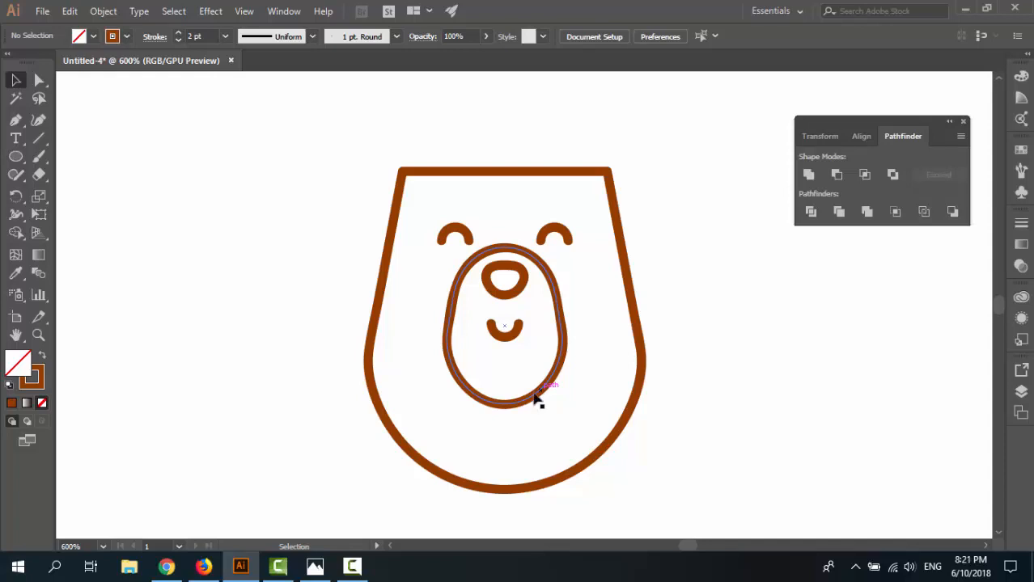
# Draw two ear circles with the Ellipse tool, 10 px and 5 px wide
pyautogui.click(15, 155)
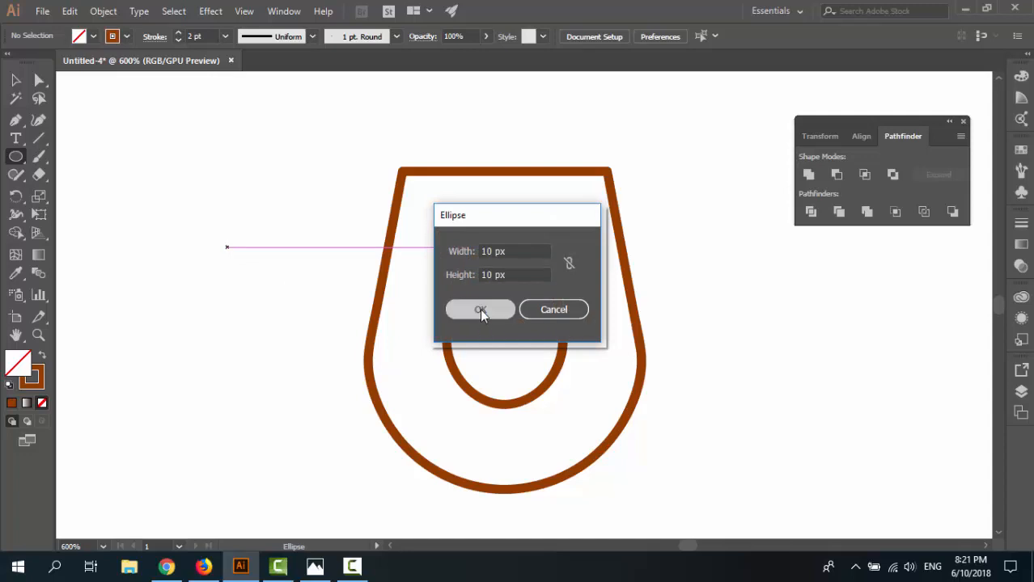
pyautogui.click(480, 309)
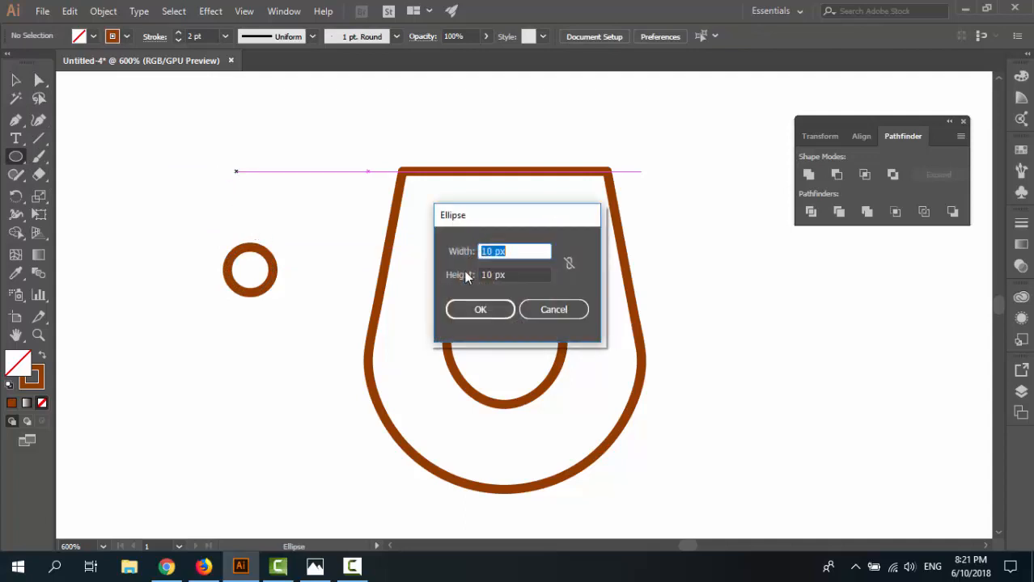
pyautogui.write('5')
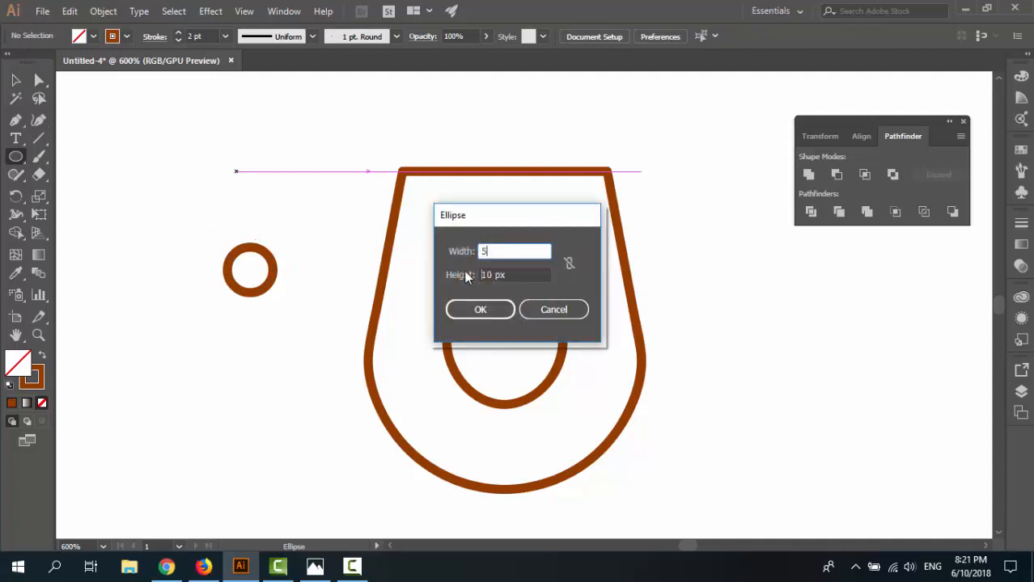
pyautogui.click(479, 309)
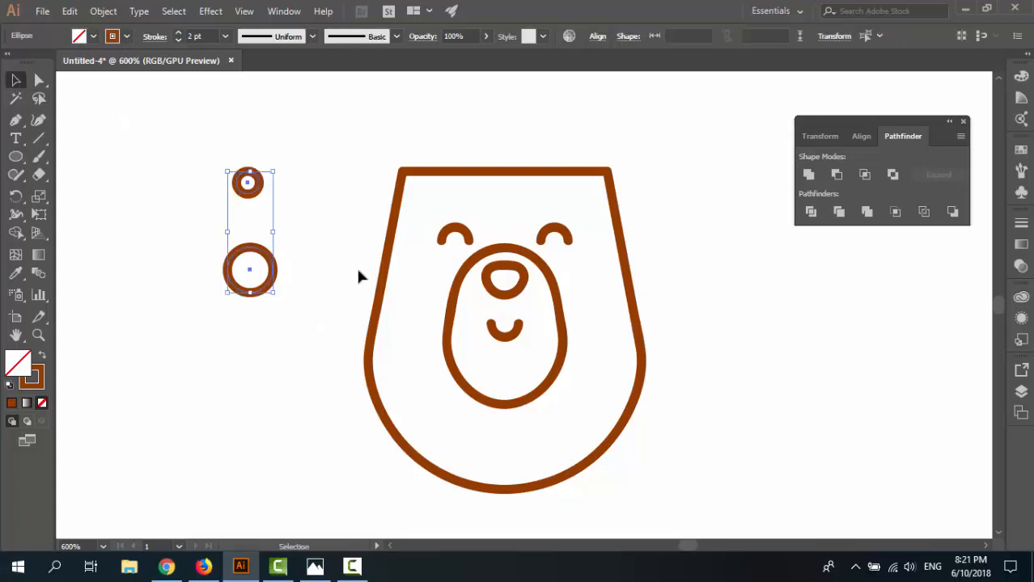
# Align the two circles' centres so the 5 px ring nests inside the 10 px ring
pyautogui.click(861, 136)
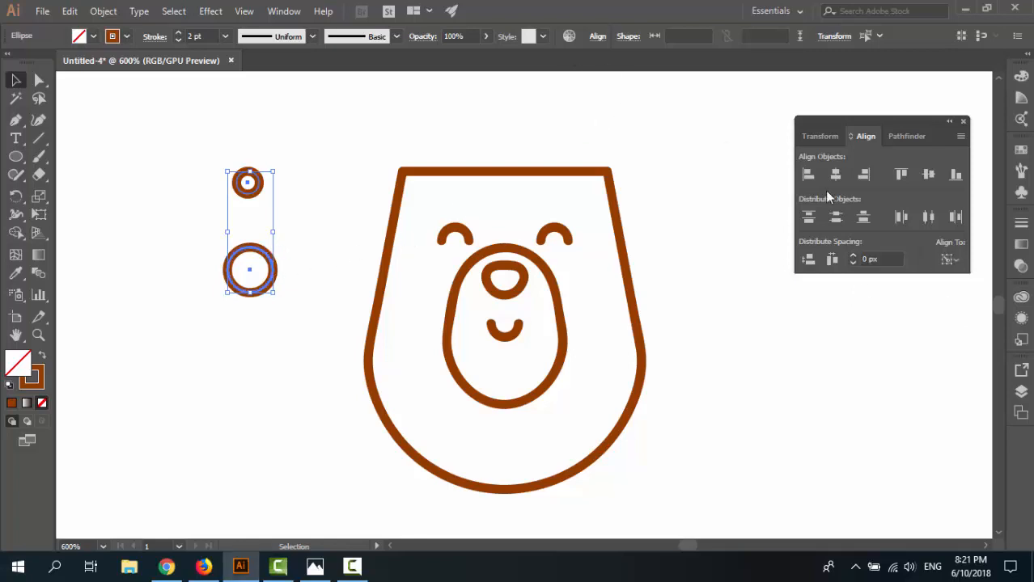
pyautogui.click(190, 232)
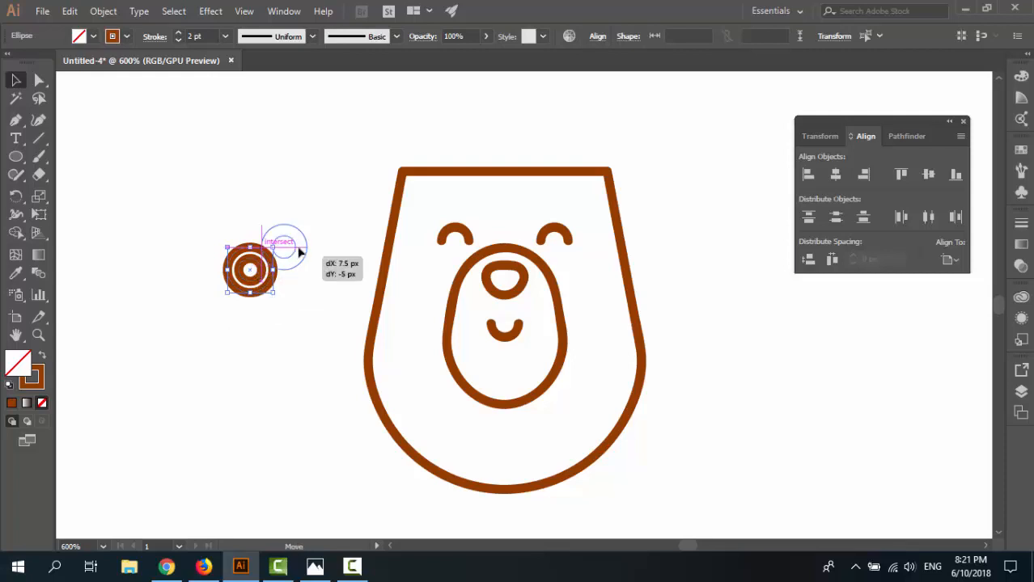
pyautogui.moveTo(249, 268); pyautogui.dragTo(275, 194)
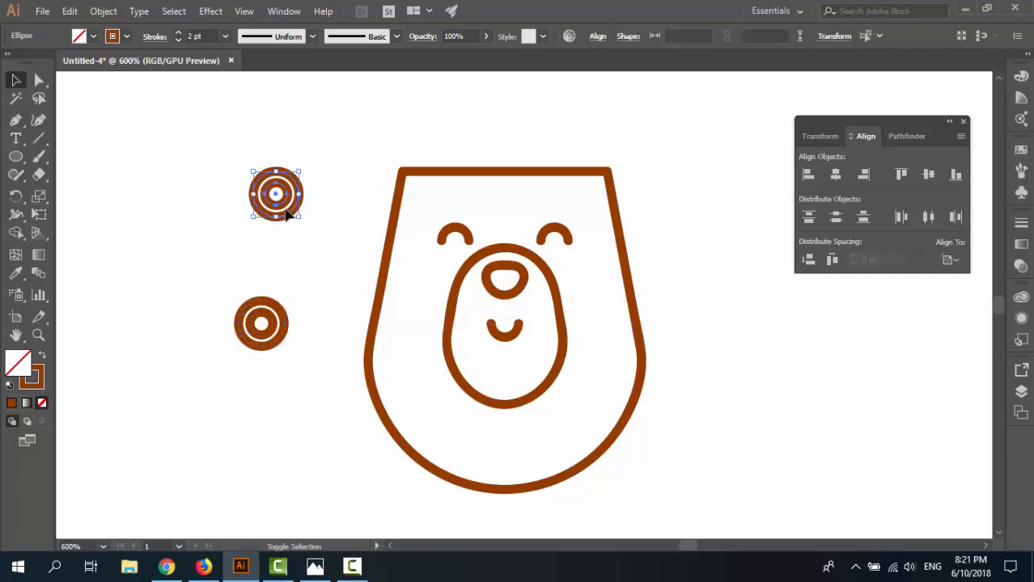
# Place the ear on the head's top-left corner and a copy on the top-right
pyautogui.moveTo(275, 194); pyautogui.dragTo(402, 176)
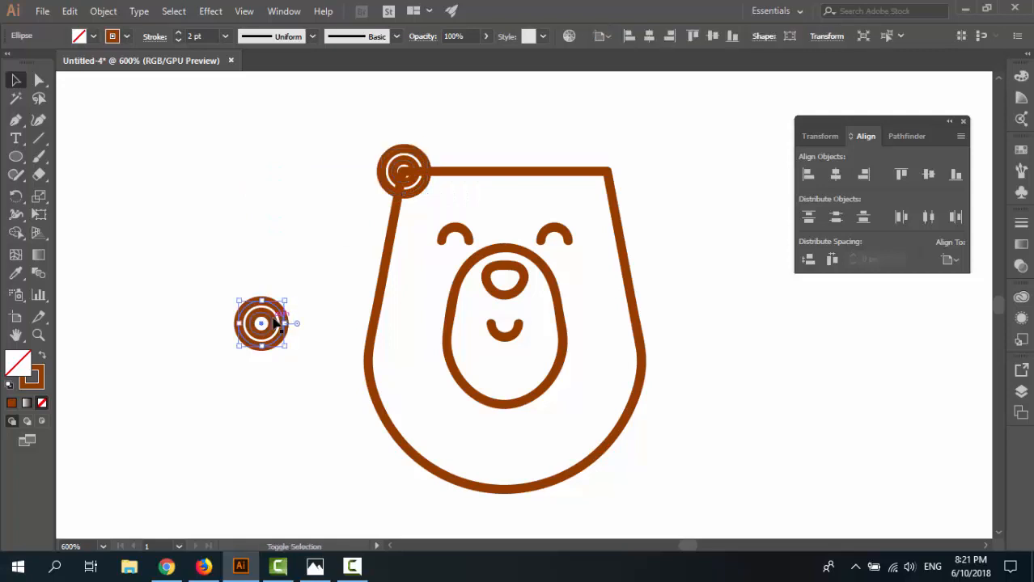
pyautogui.moveTo(405, 170); pyautogui.dragTo(606, 170)
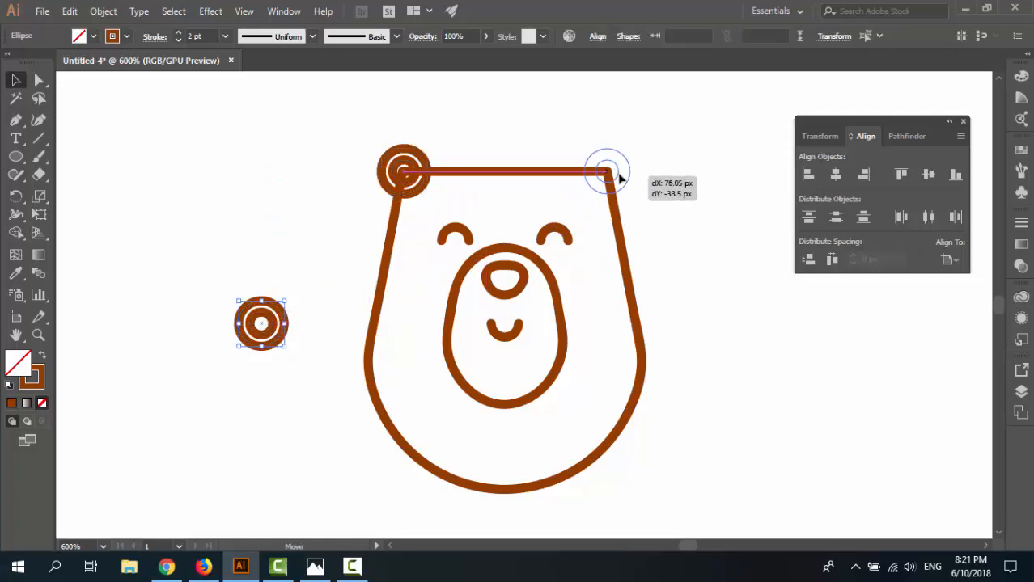
pyautogui.moveTo(261, 324); pyautogui.dragTo(606, 169)
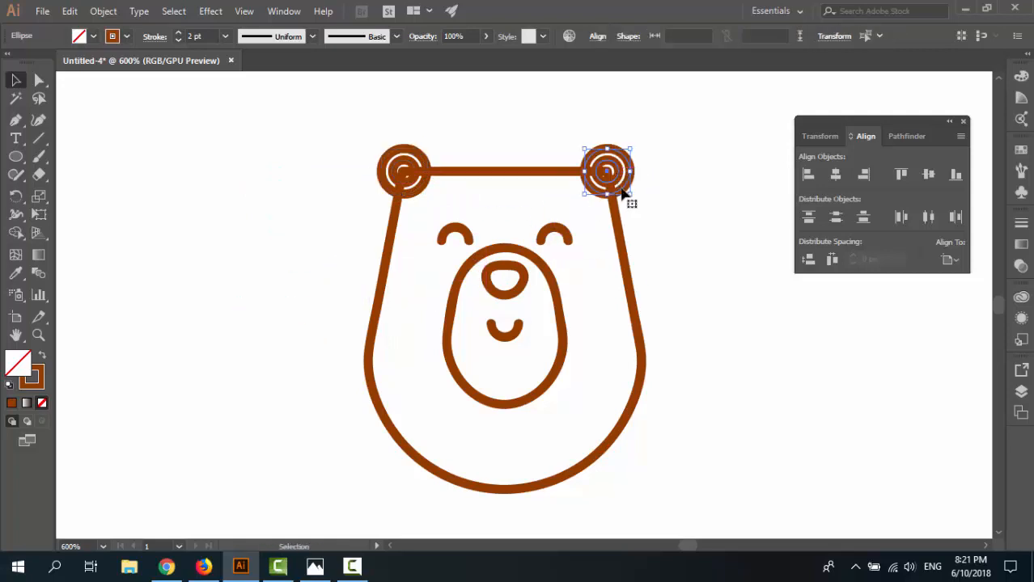
pyautogui.click(649, 268)
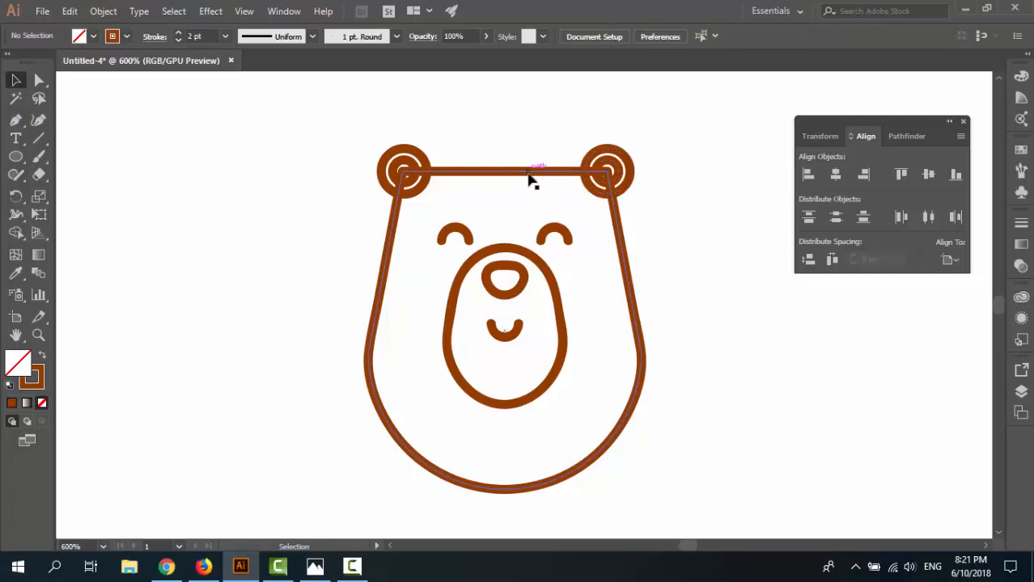
pyautogui.moveTo(518, 179)
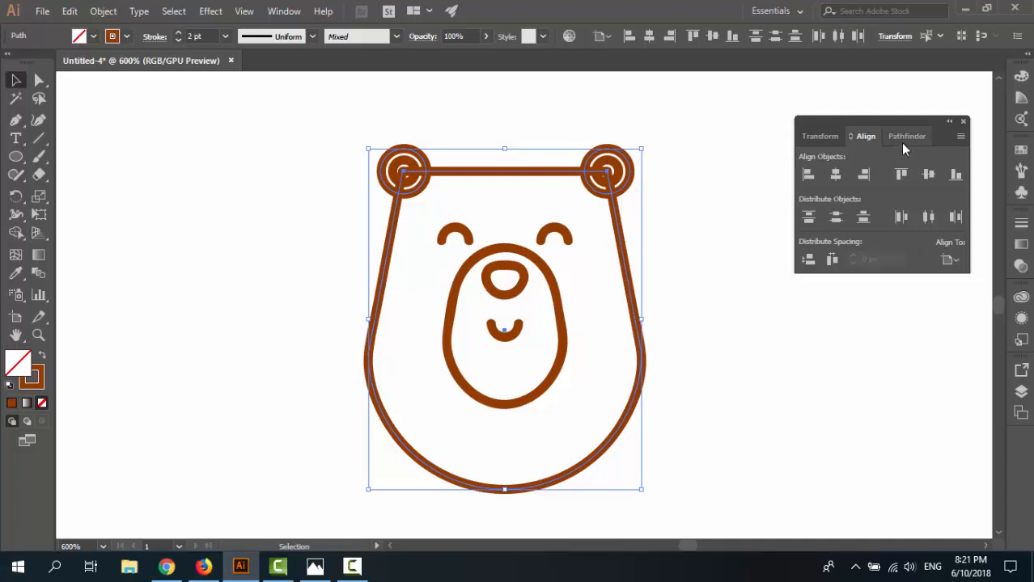
# Unite the head outline and both ears in the Pathfinder panel
pyautogui.click(907, 135)
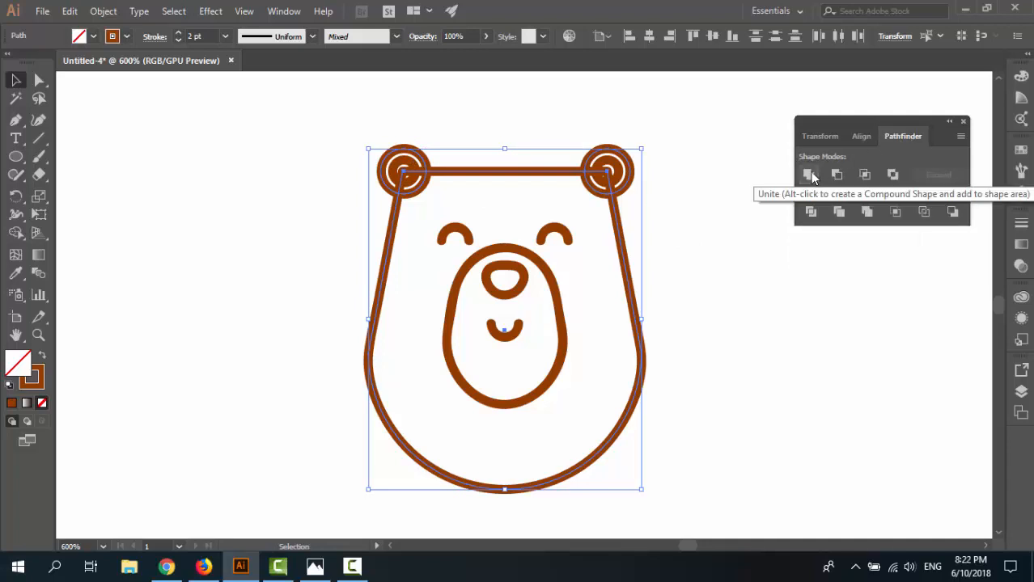
pyautogui.click(808, 175)
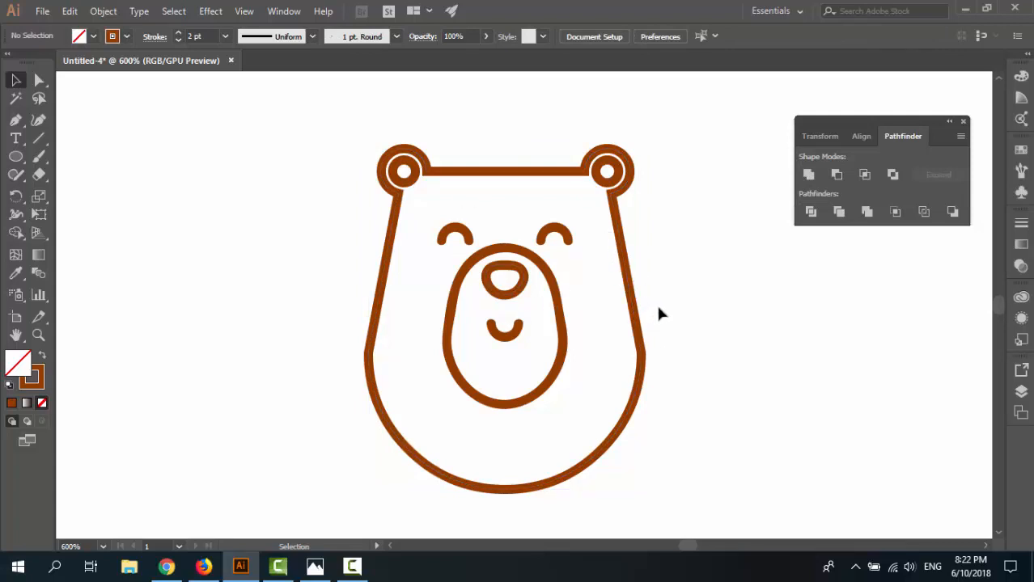
pyautogui.moveTo(808, 174)
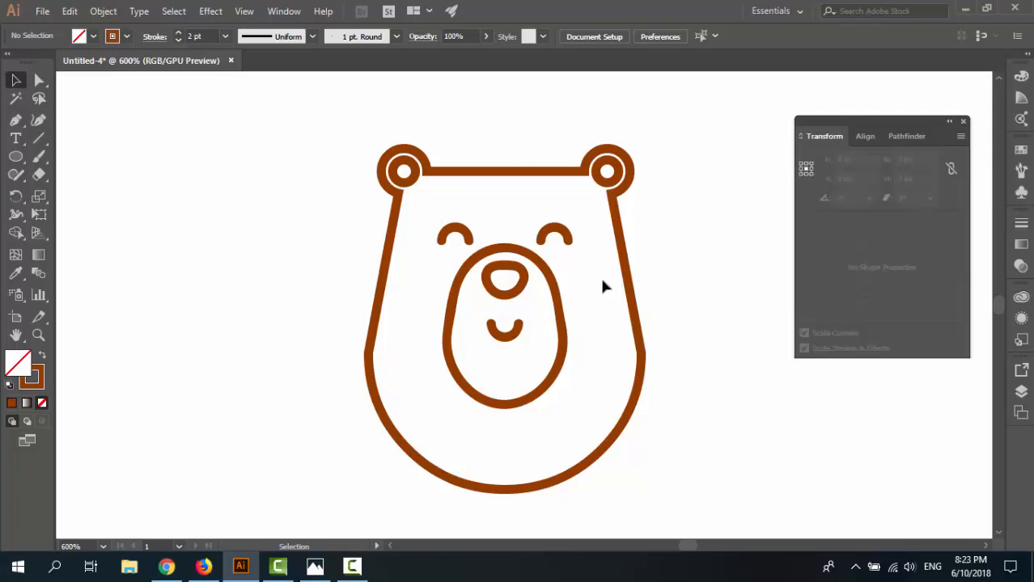
# Drag the pie-angle widgets to open the left and right inner ear circles into arcs
pyautogui.click(403, 171)
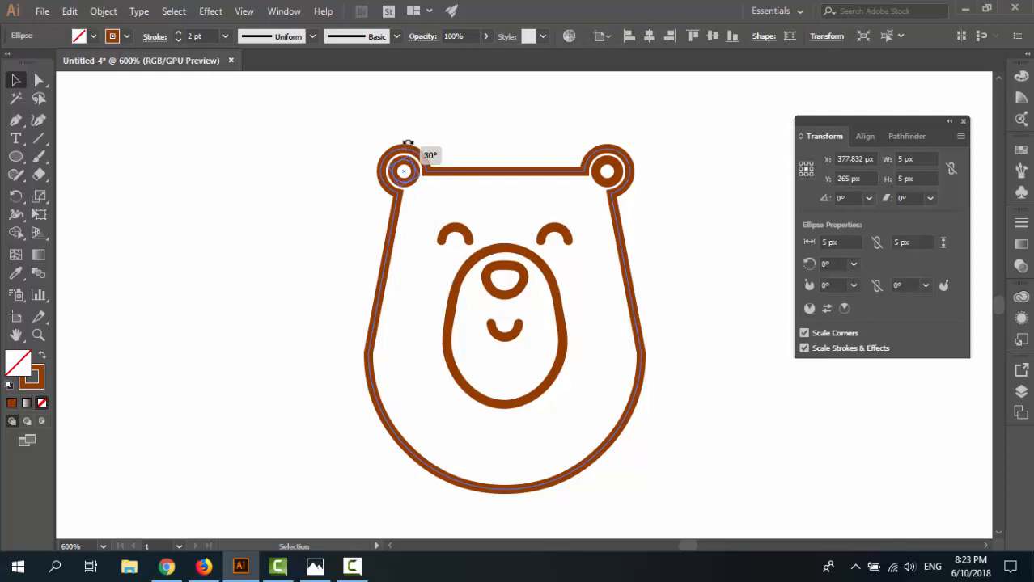
pyautogui.moveTo(409, 146); pyautogui.dragTo(407, 142)
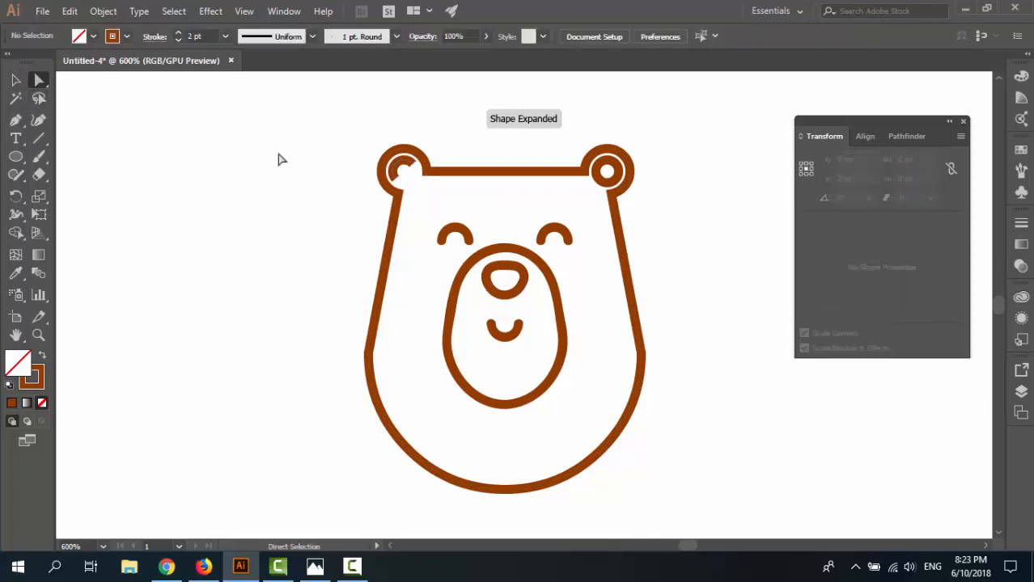
pyautogui.click(605, 171)
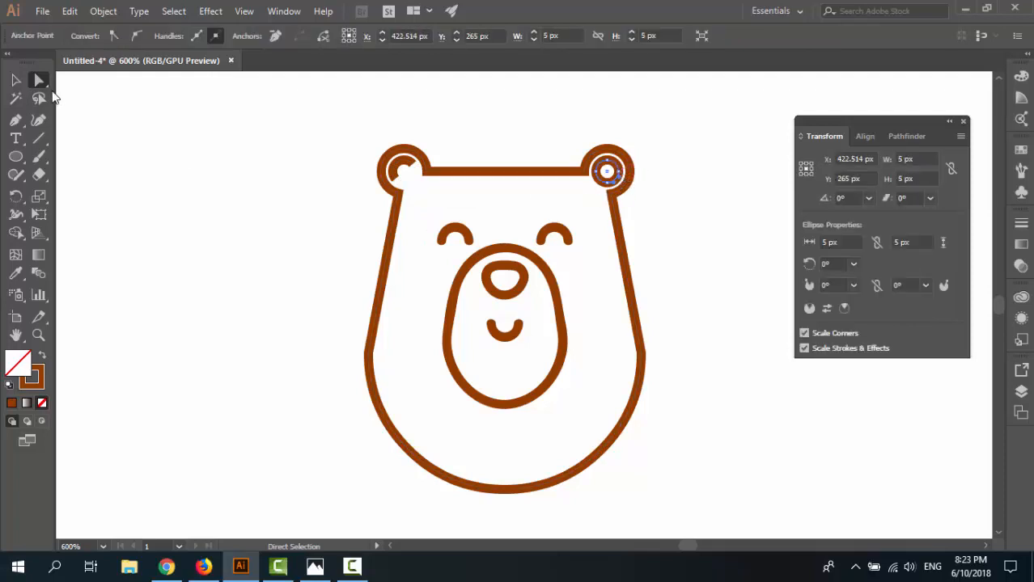
pyautogui.click(14, 80)
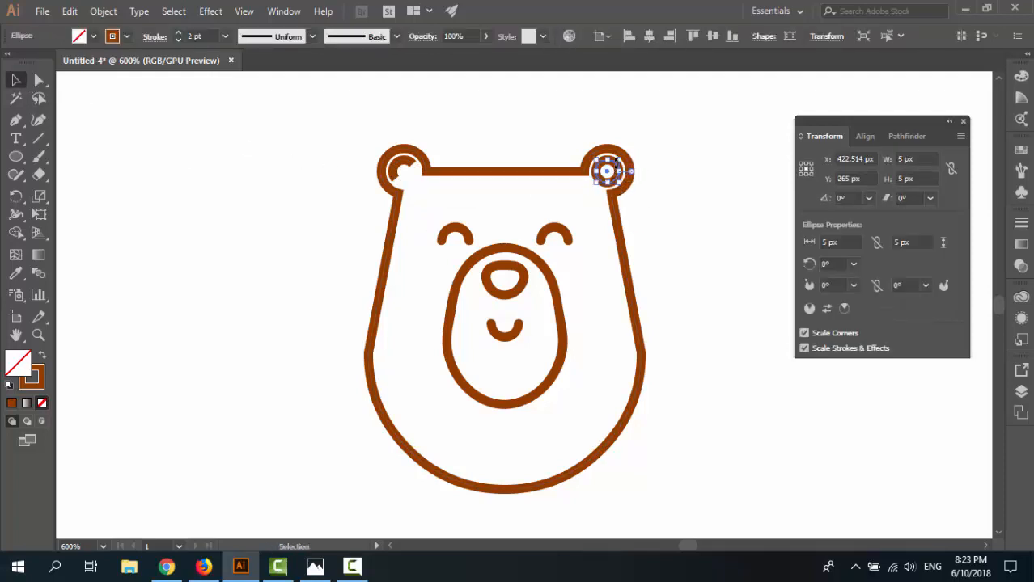
pyautogui.moveTo(619, 161); pyautogui.dragTo(623, 174)
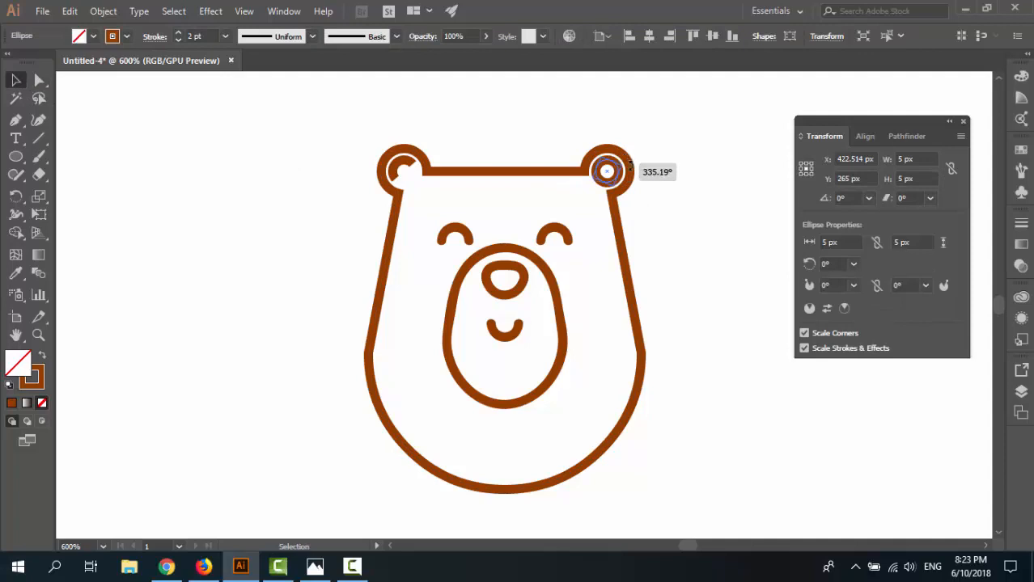
pyautogui.moveTo(631, 165); pyautogui.dragTo(633, 171)
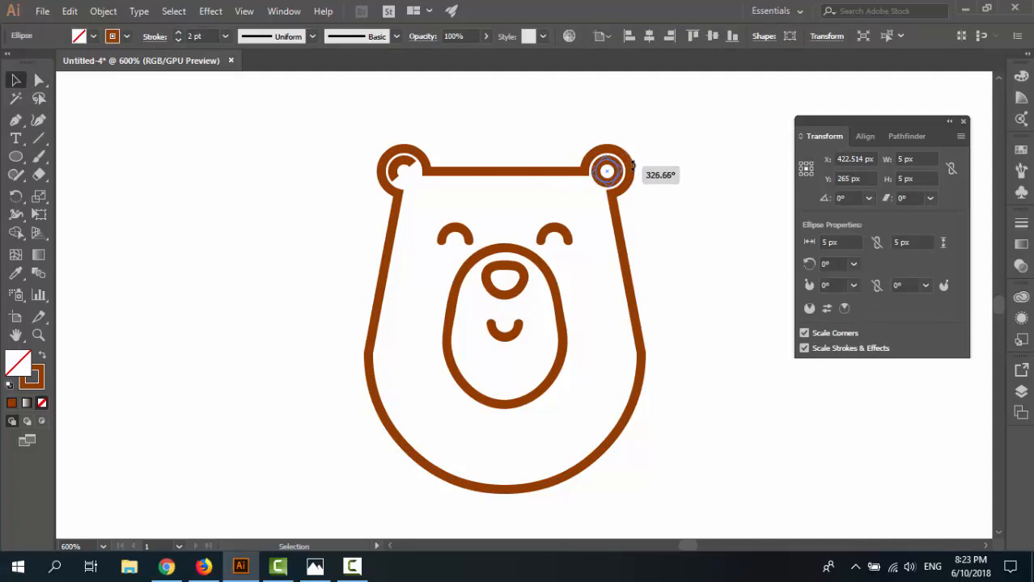
pyautogui.moveTo(633, 166); pyautogui.dragTo(633, 174)
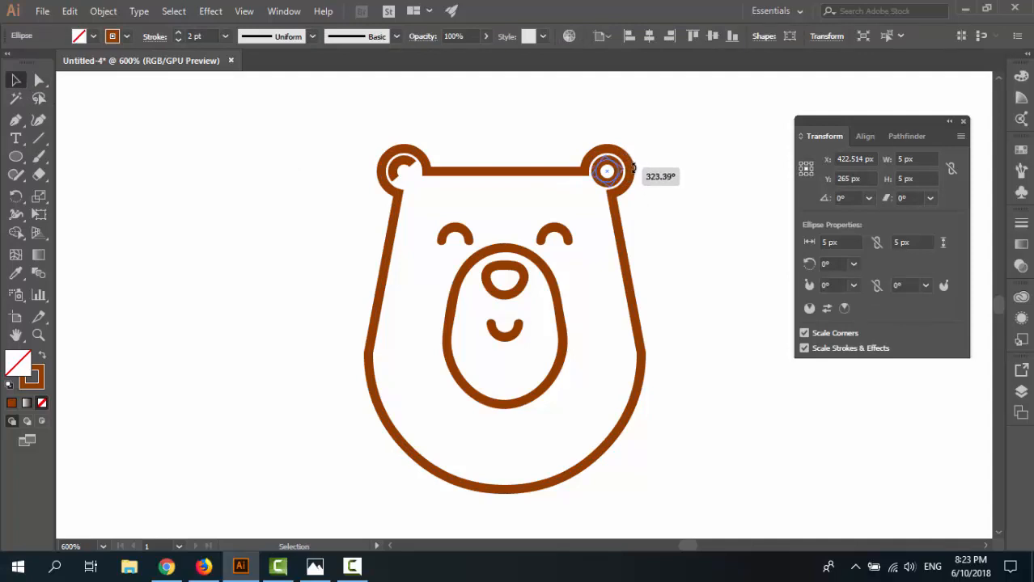
pyautogui.click(39, 101)
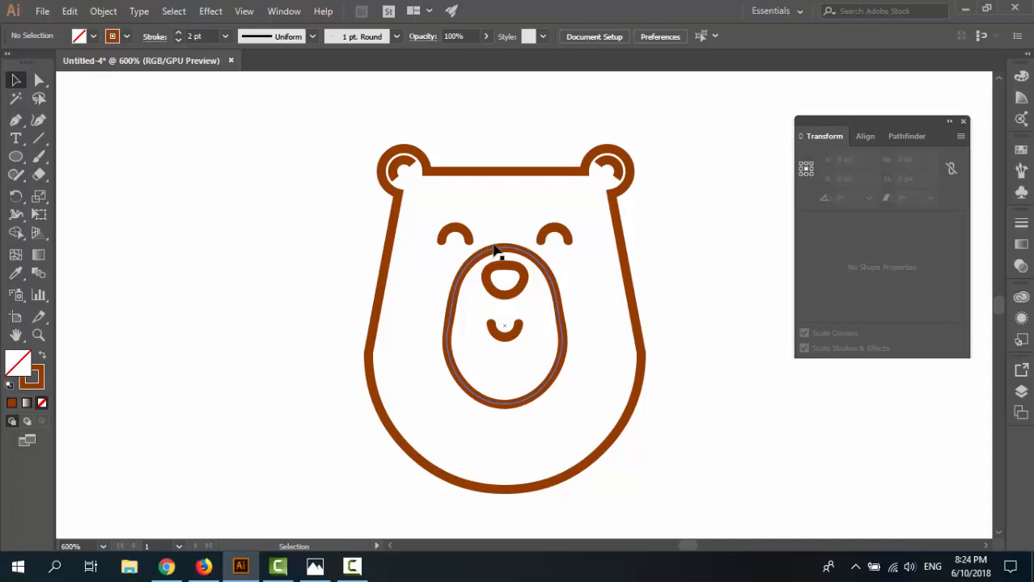
# Add an anchor point mid-way along the head's top edge and raise it into a curve
pyautogui.click(501, 267)
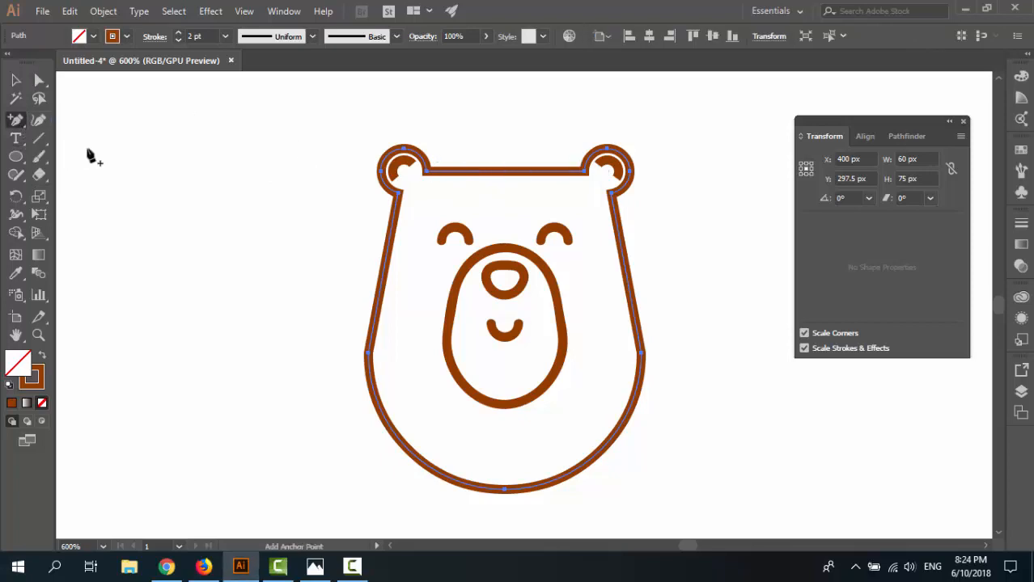
pyautogui.moveTo(503, 176)
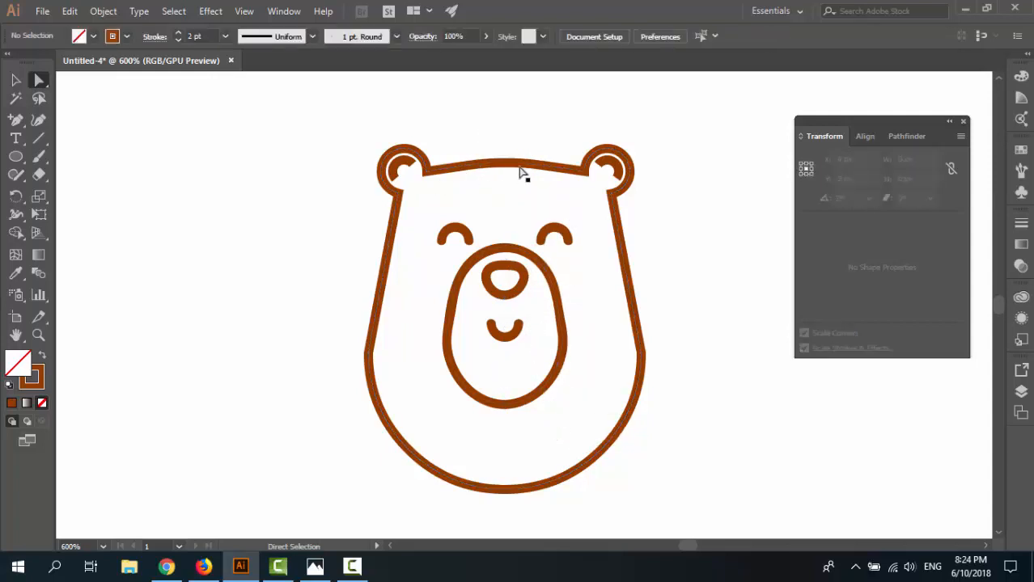
pyautogui.click(518, 165)
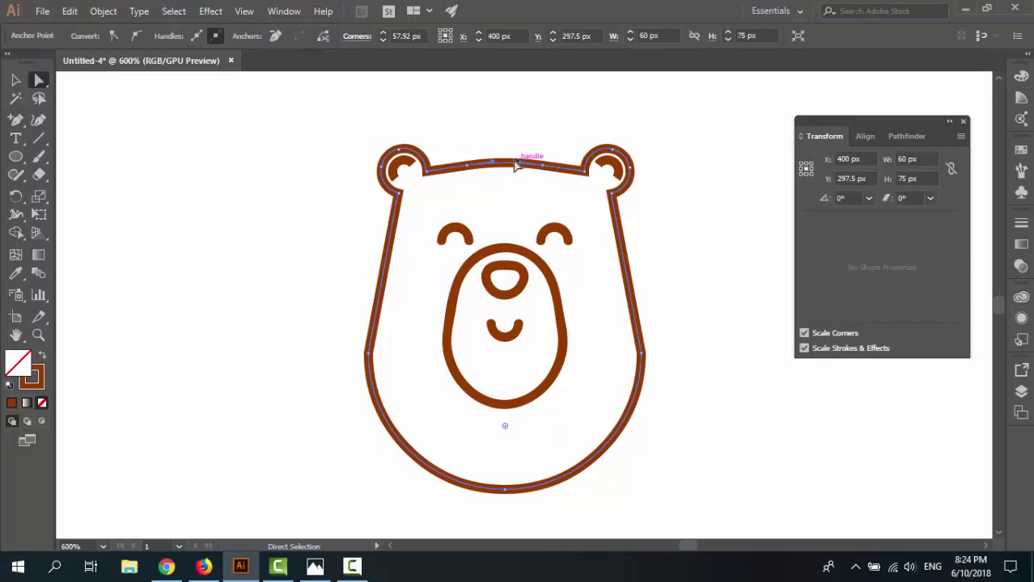
pyautogui.moveTo(523, 422)
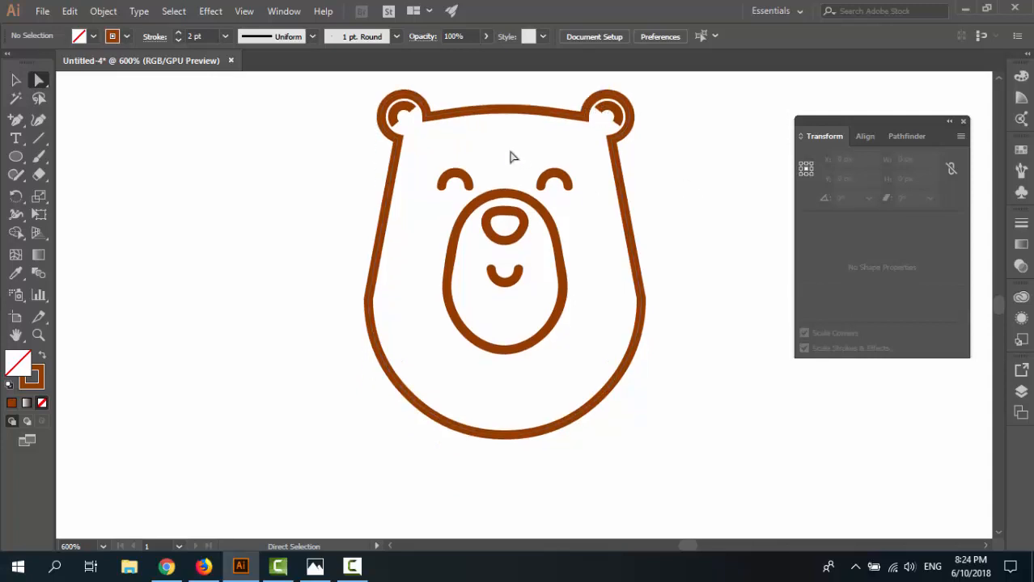
pyautogui.moveTo(513, 155)
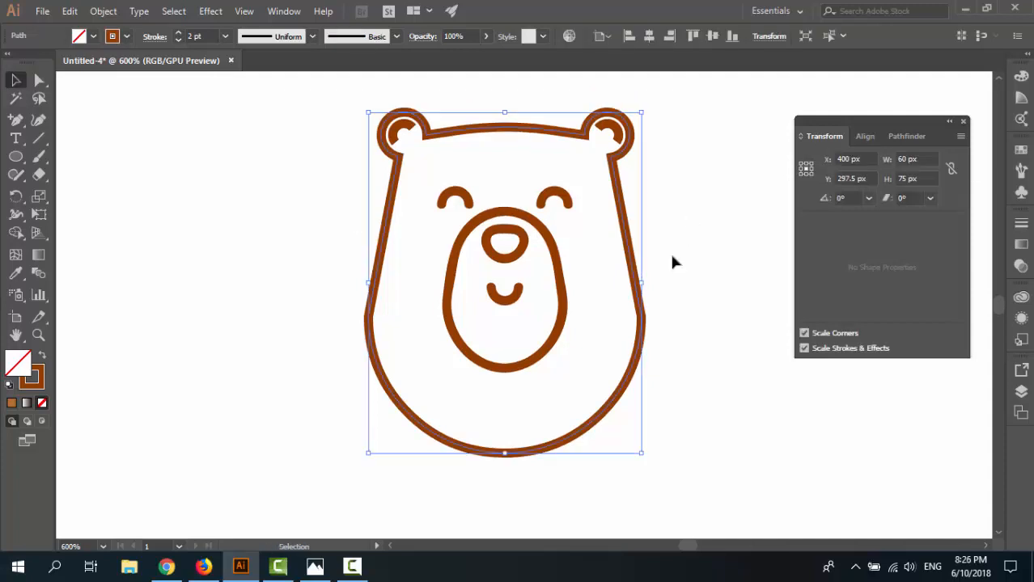
pyautogui.moveTo(640, 239)
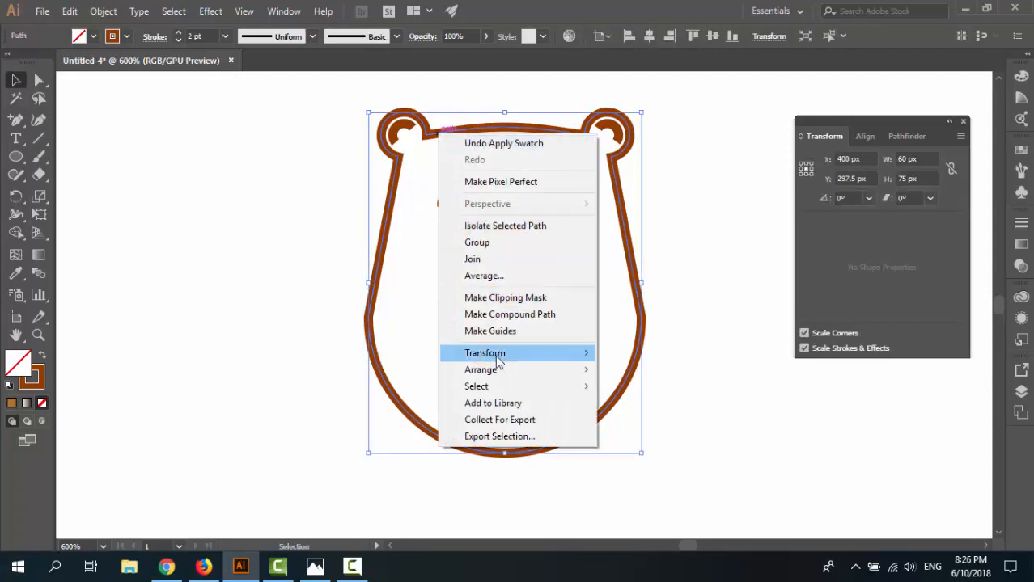
pyautogui.moveTo(480, 370)
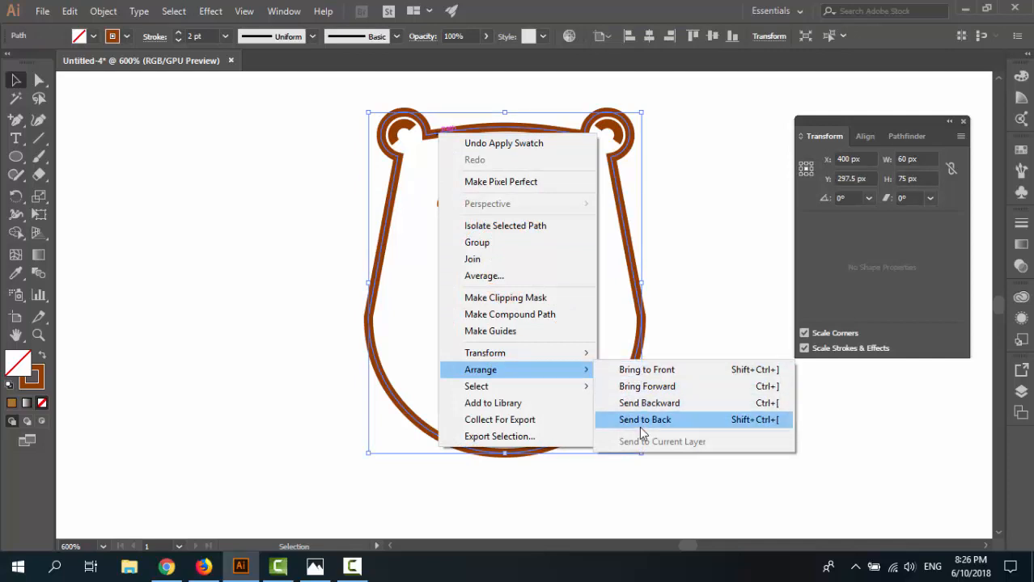
# Send the head shape to the back and give it a brown fill
pyautogui.click(645, 420)
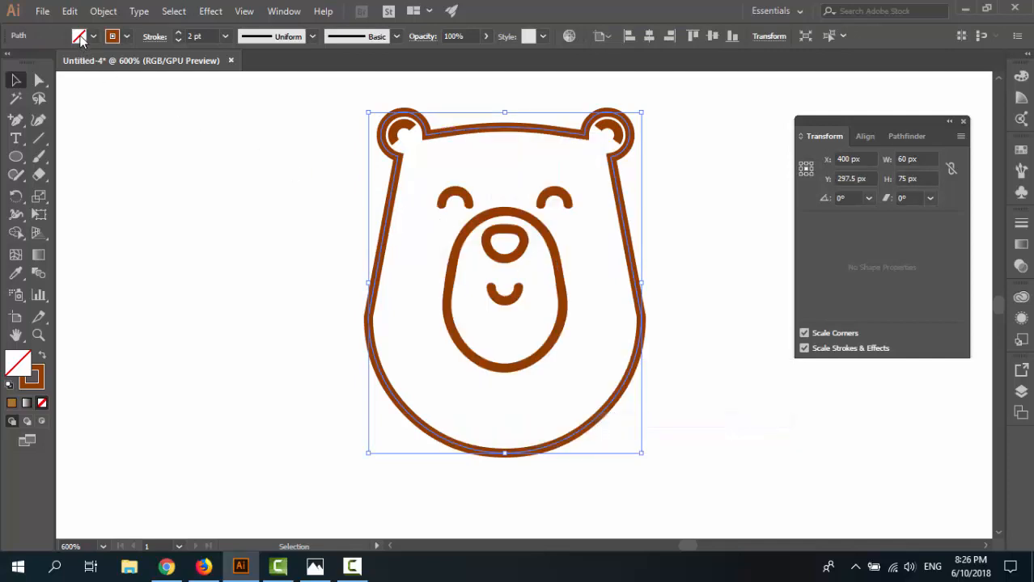
pyautogui.moveTo(79, 36)
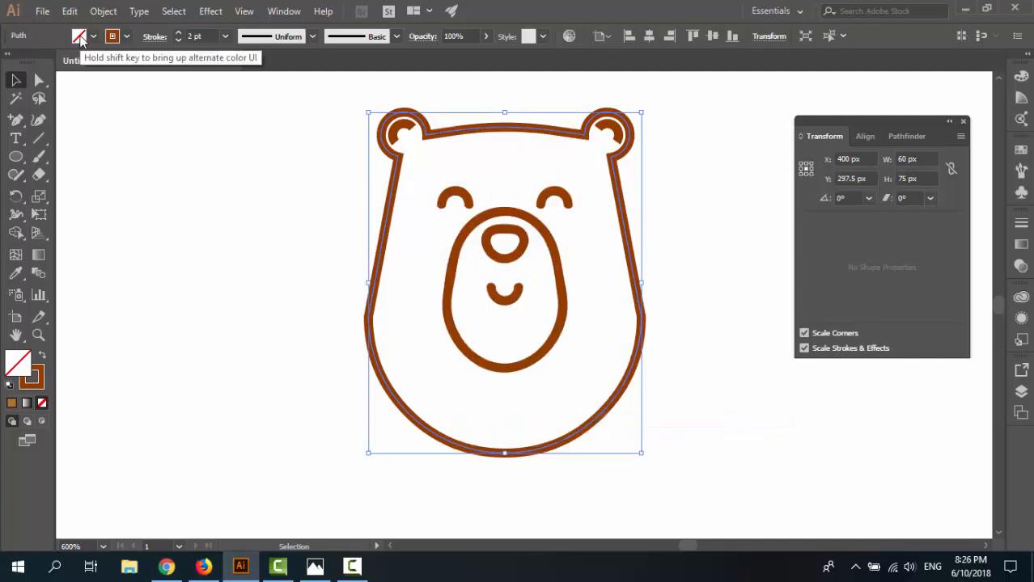
pyautogui.click(81, 38)
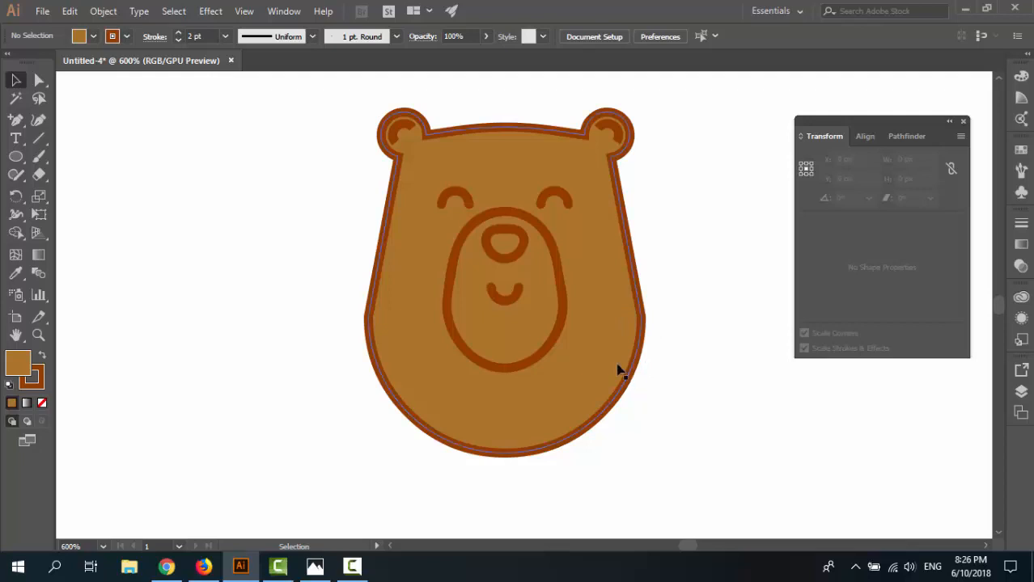
pyautogui.moveTo(559, 313)
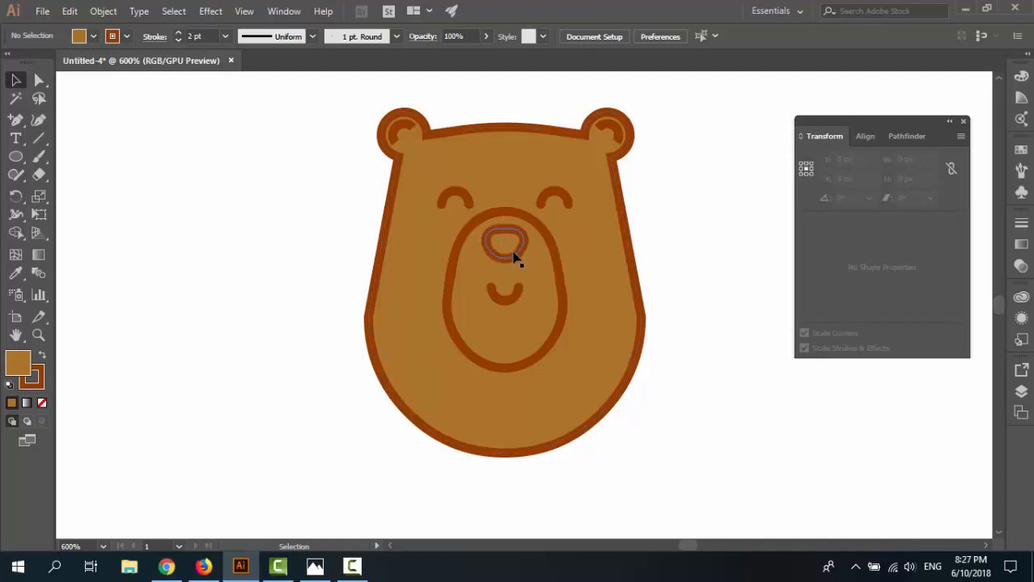
# Fill the nose triangle with a custom pink colour
pyautogui.click(505, 245)
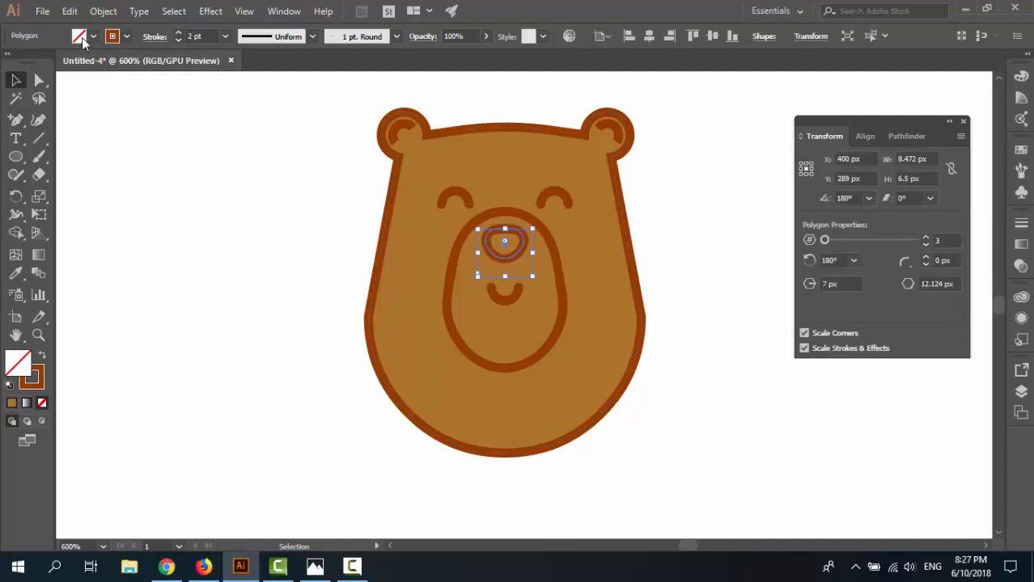
pyautogui.click(80, 37)
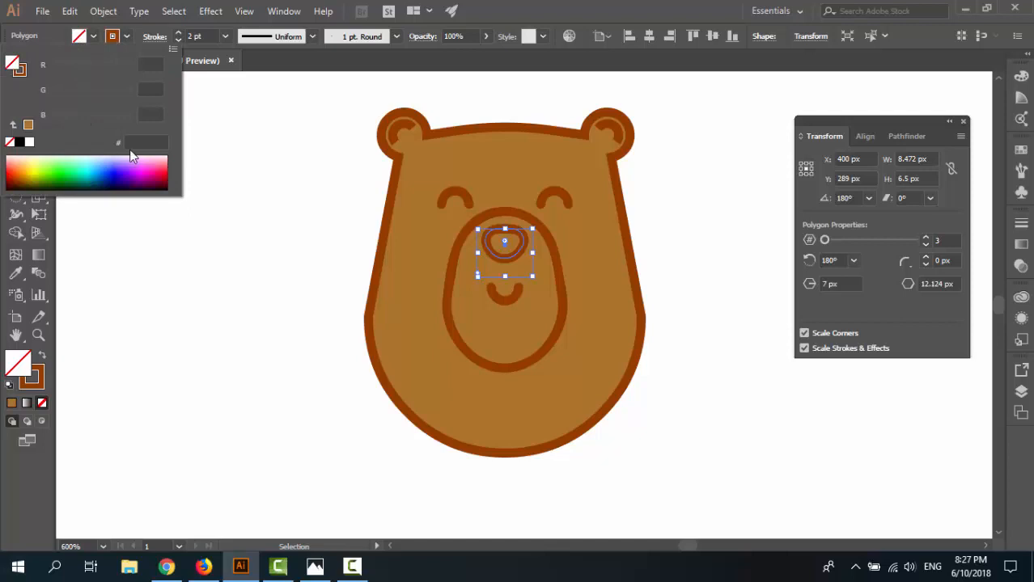
pyautogui.click(146, 143)
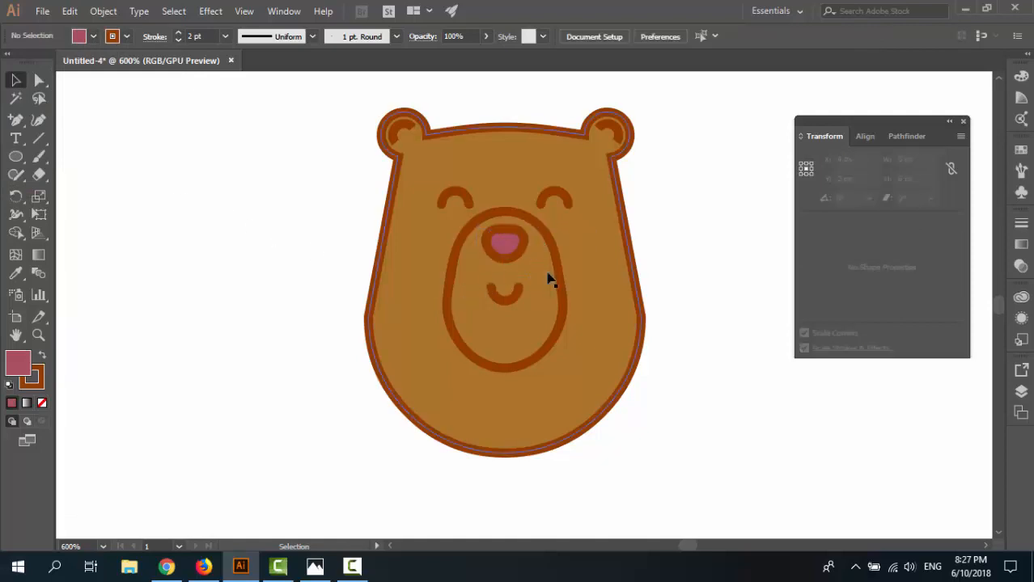
pyautogui.moveTo(550, 304)
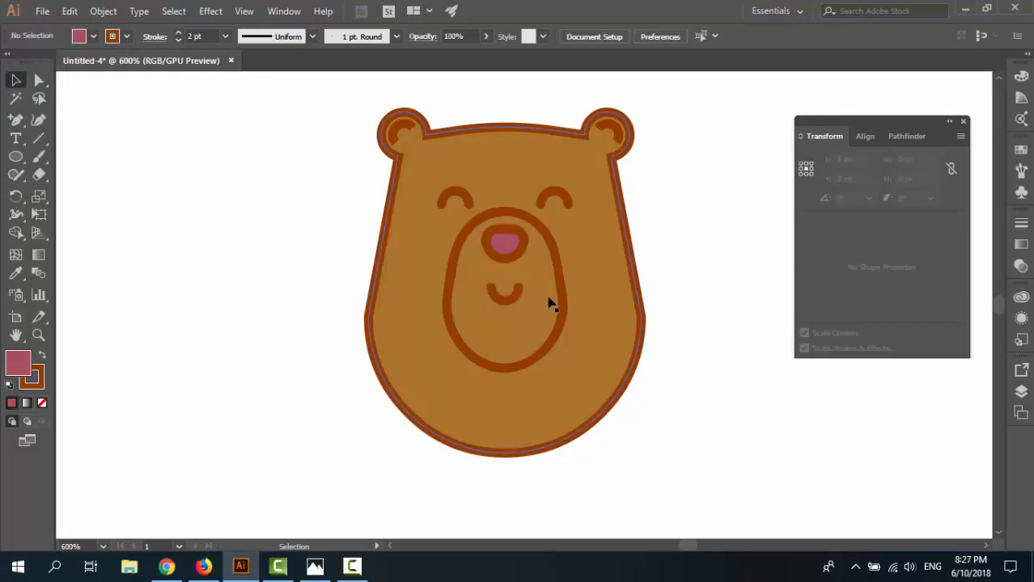
pyautogui.click(506, 291)
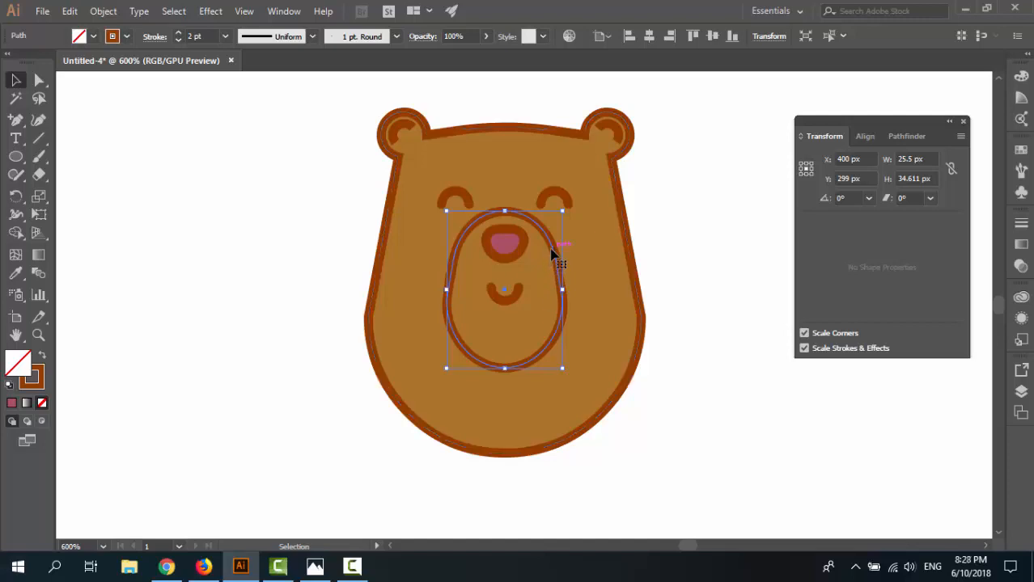
# Give the muzzle a salmon fill and start lowering its blue value
pyautogui.click(80, 35)
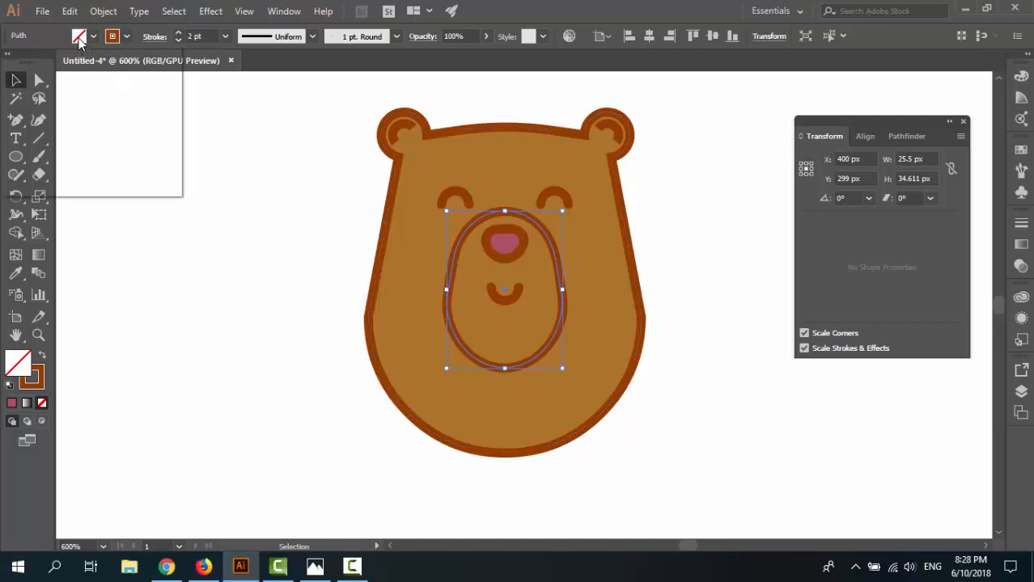
pyautogui.click(80, 36)
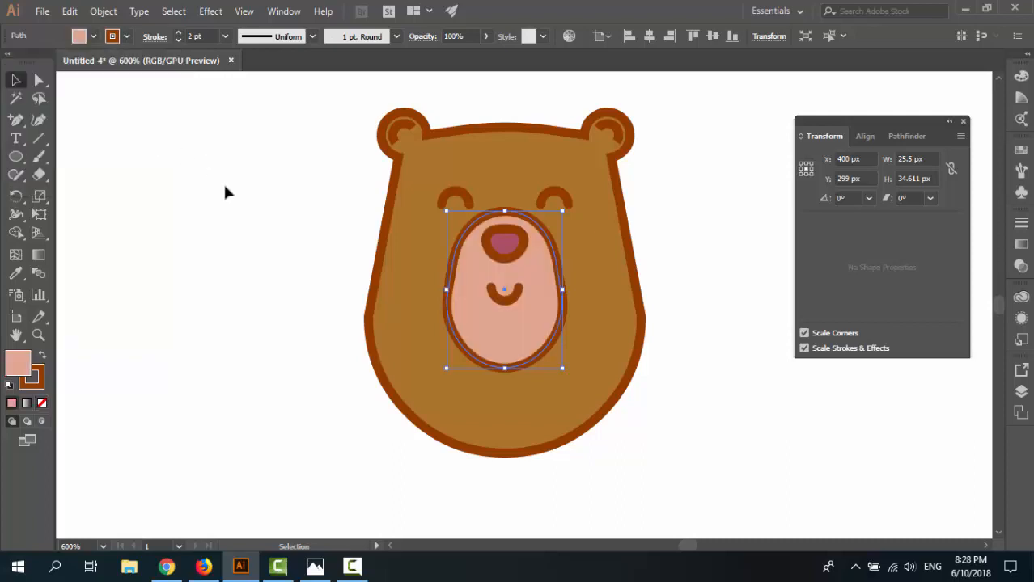
pyautogui.click(613, 414)
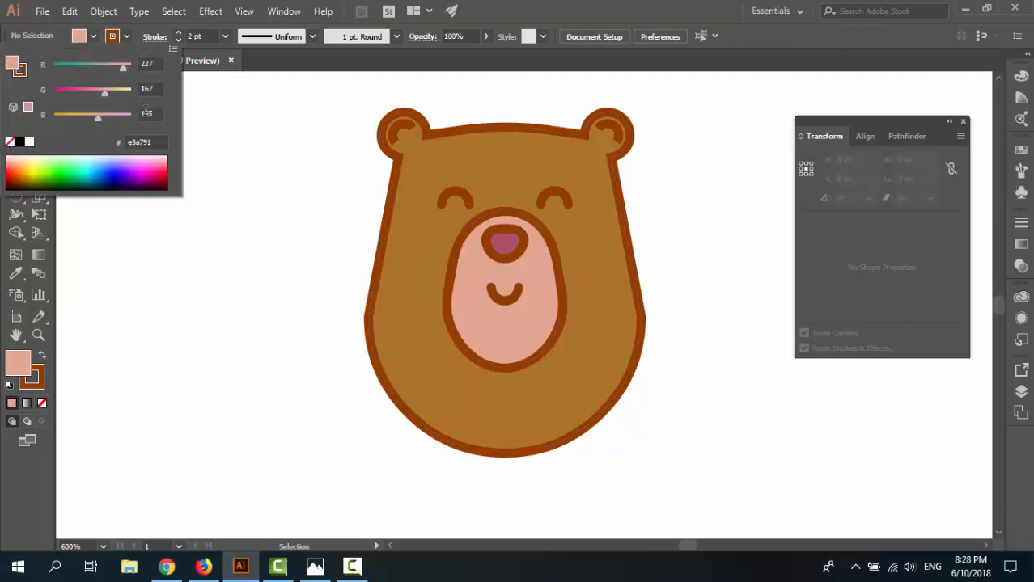
pyautogui.moveTo(97, 115); pyautogui.dragTo(81, 115)
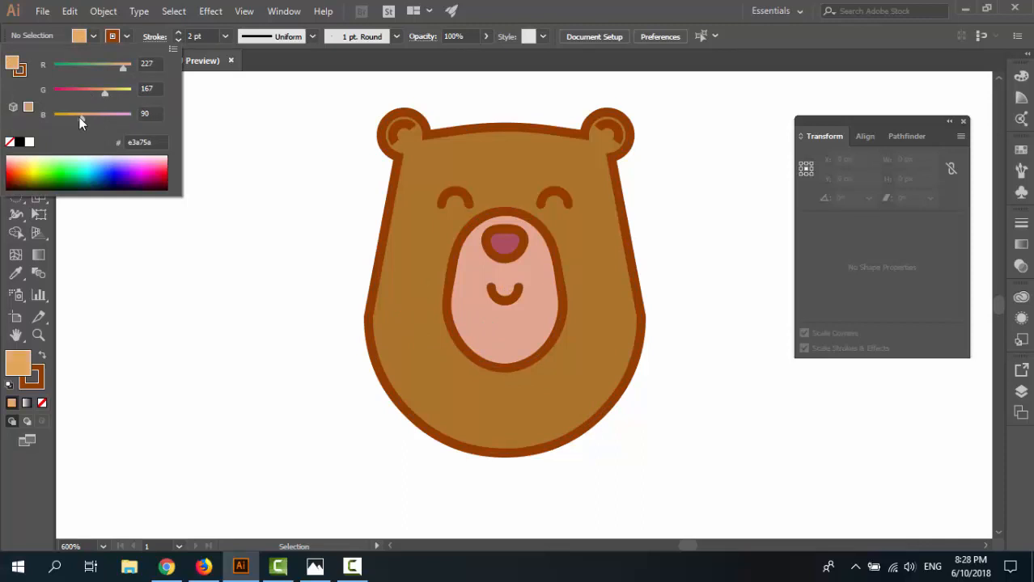
pyautogui.moveTo(75, 113); pyautogui.dragTo(84, 113)
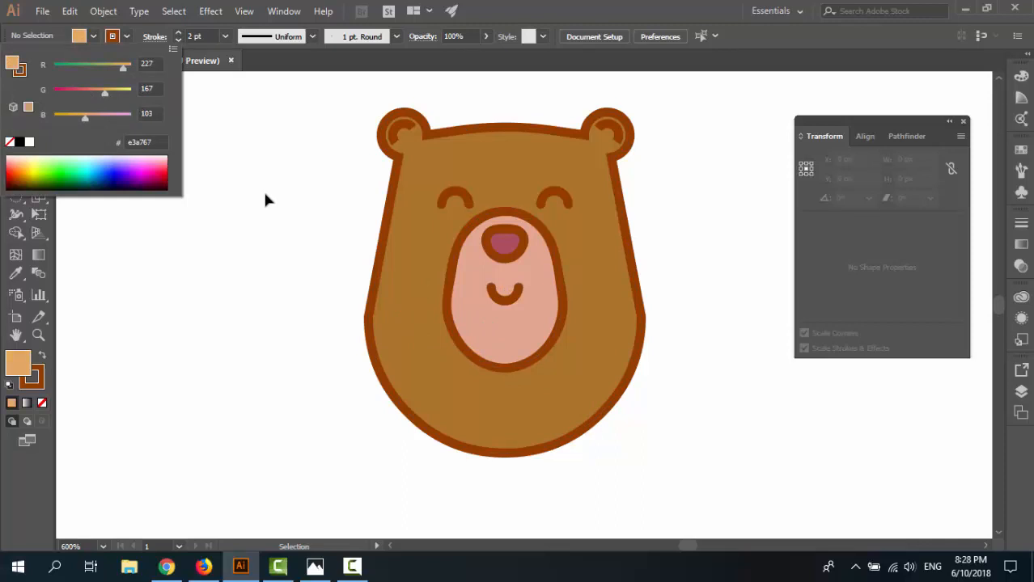
pyautogui.click(249, 203)
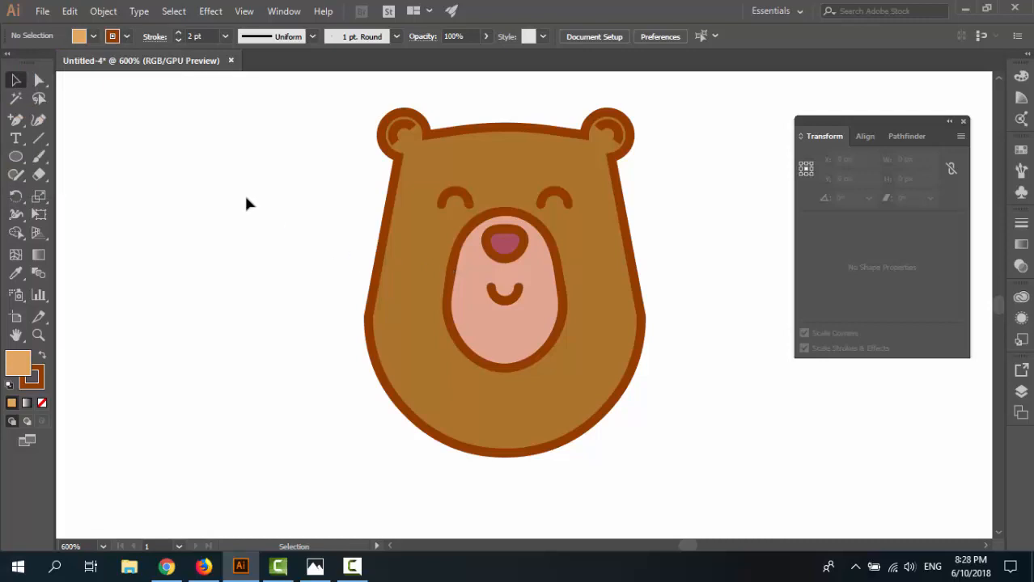
pyautogui.moveTo(295, 191)
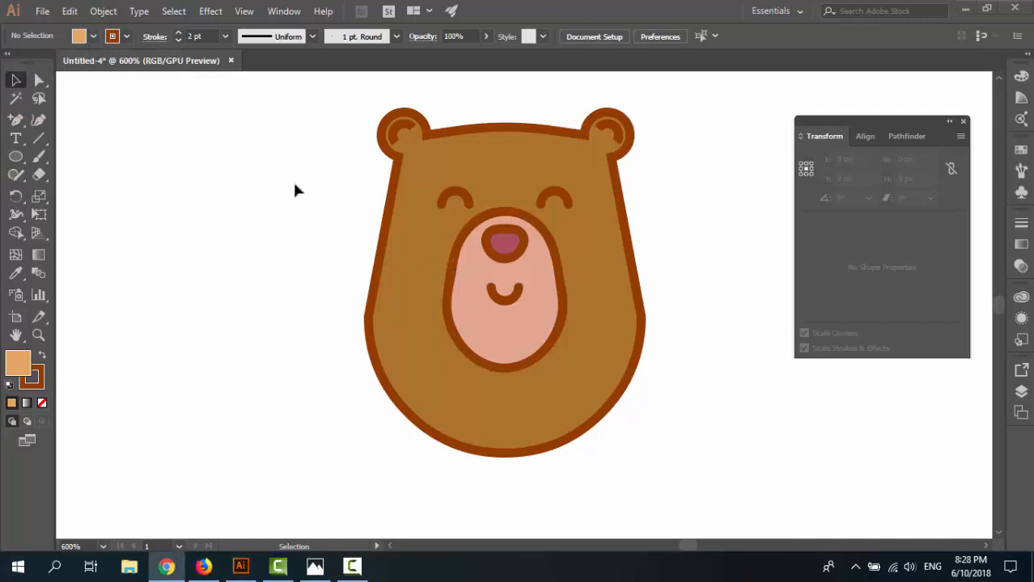
pyautogui.moveTo(289, 179)
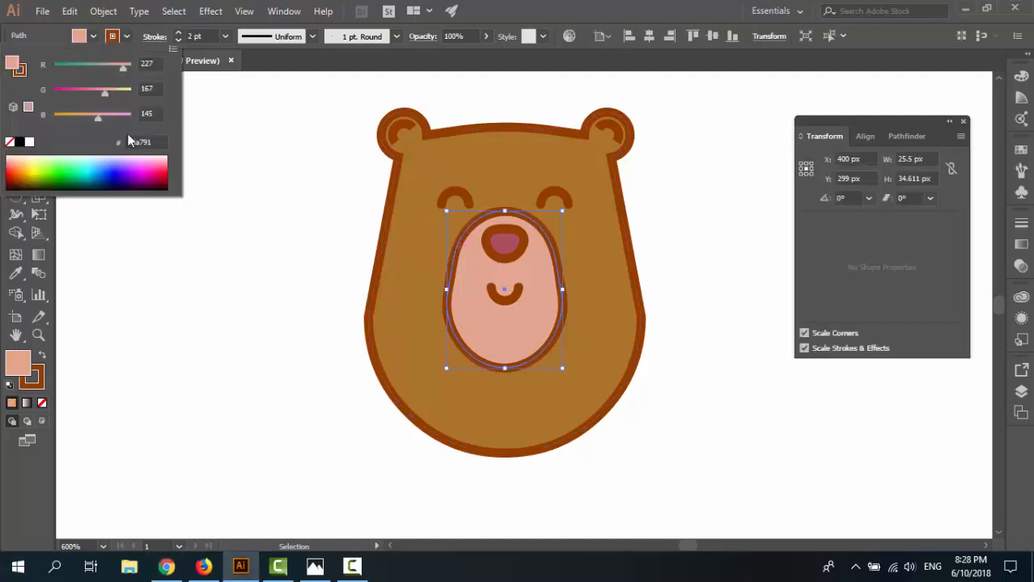
# Reduce the blue further until the muzzle fill is light tan
pyautogui.moveTo(97, 113); pyautogui.dragTo(77, 113)
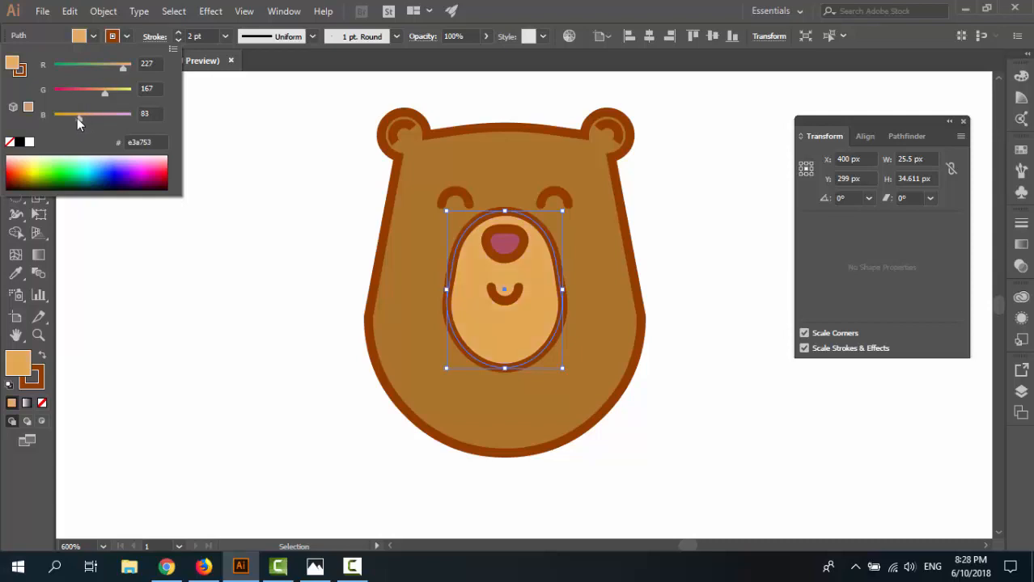
pyautogui.moveTo(91, 114); pyautogui.dragTo(74, 114)
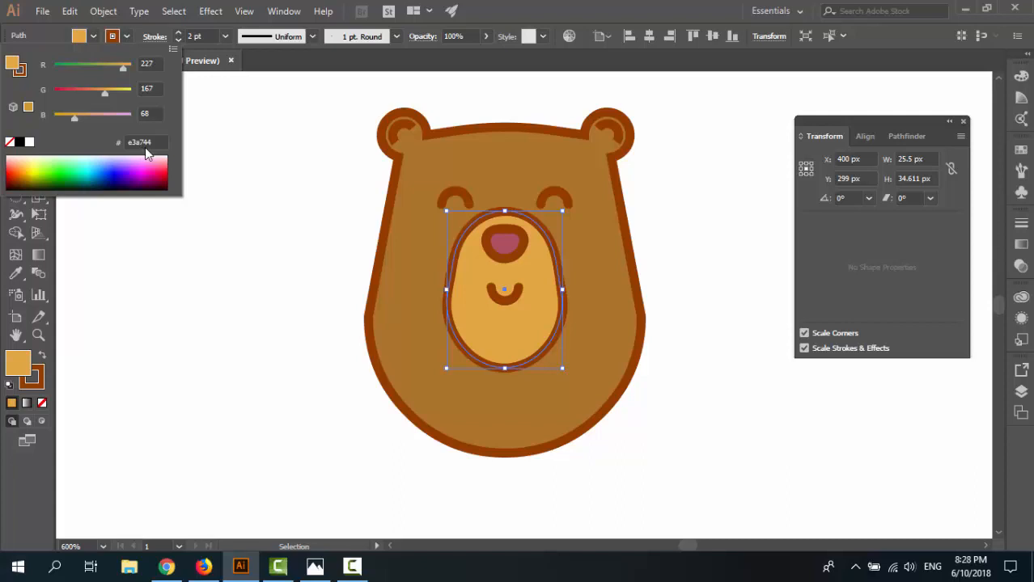
pyautogui.moveTo(133, 154)
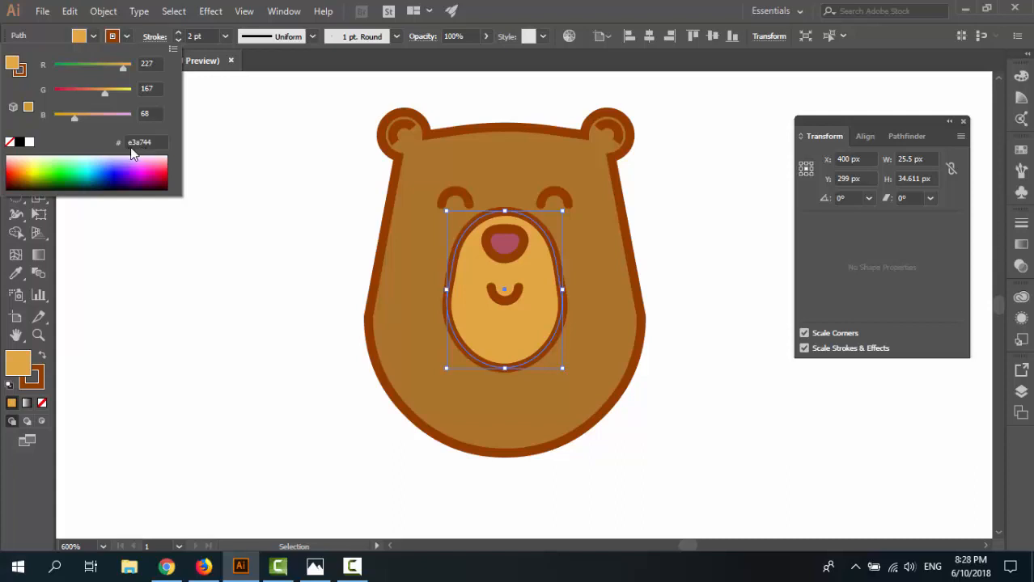
pyautogui.moveTo(156, 154)
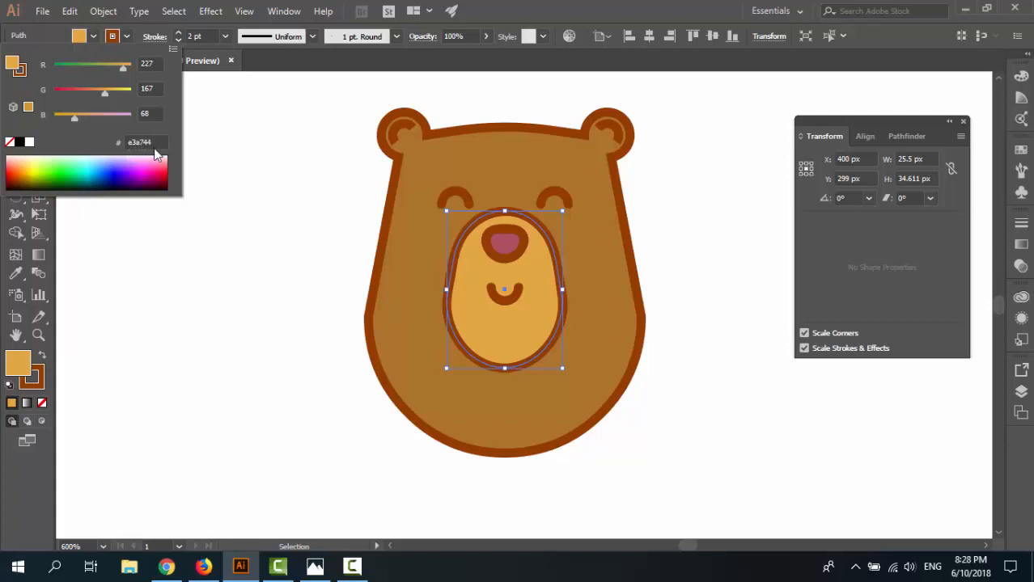
pyautogui.click(307, 290)
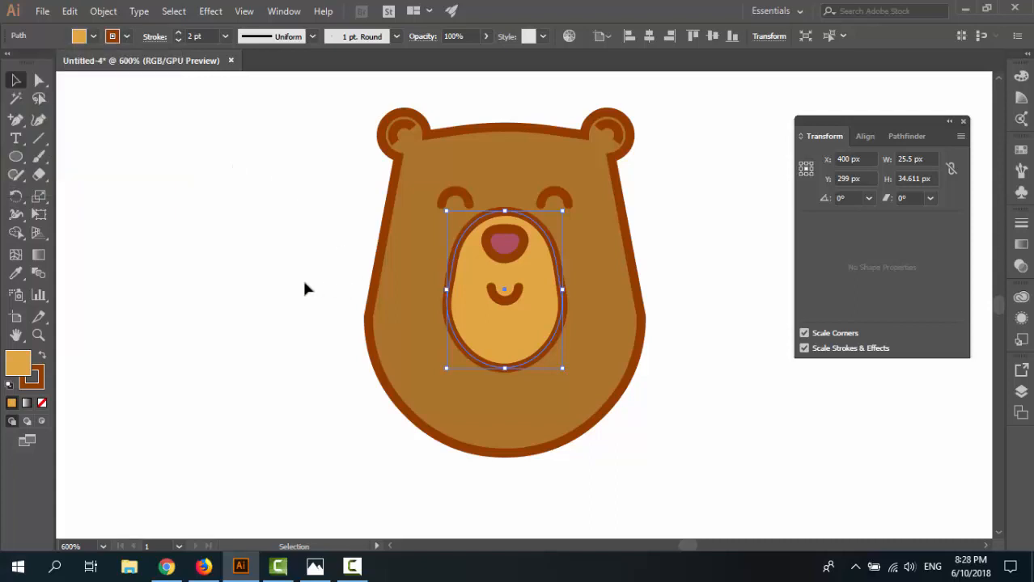
pyautogui.click(306, 283)
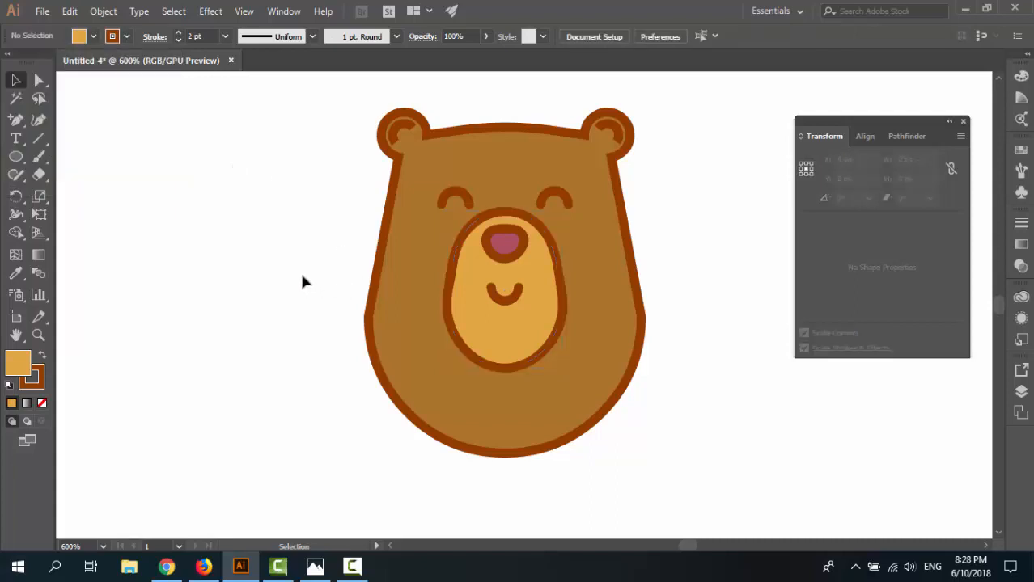